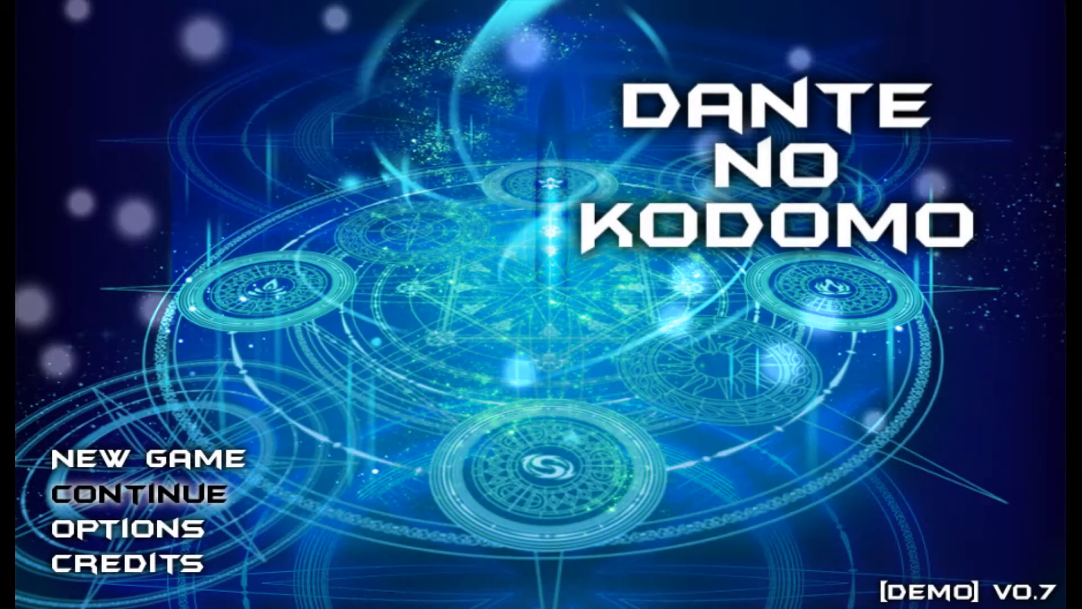
Step: Load the File 3 save, walk through Forcas Village under the cloud shadows, then return to the editor
click(140, 493)
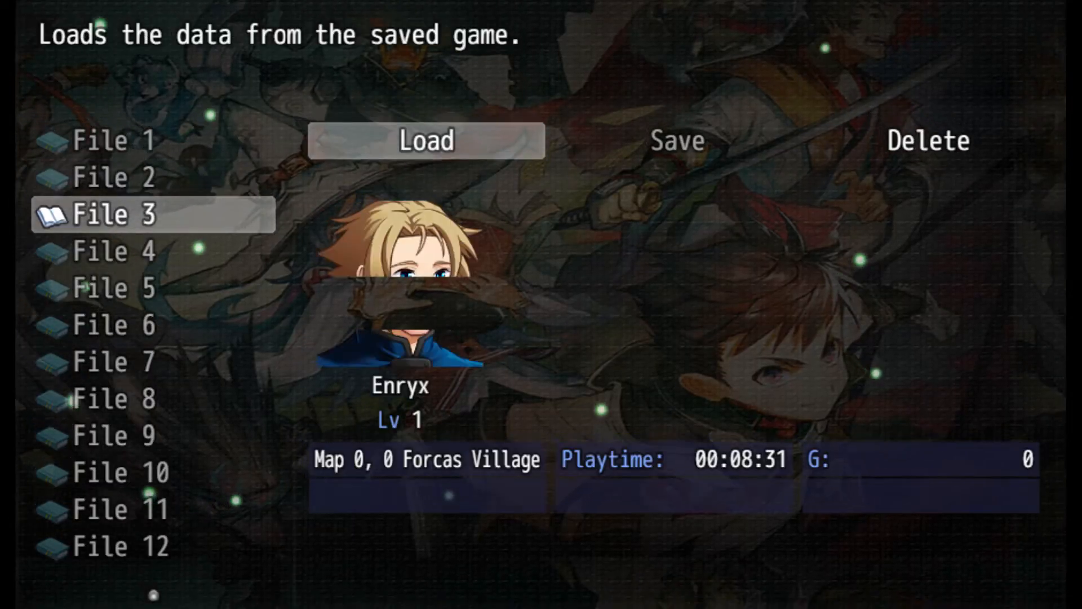
click(425, 141)
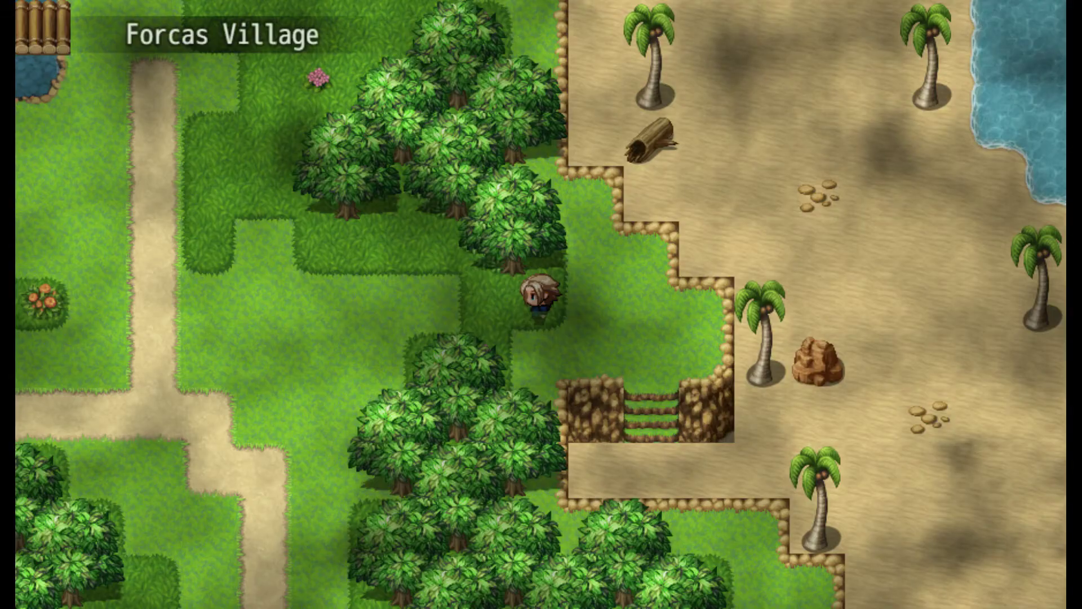
key(up)
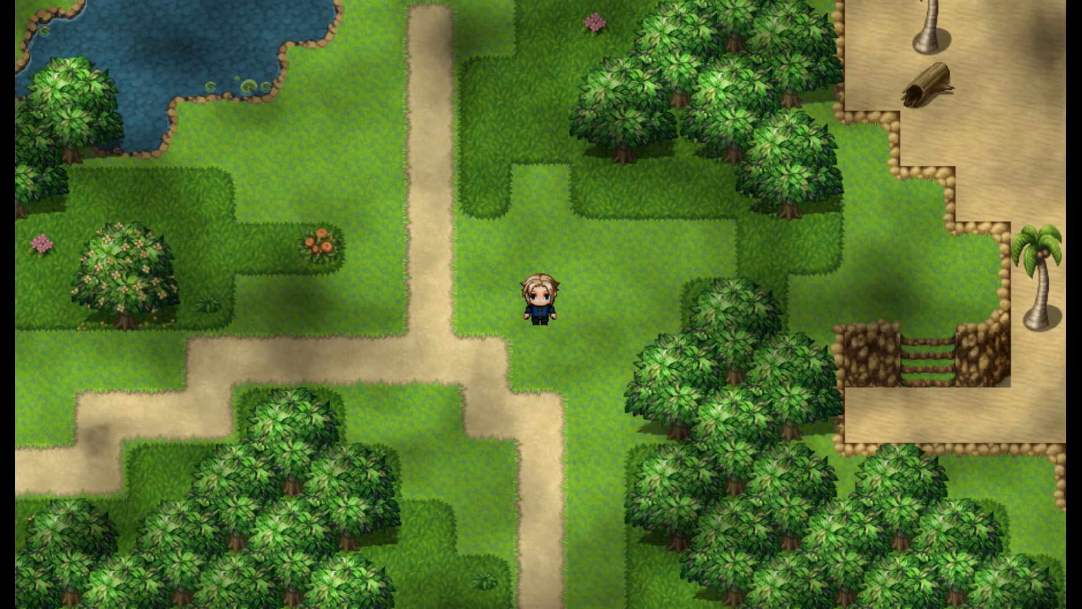
key(up)
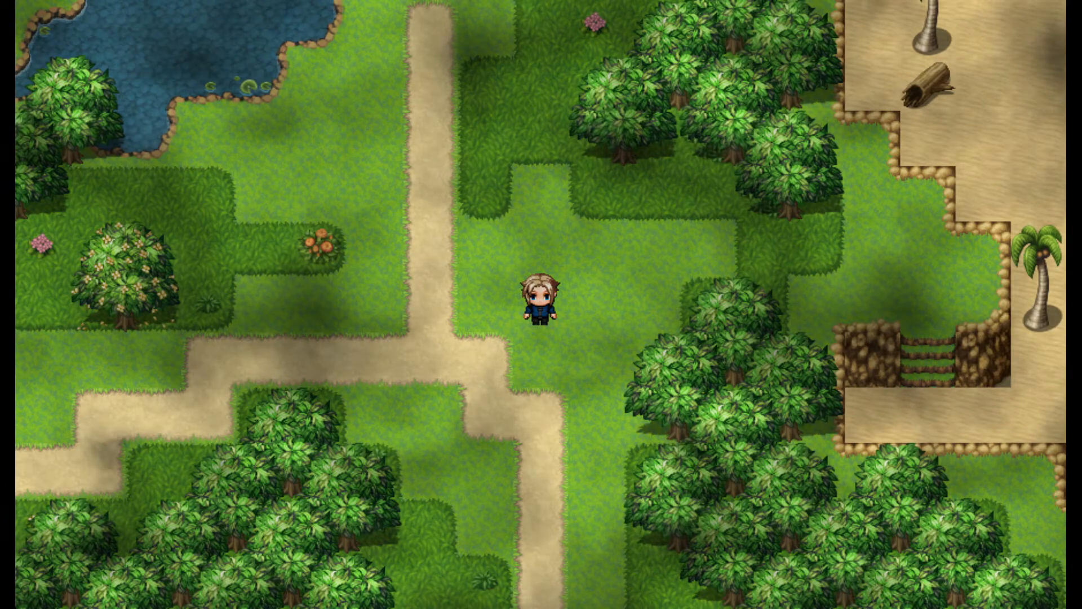
key(Up)
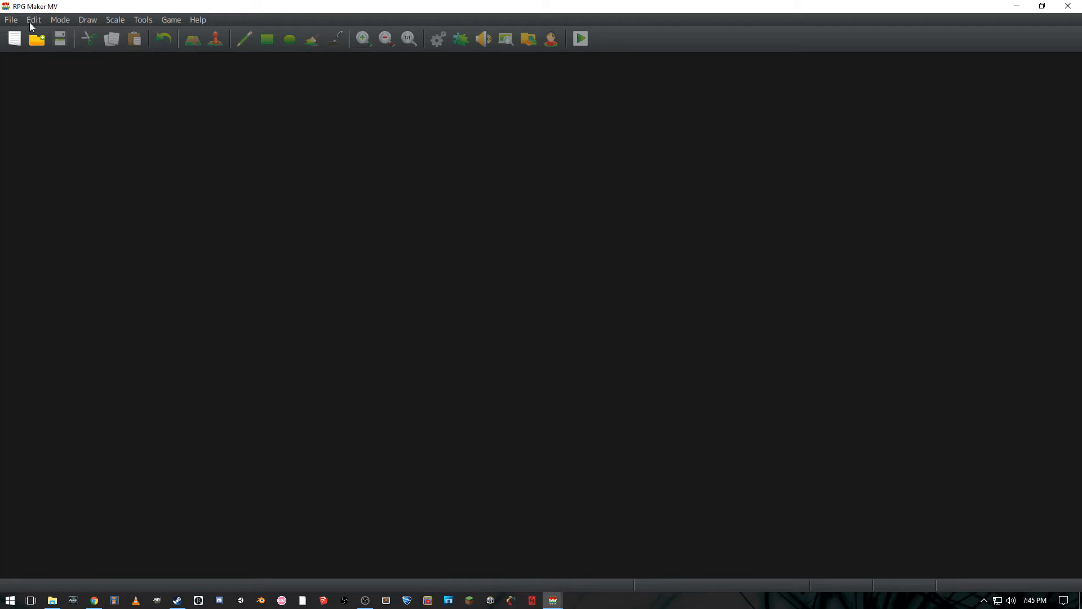
Step: Create a new project named 'Cloud Shadows' with its blank grass MAP001
click(13, 38)
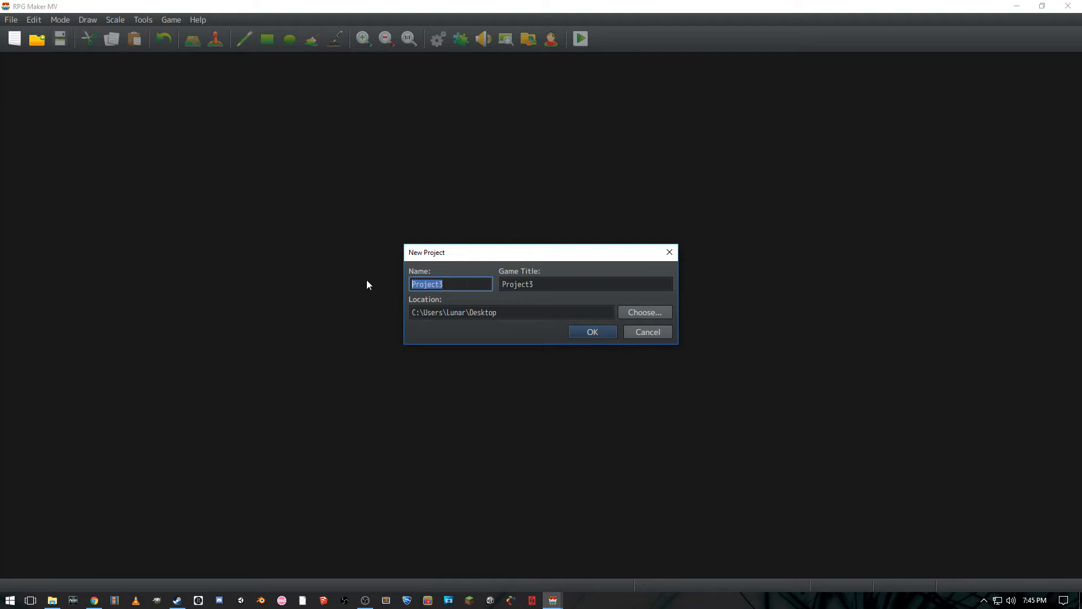
text(Clou)
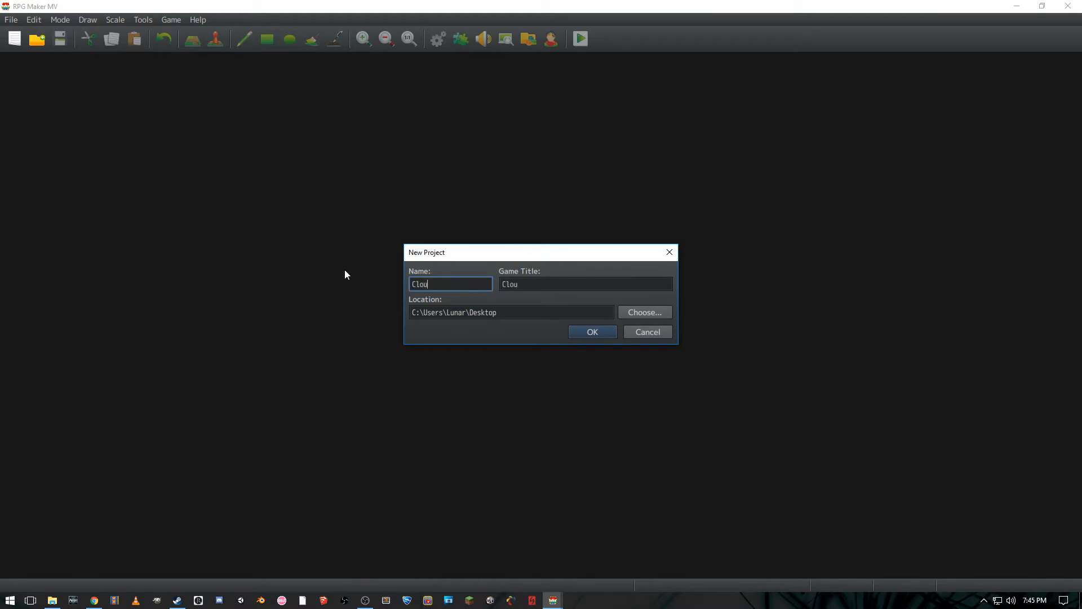
text(d Shadows)
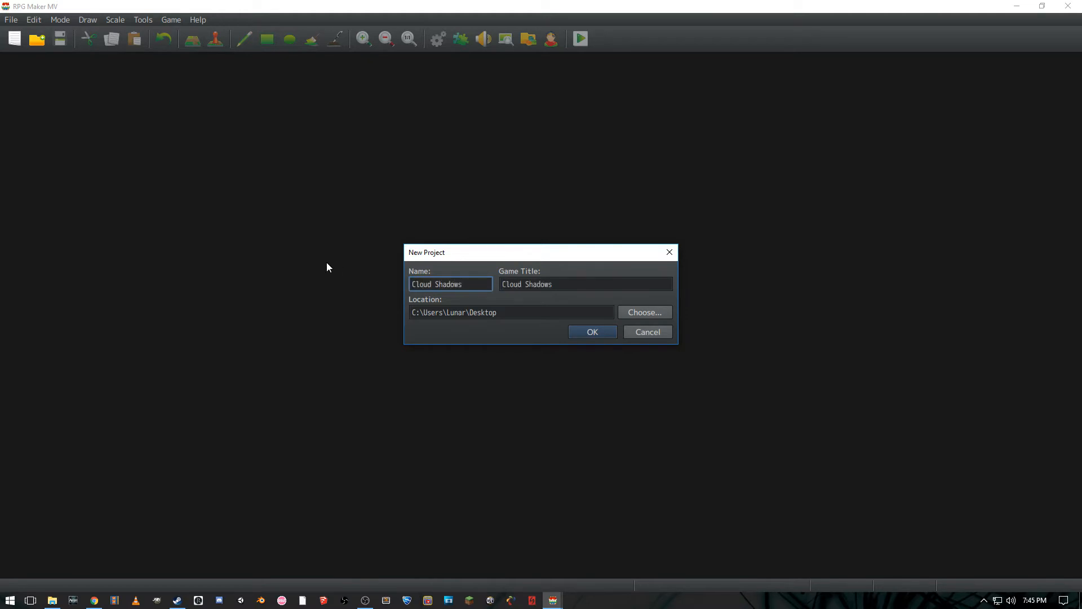
click(591, 332)
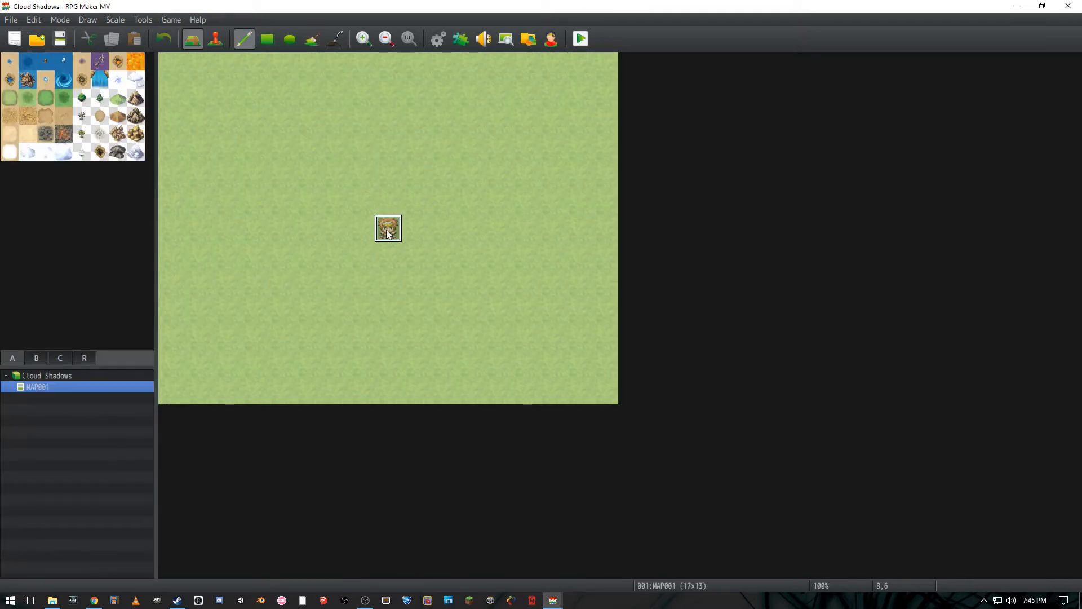
Step: Check the Plugin Manager is empty and close it
click(460, 38)
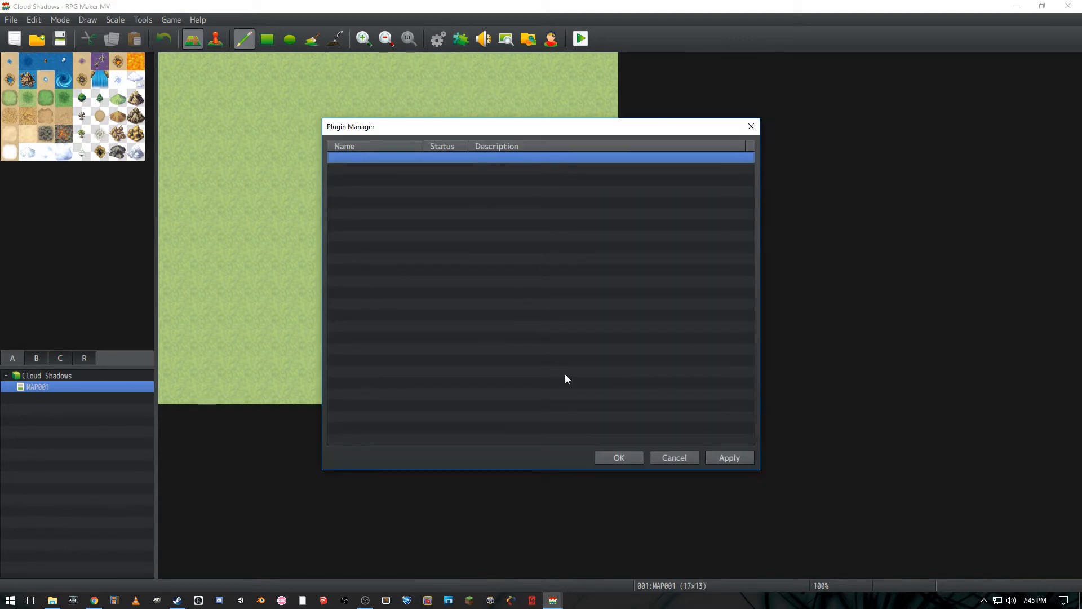
click(673, 456)
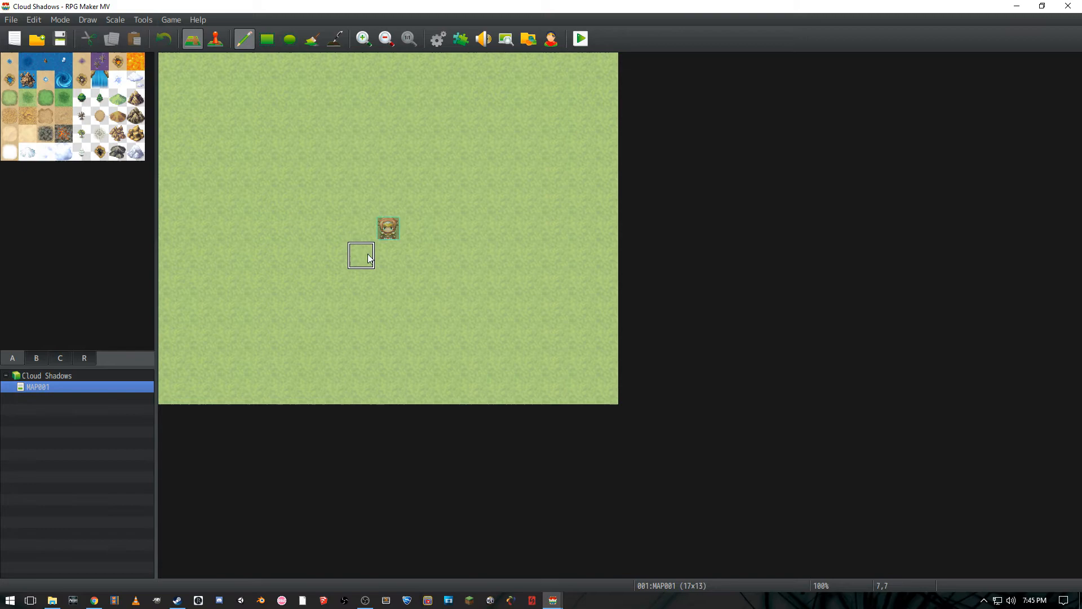
Step: Read through the Kaus Ultimate Overlay thread's layers and instructions, ending back at the Download Plugin link
click(94, 599)
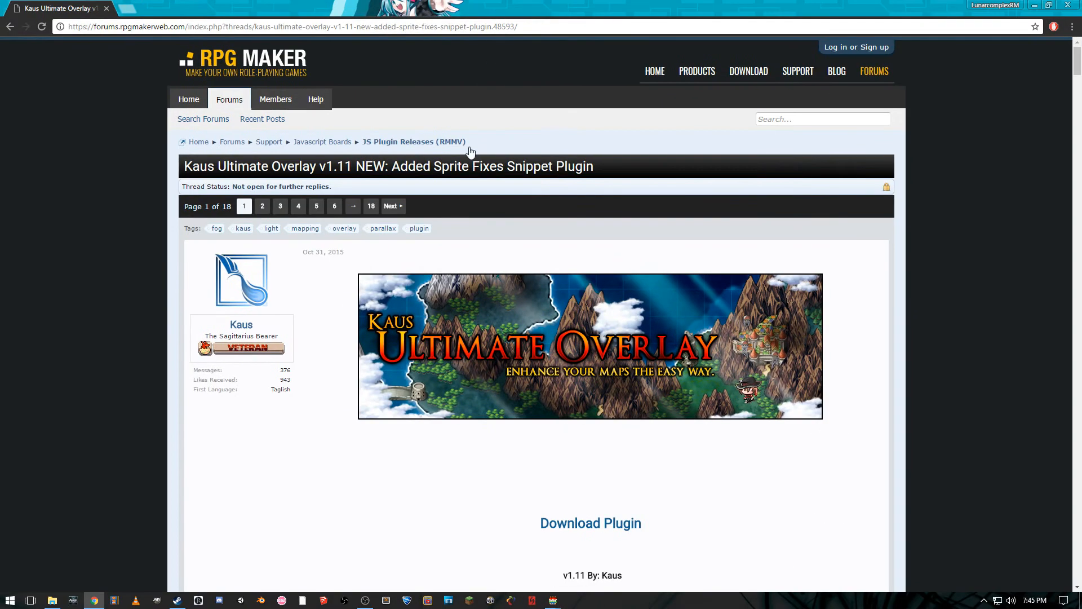
mouse_move(341, 188)
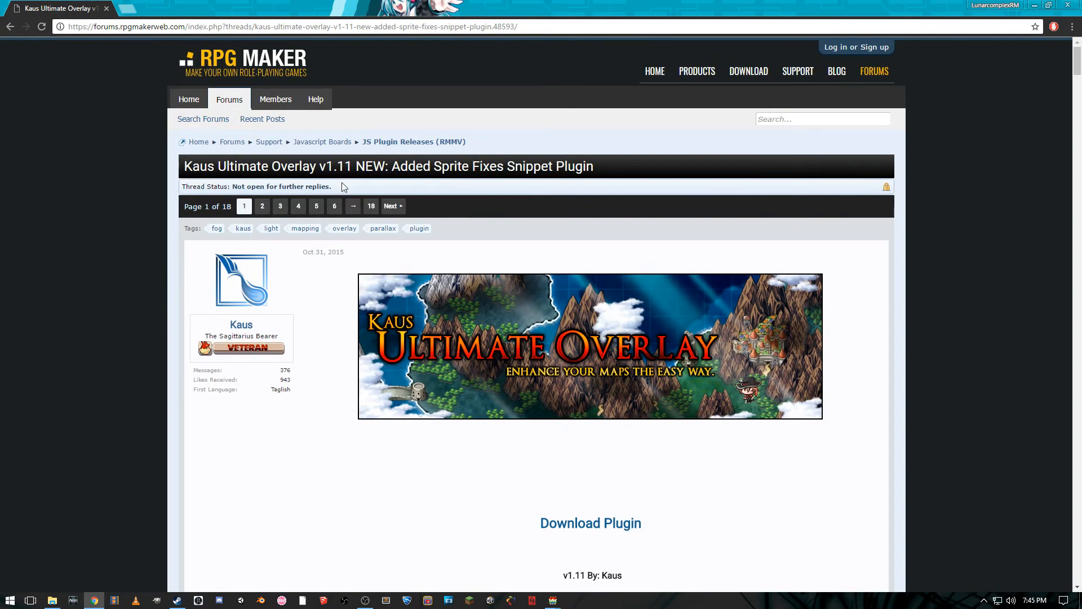
mouse_move(221, 62)
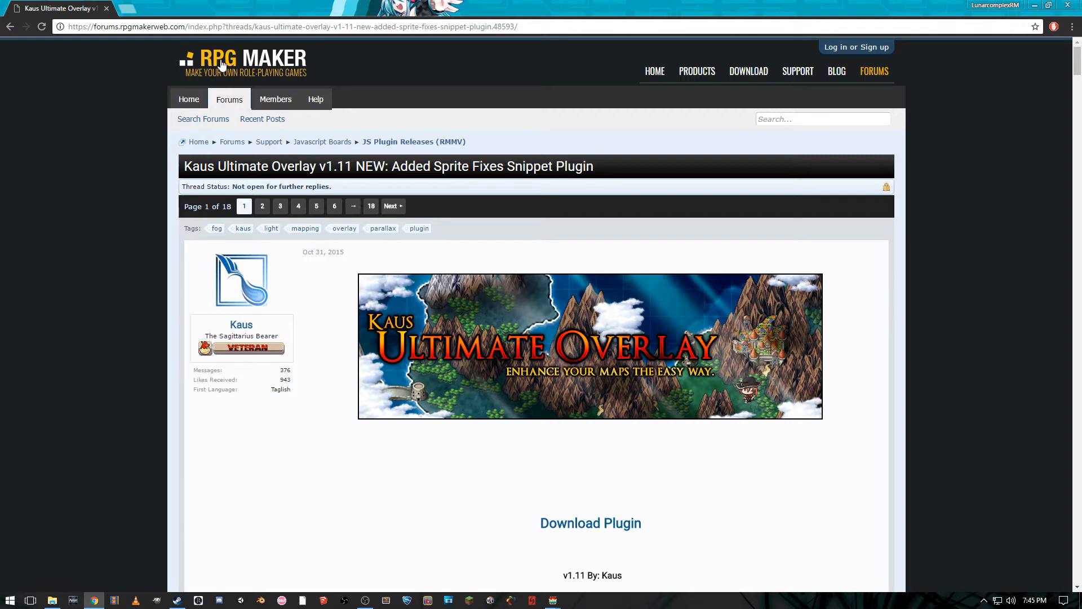
mouse_move(563, 374)
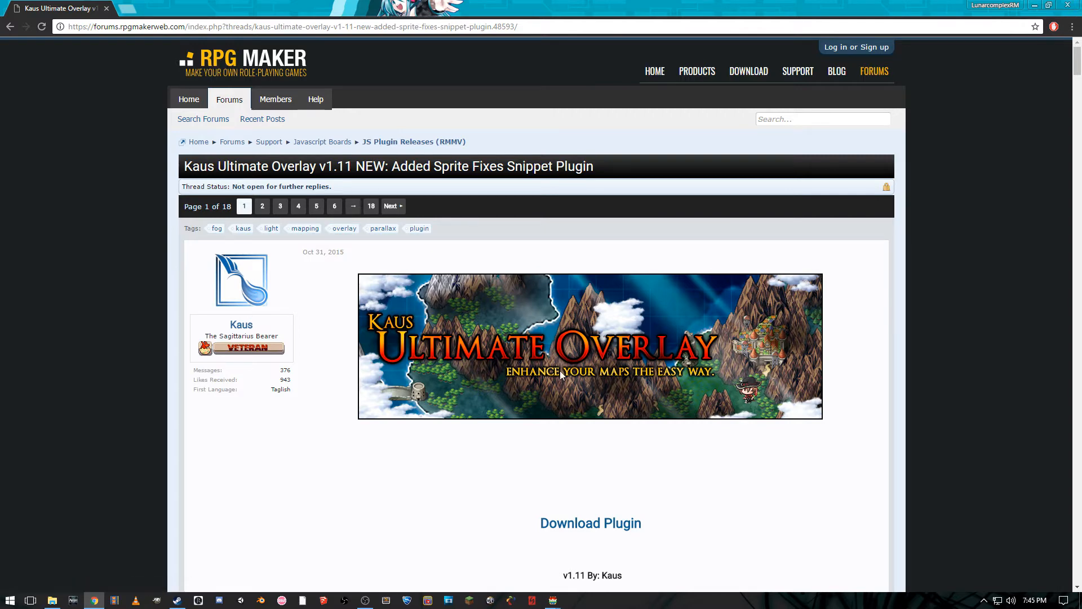
scroll(down, 3)
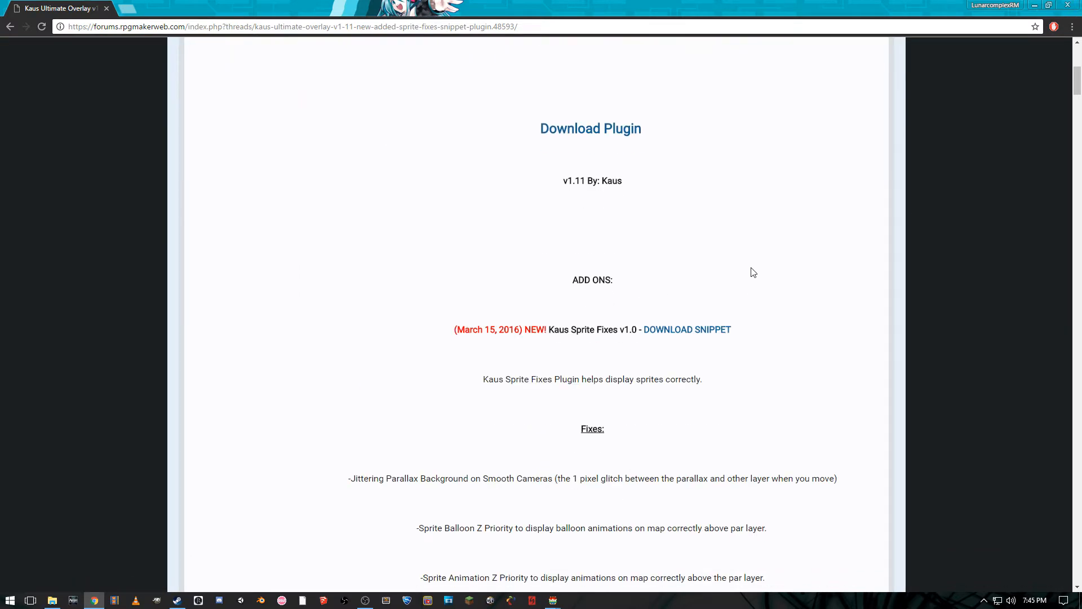
scroll(down, 3)
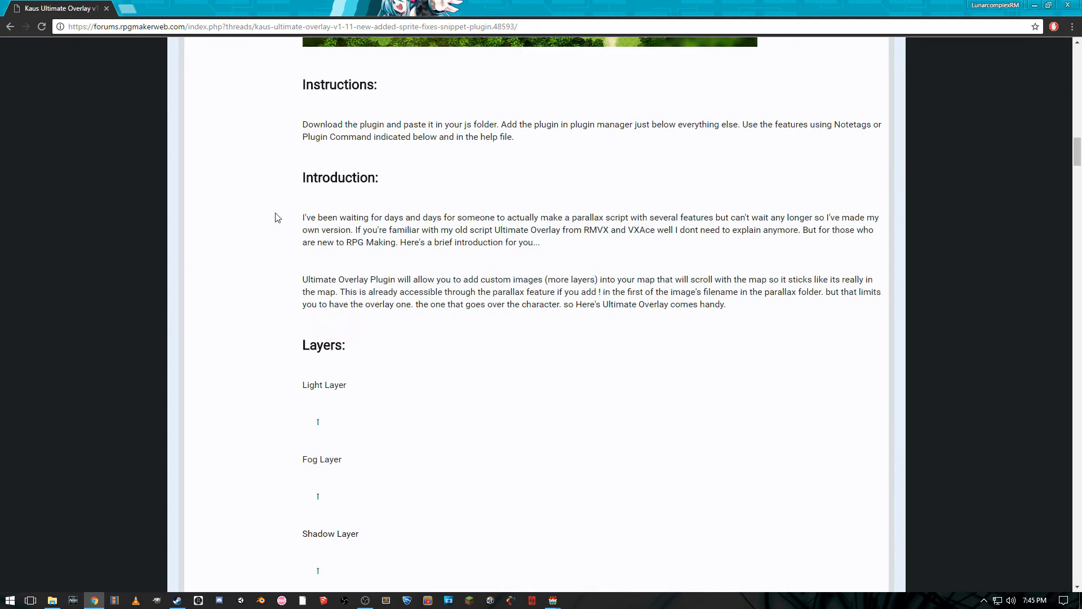
scroll(down, 3)
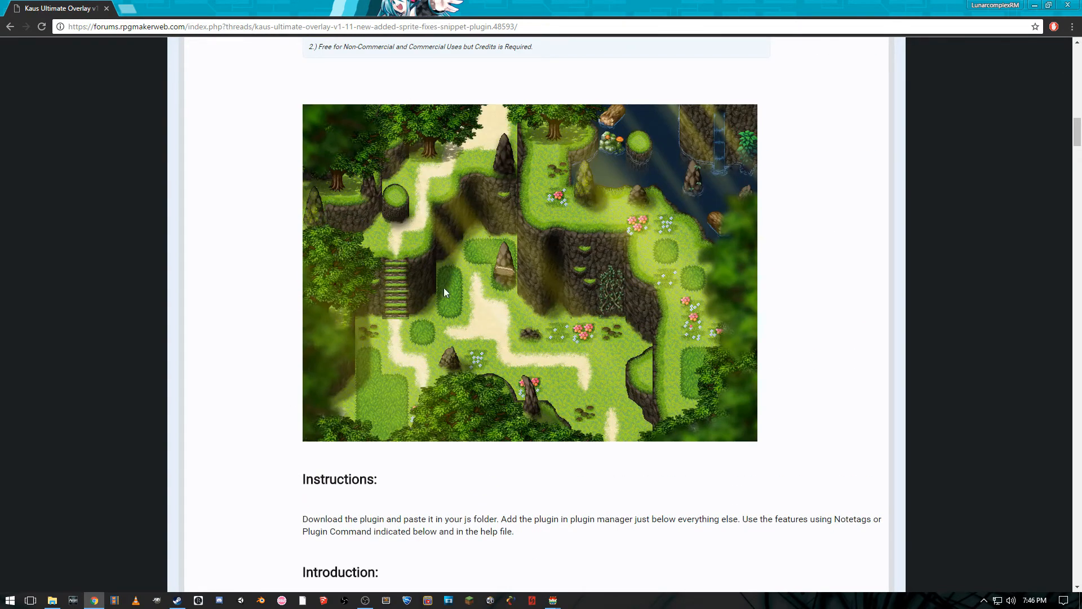
mouse_move(464, 261)
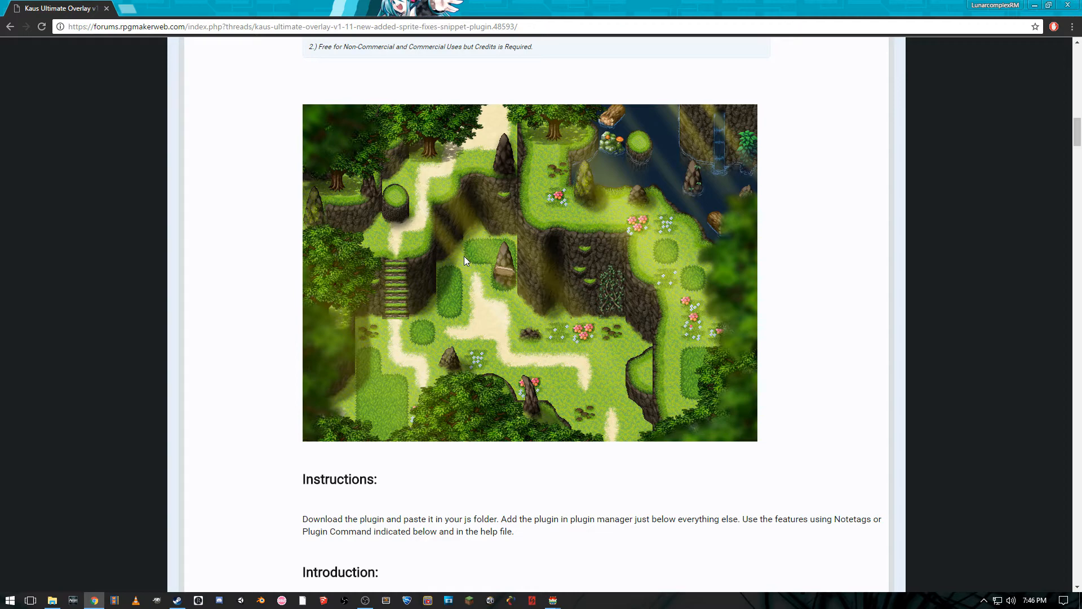
mouse_move(468, 252)
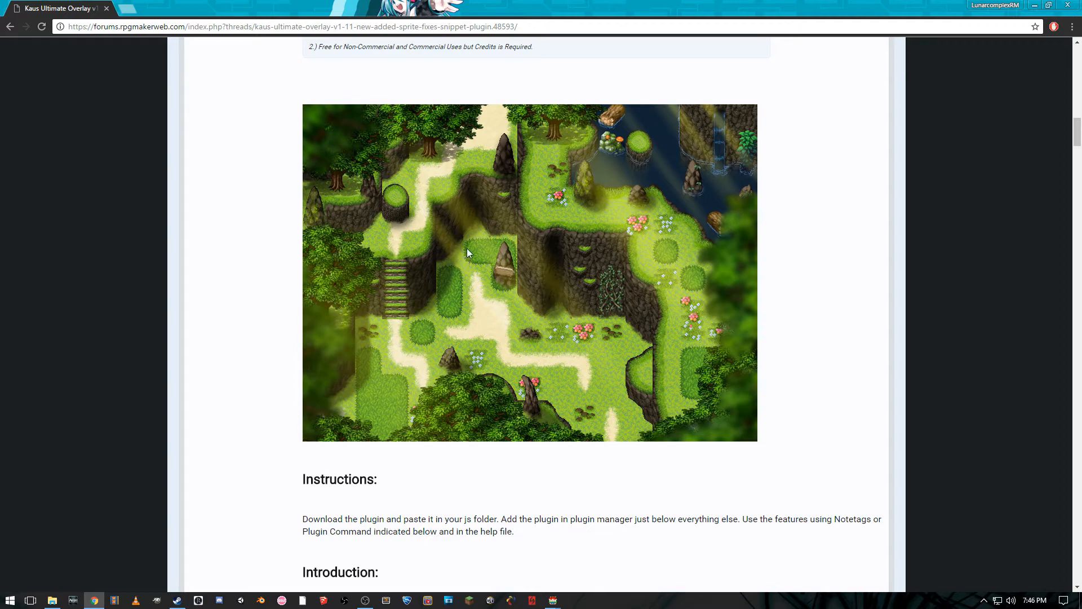
mouse_move(744, 190)
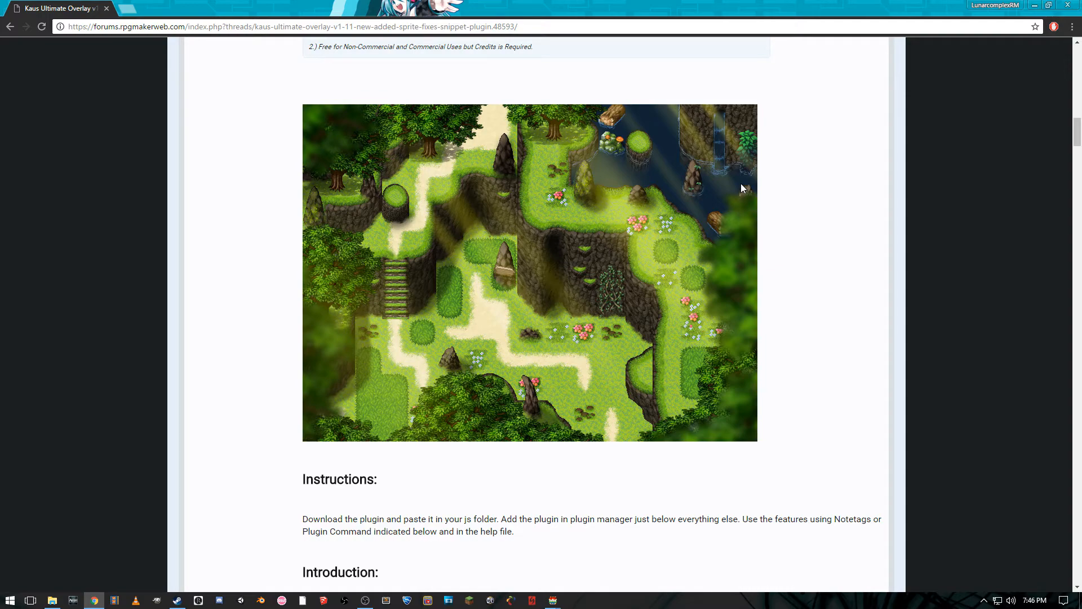
scroll(down, 3)
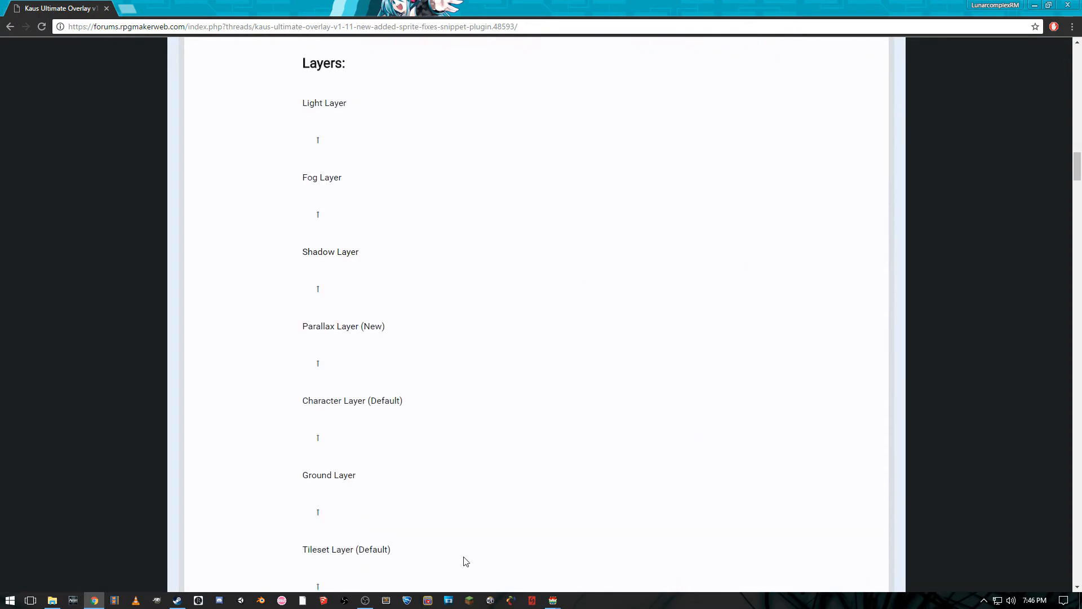
mouse_move(666, 327)
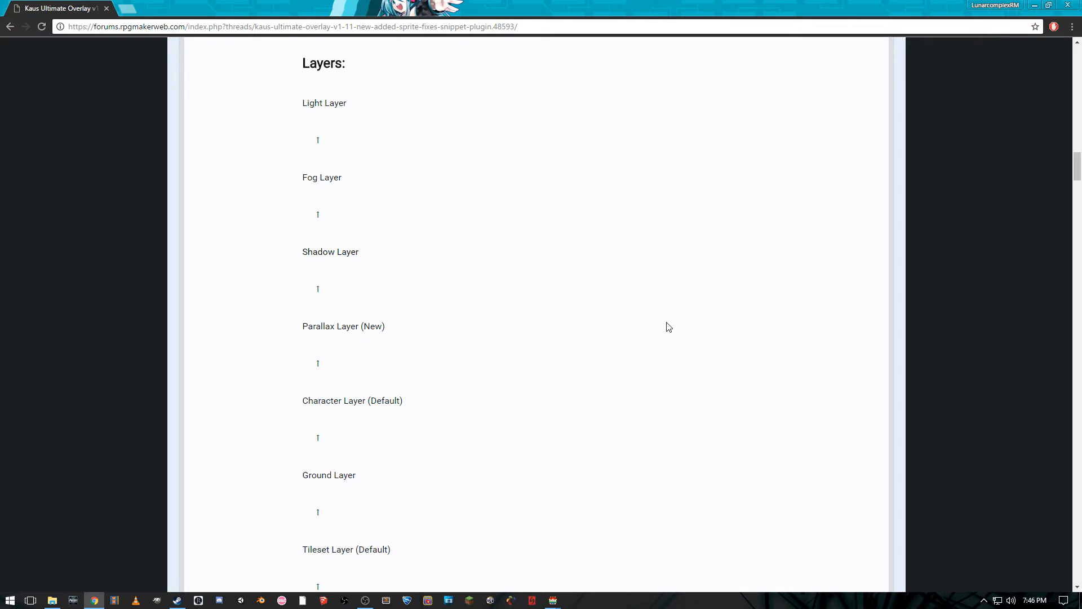
scroll(up, 3)
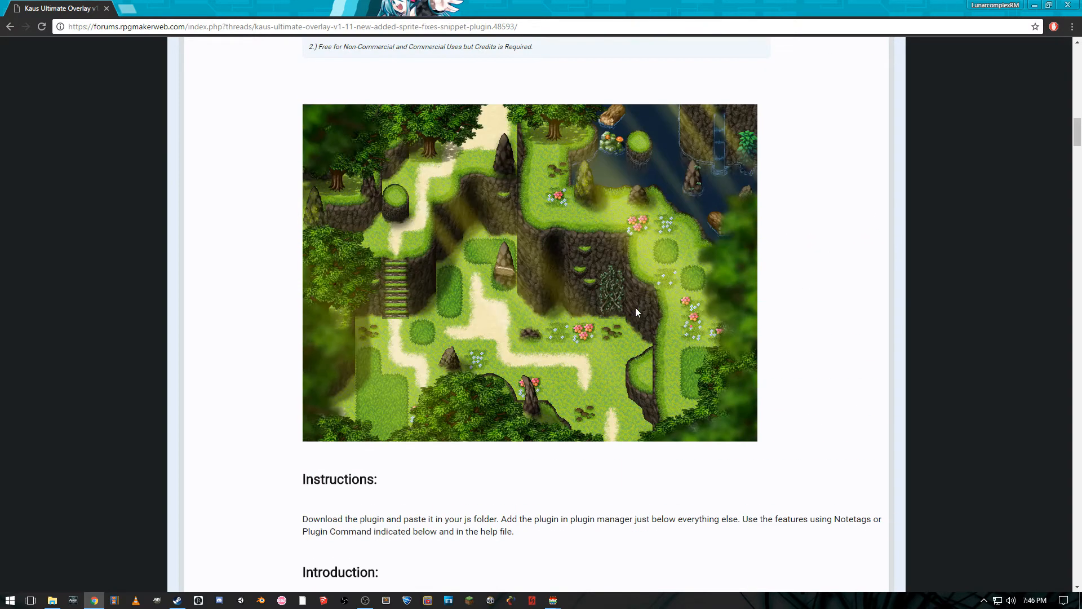
scroll(up, 3)
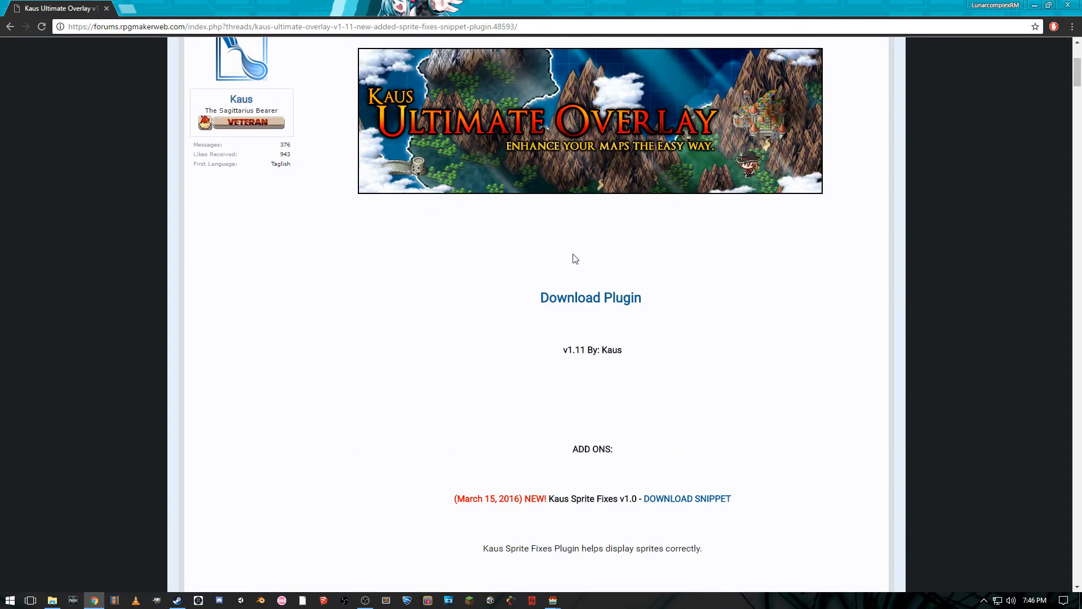
Step: Download Kaus_Ultimate_Overlay.js, keep it, and return to the thread's MV 1.2 update fix section
click(590, 297)
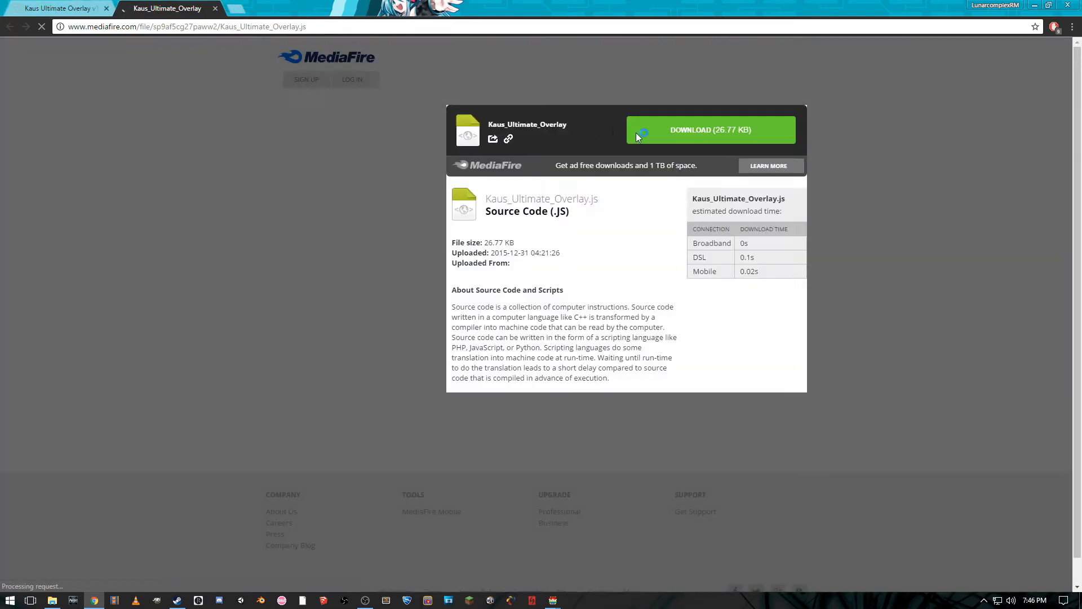
click(711, 130)
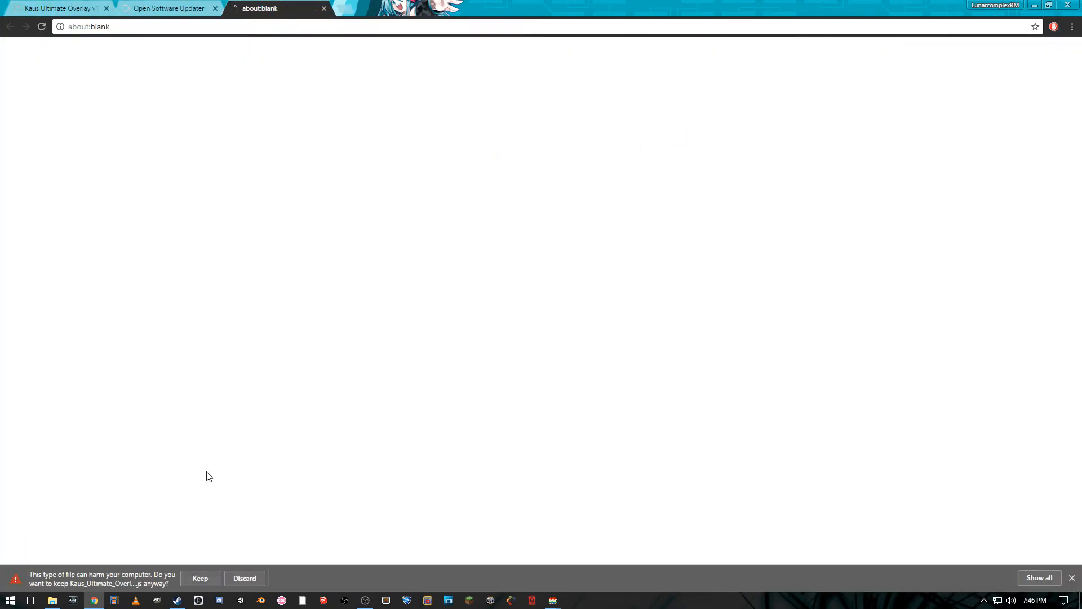
click(201, 577)
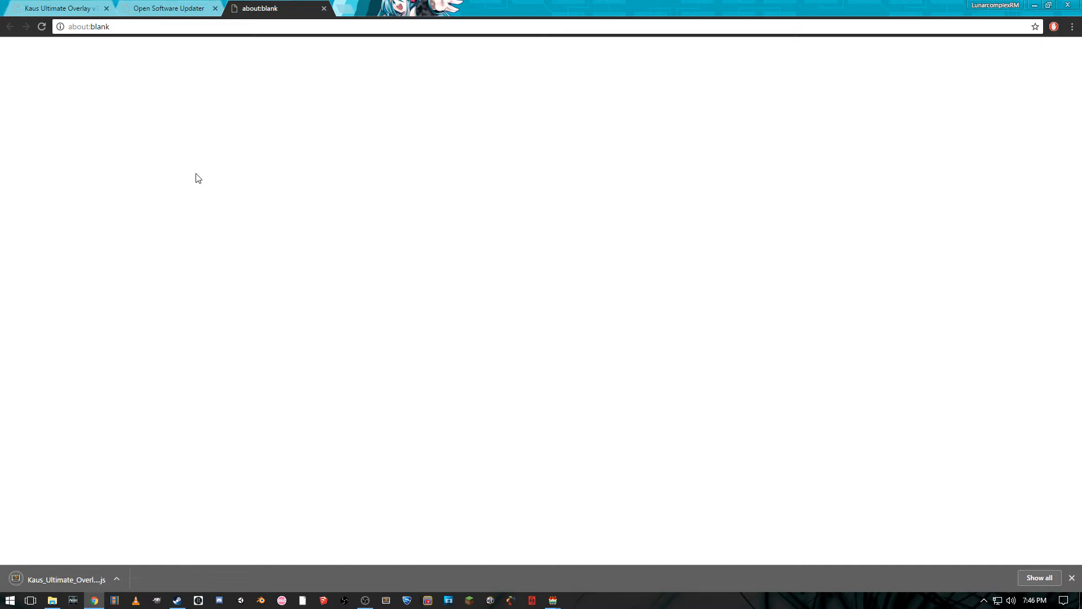
click(58, 8)
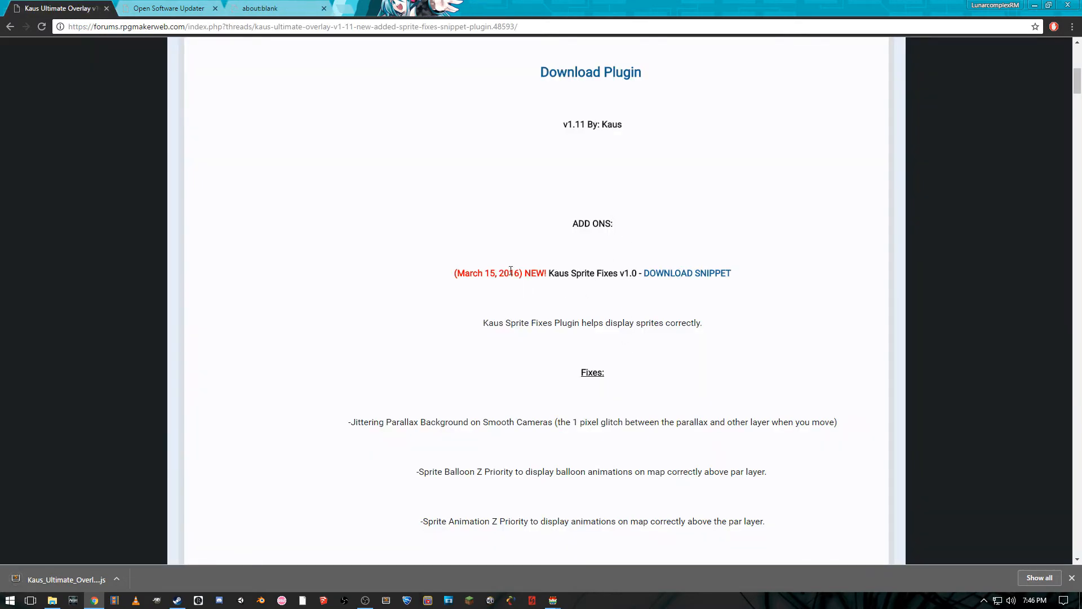
scroll(down, 3)
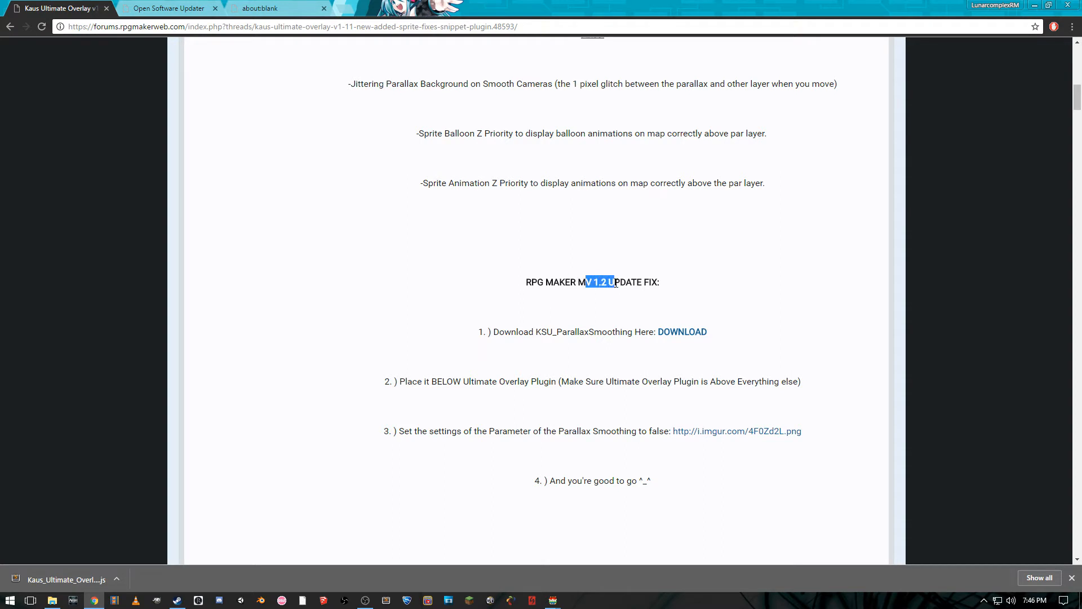
Step: Save the raw KSU_ParallaxSmoothing.js script from GitHub to the Desktop
click(682, 331)
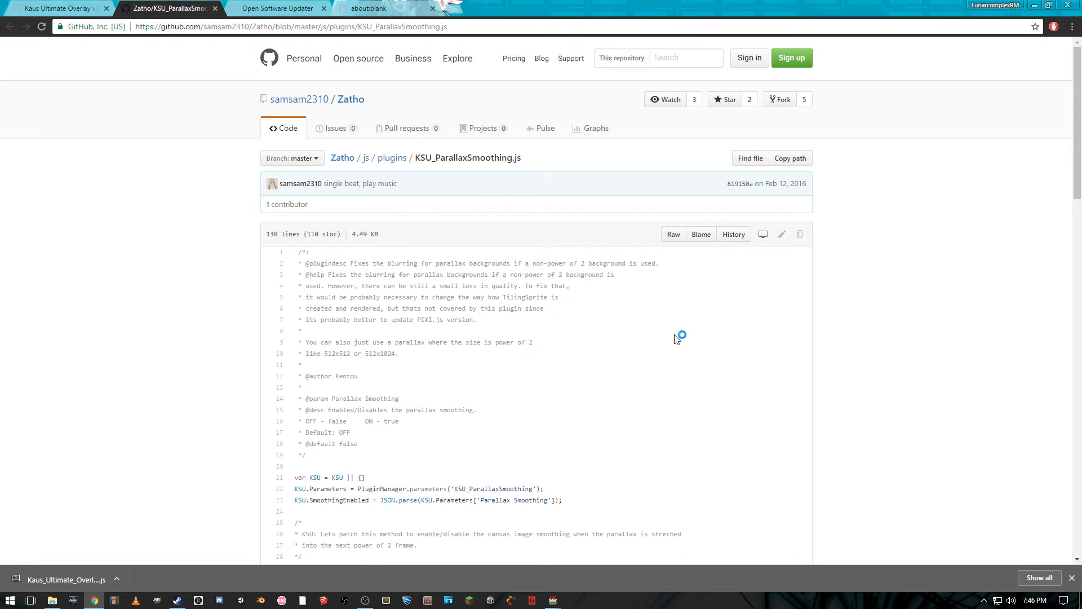
click(672, 234)
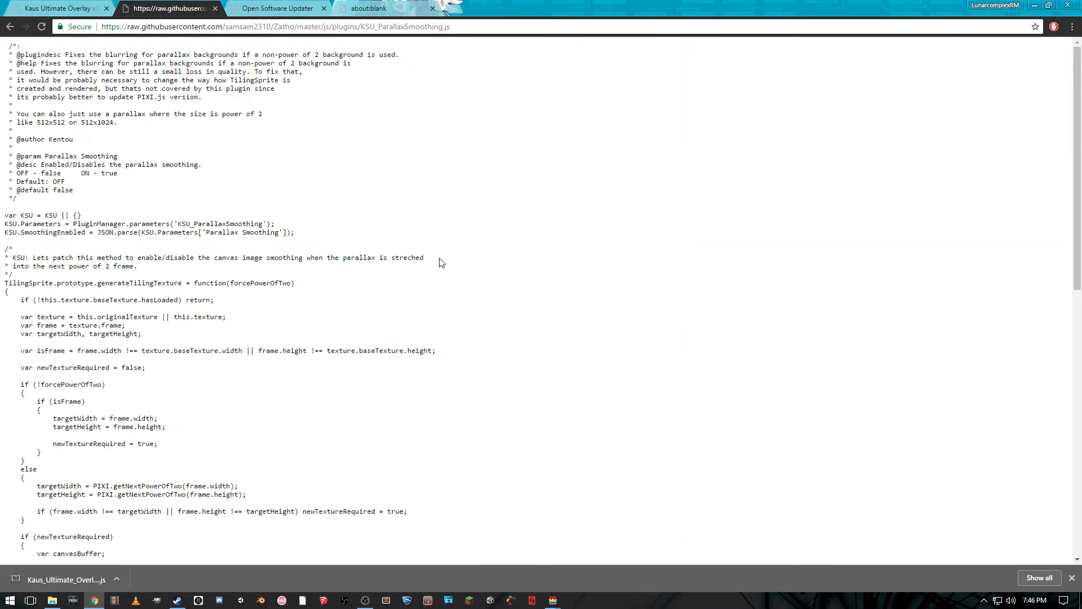
mouse_move(420, 242)
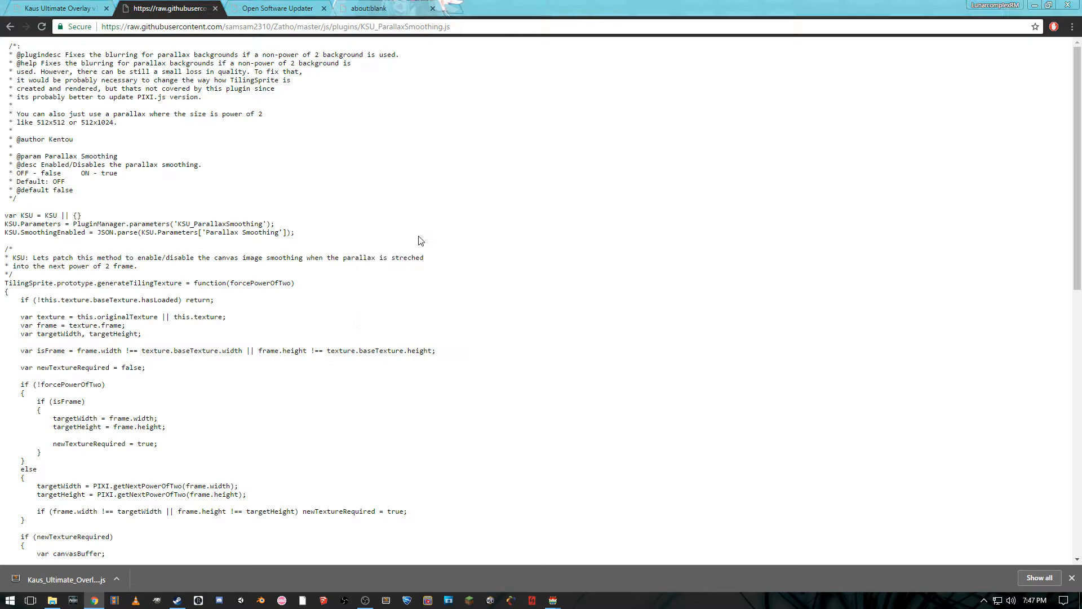
key(ctrl+s)
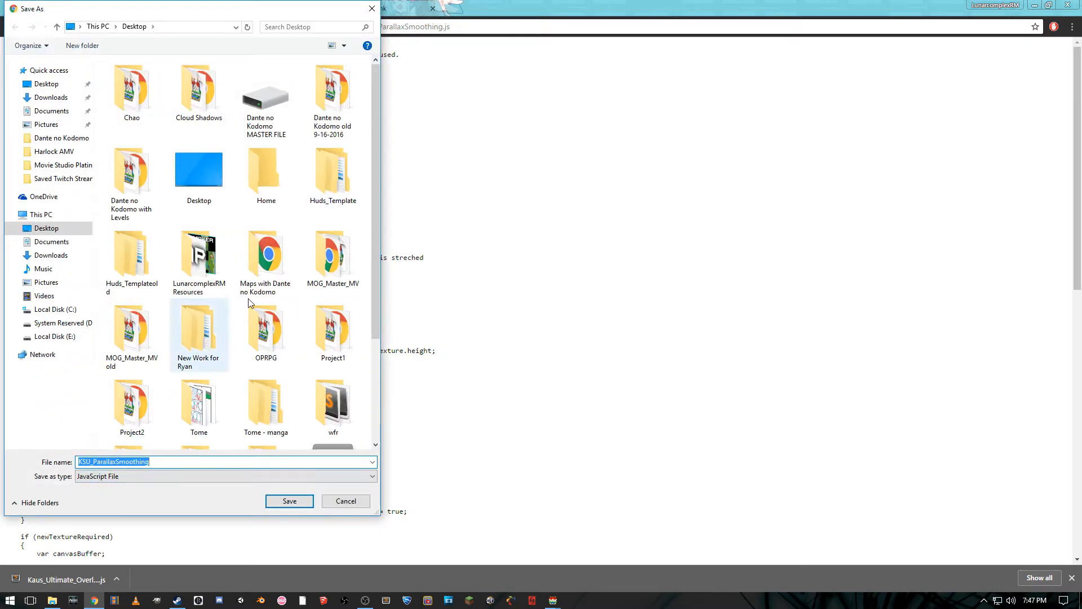
scroll(down, 3)
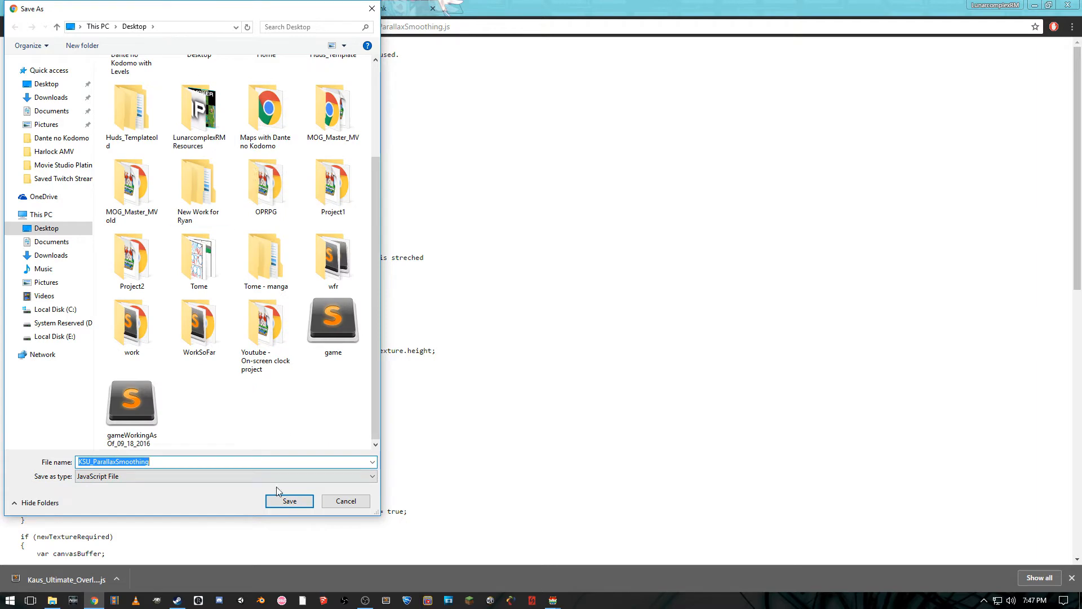
click(289, 500)
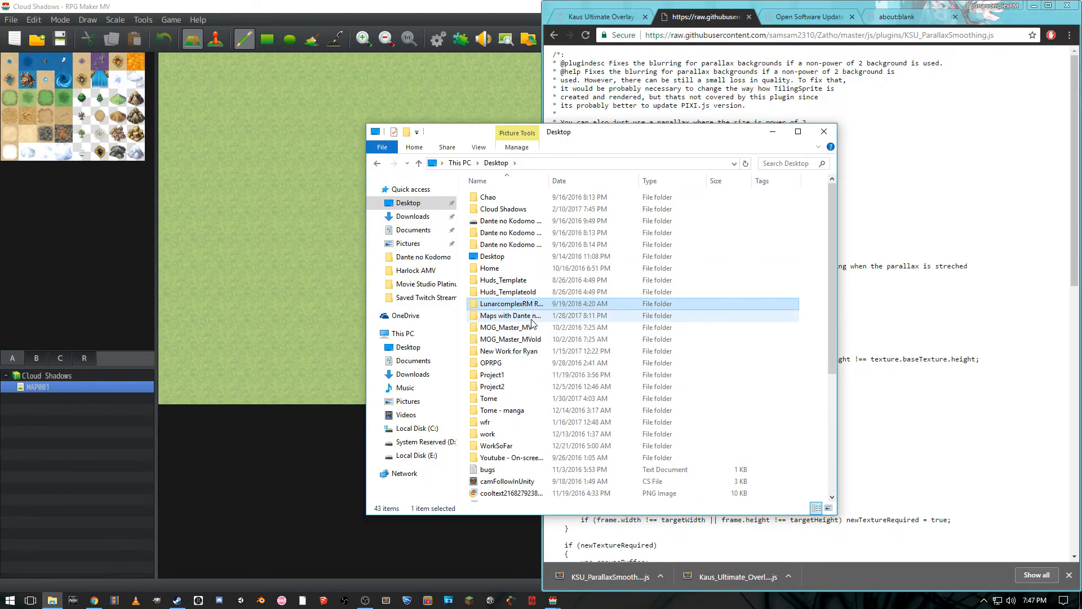
Step: Browse into the Cloud Shadows project folder and its js subfolder
double_click(502, 209)
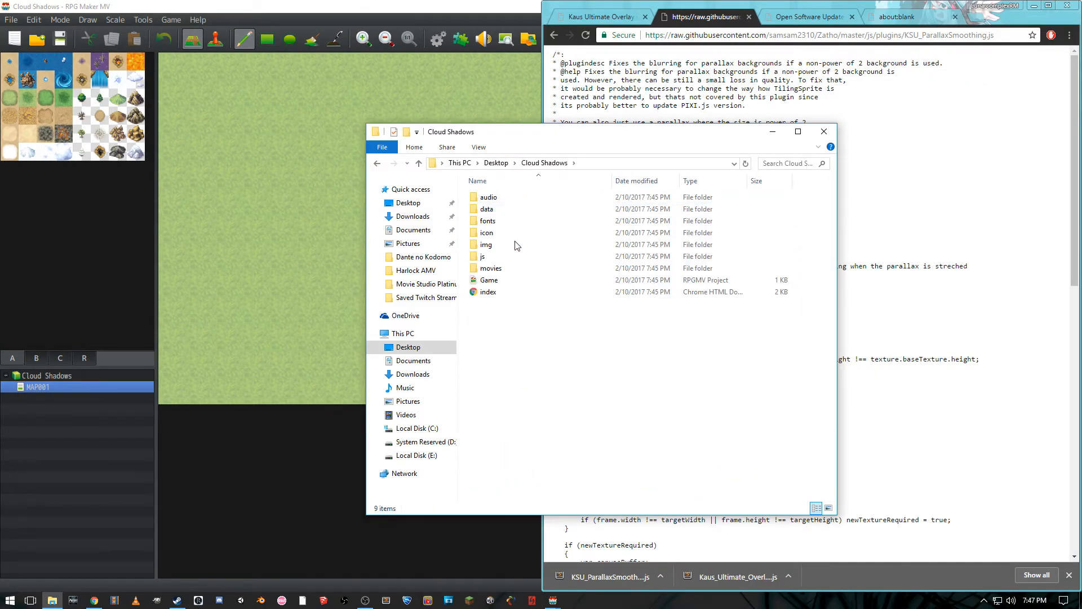
double_click(486, 256)
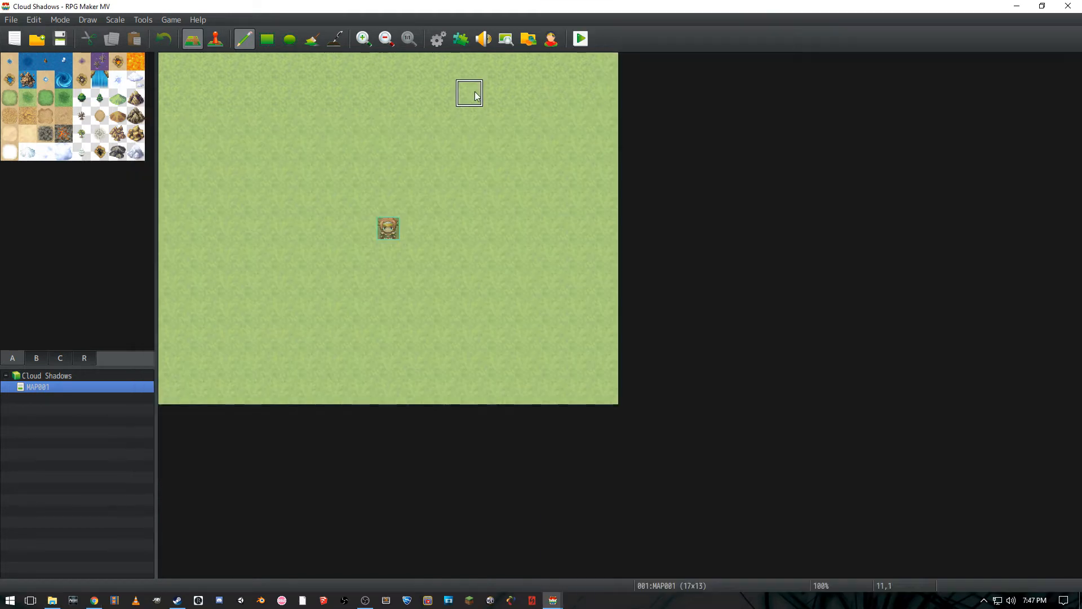
Step: Add the Kaus_Ultimate_Overlay plugin to the project's plugin list
click(460, 38)
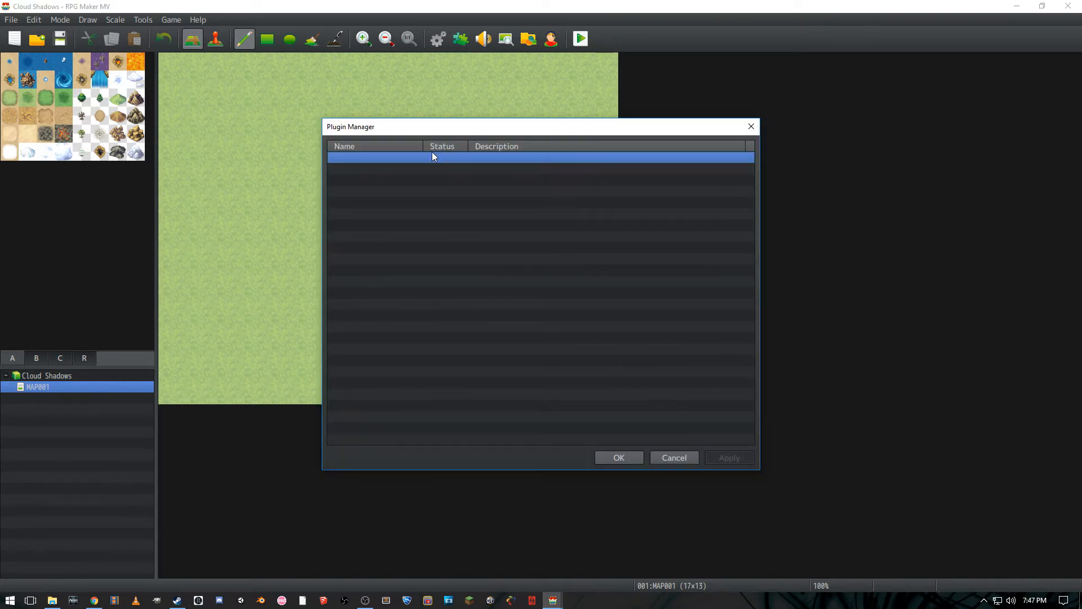
double_click(433, 156)
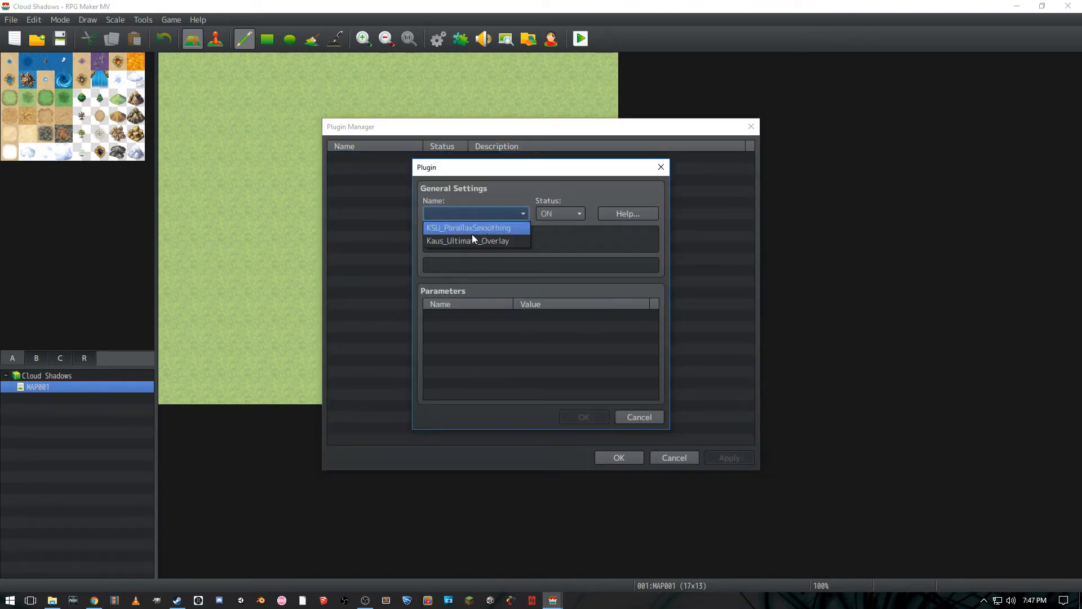
click(467, 240)
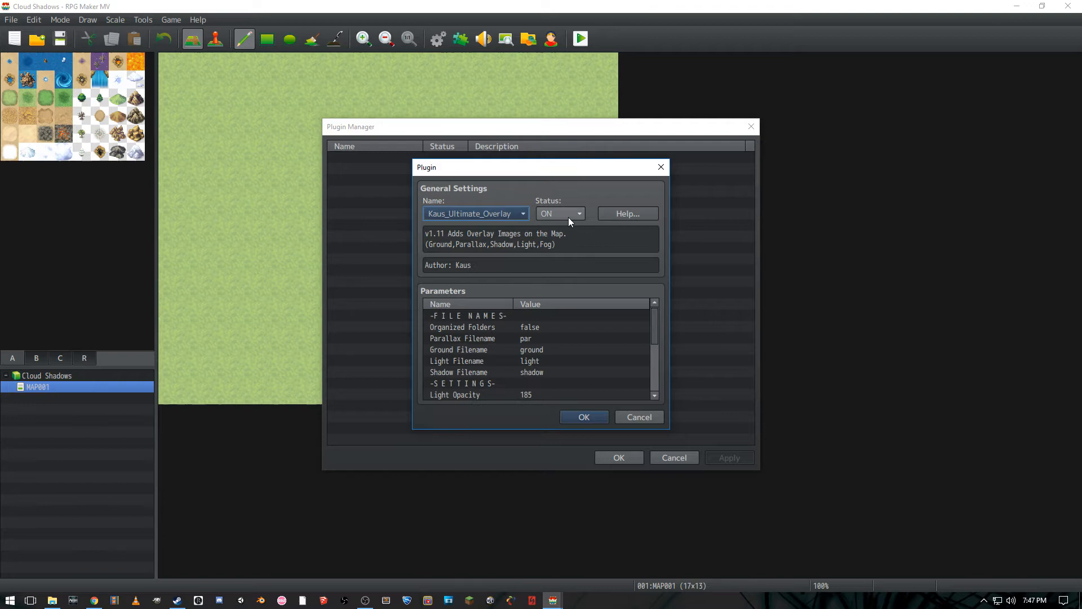
click(583, 417)
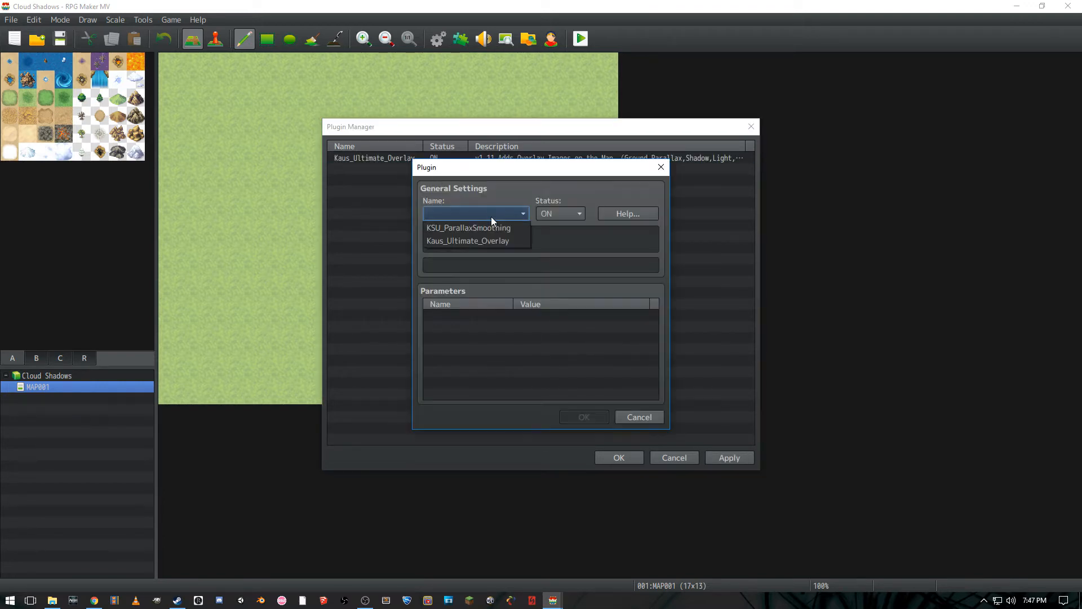
Step: Add KSU_ParallaxSmoothing with its Parallax Smoothing parameter set to true
click(468, 227)
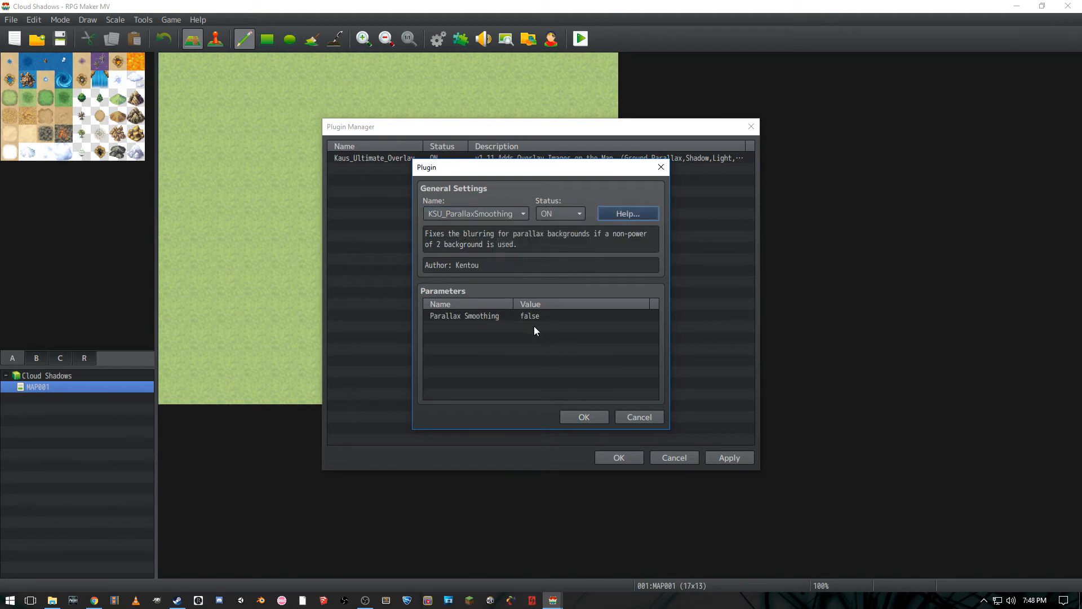
double_click(535, 316)
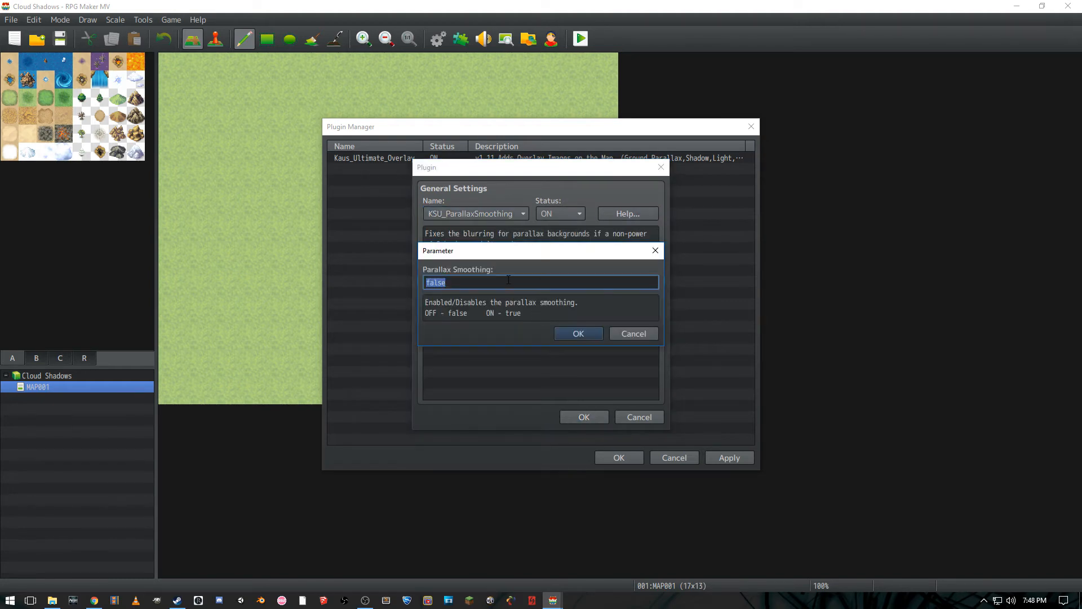
text(tru)
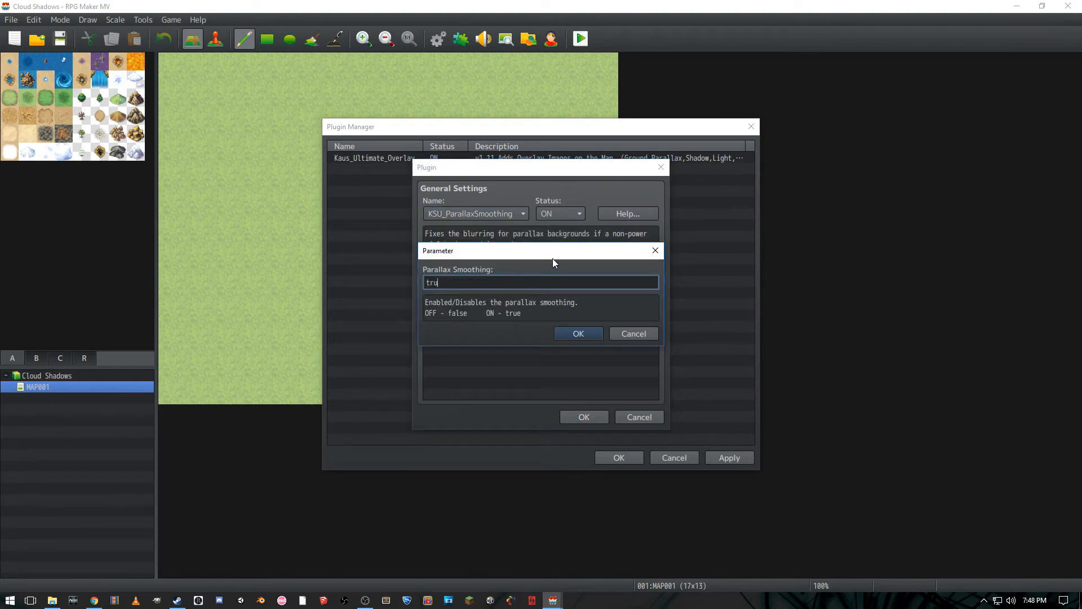
click(577, 333)
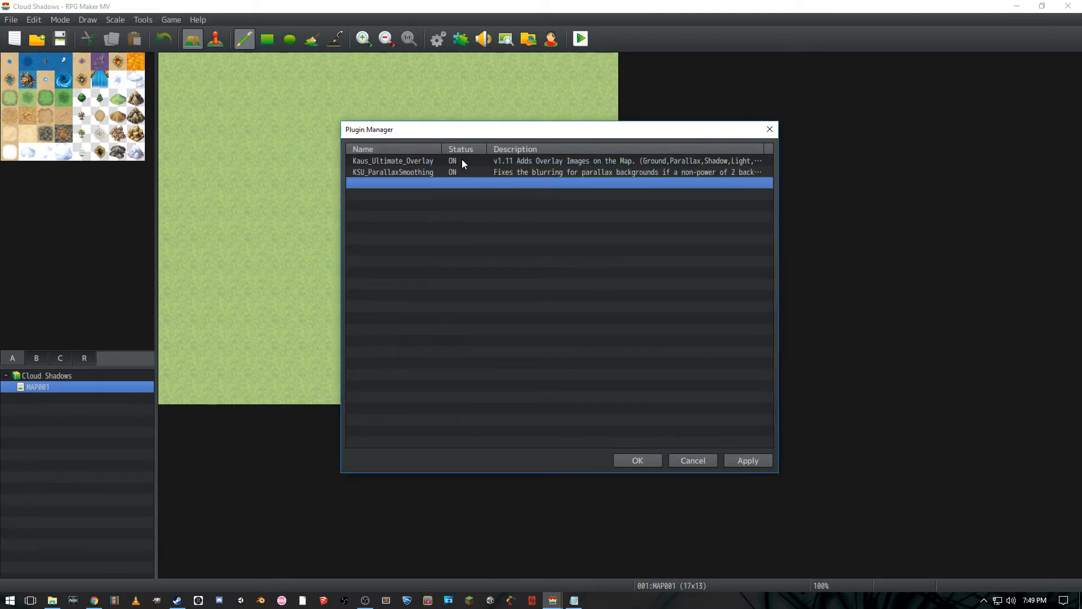
Step: Set Kaus_Ultimate_Overlay's fog, light, parallax and shadow switch IDs to 81, 82, 83 and 84
click(392, 161)
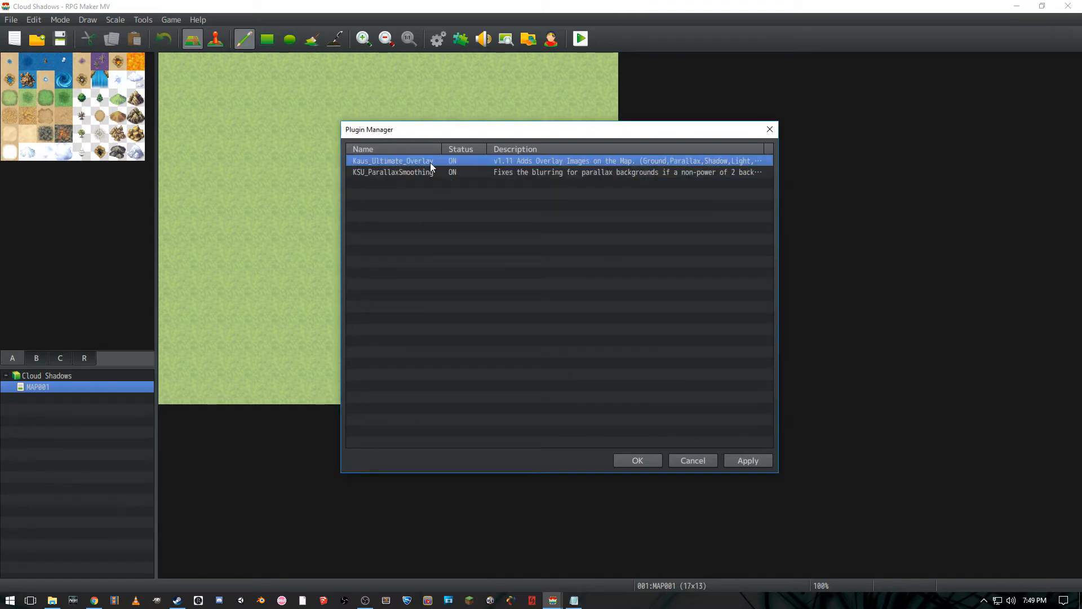
double_click(393, 161)
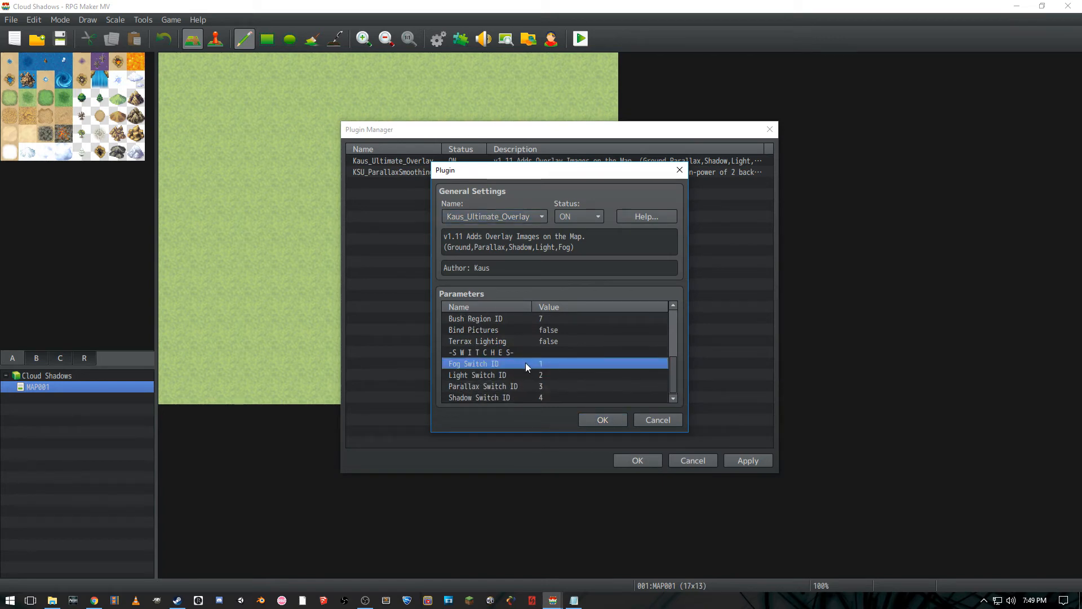
click(497, 385)
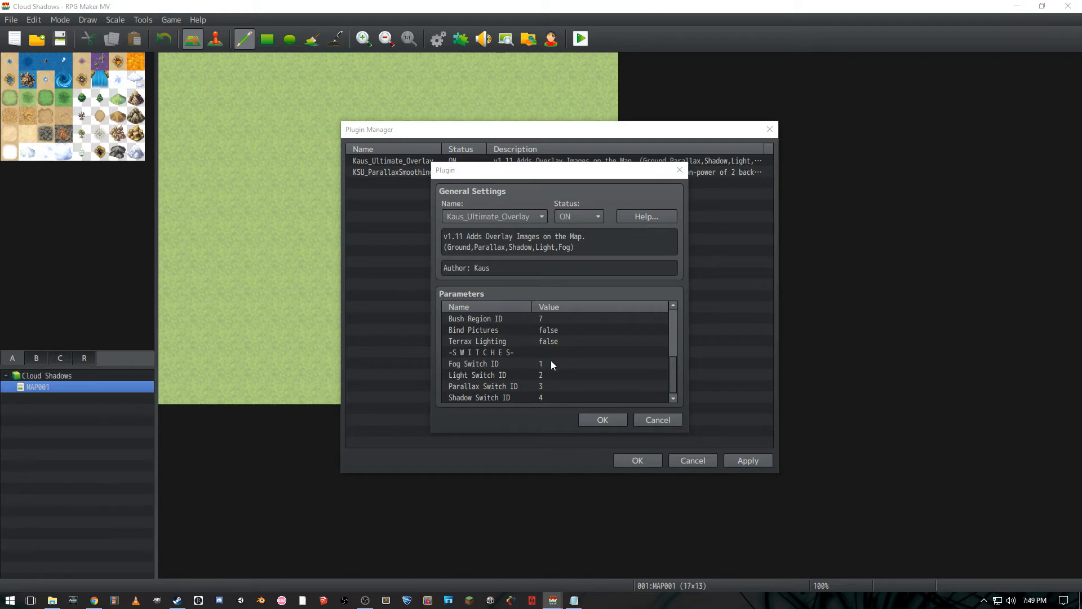
click(483, 364)
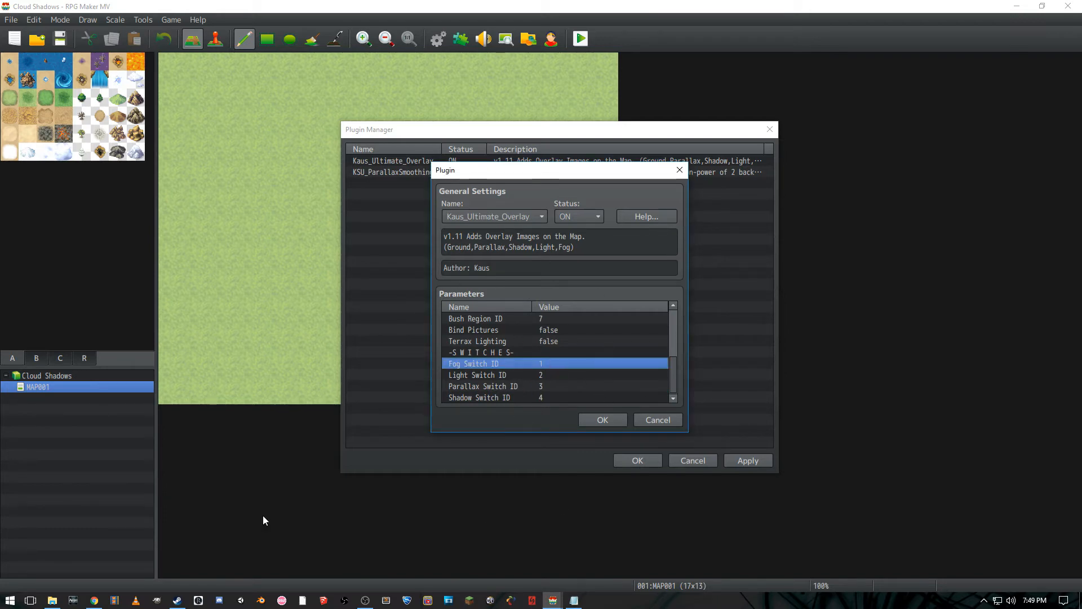
mouse_move(141, 540)
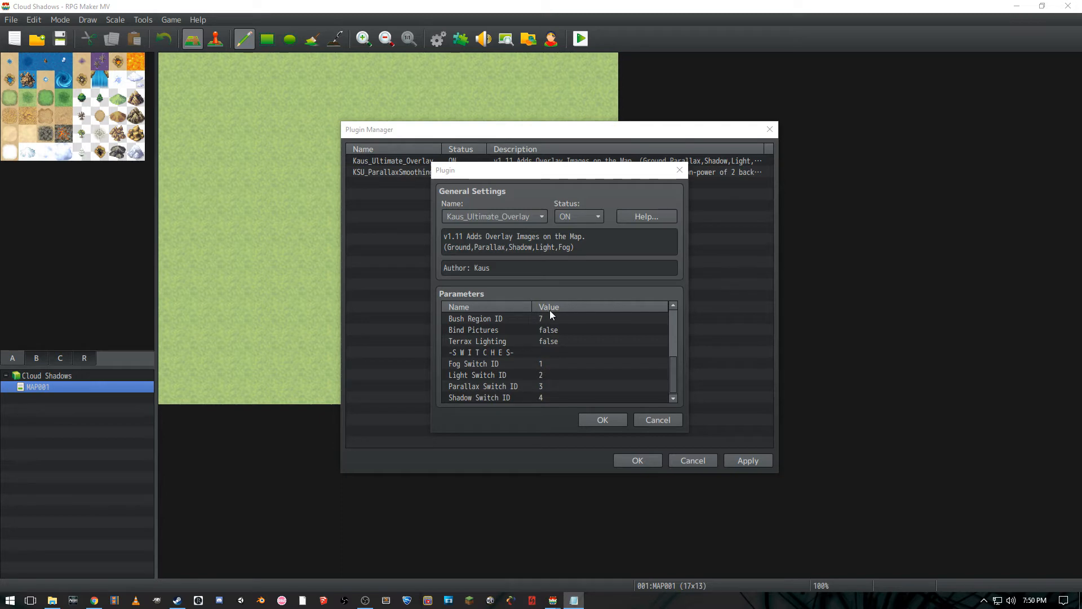
mouse_move(545, 374)
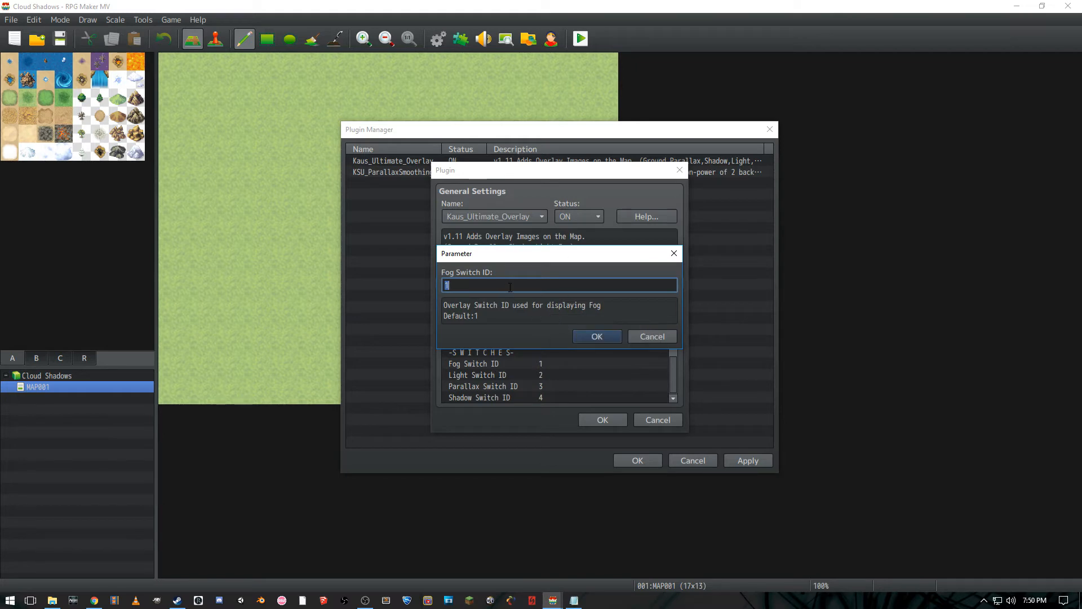
text(8)
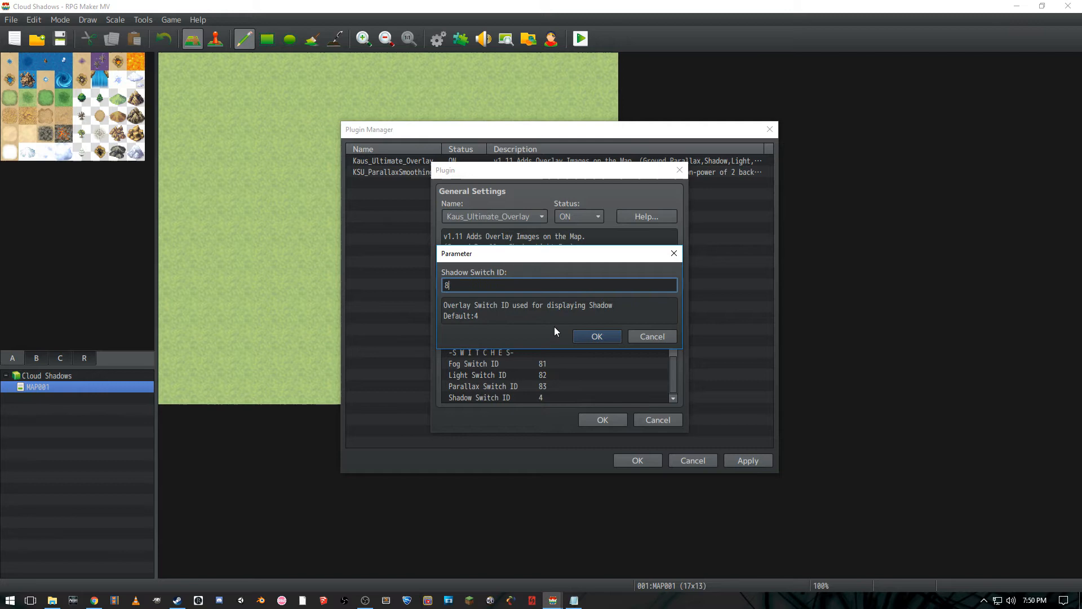
click(596, 336)
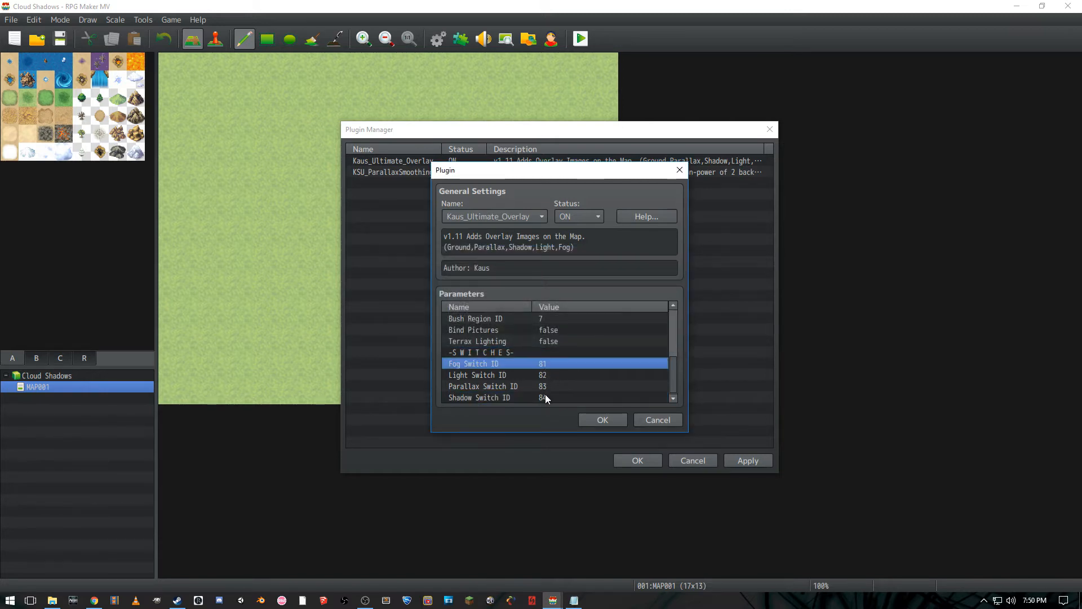
click(478, 397)
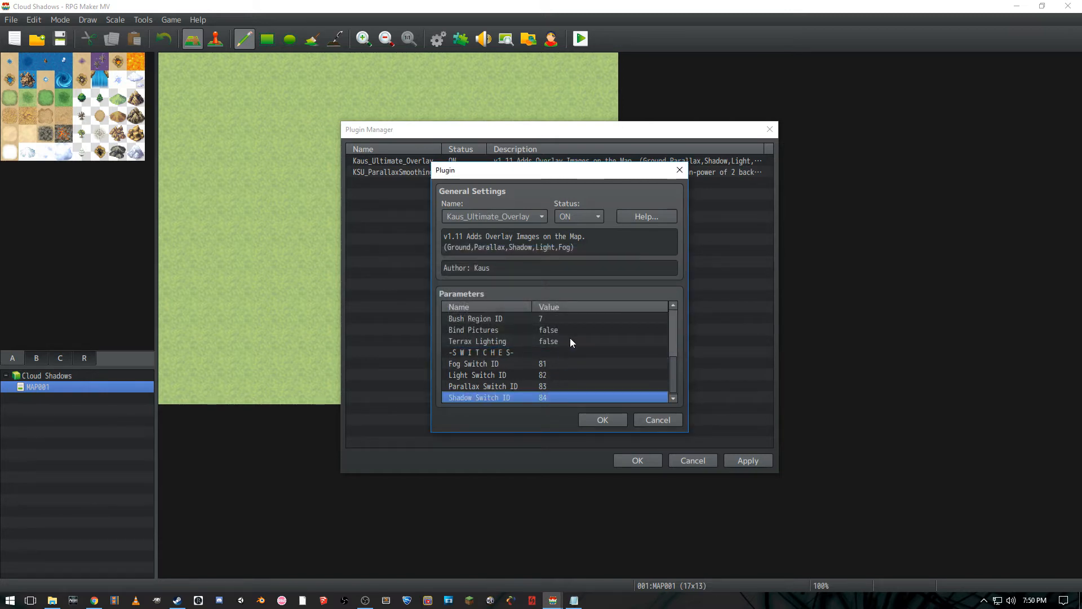
mouse_move(647, 335)
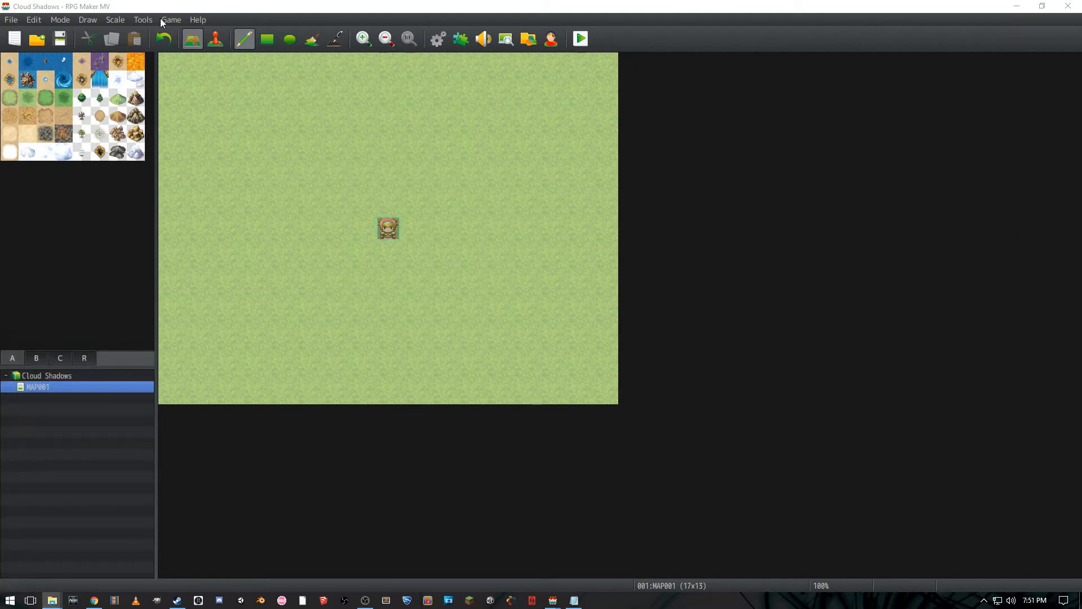
Step: Create an img/overlays/fogs folder in the project and browse into the empty fogs folder
click(170, 19)
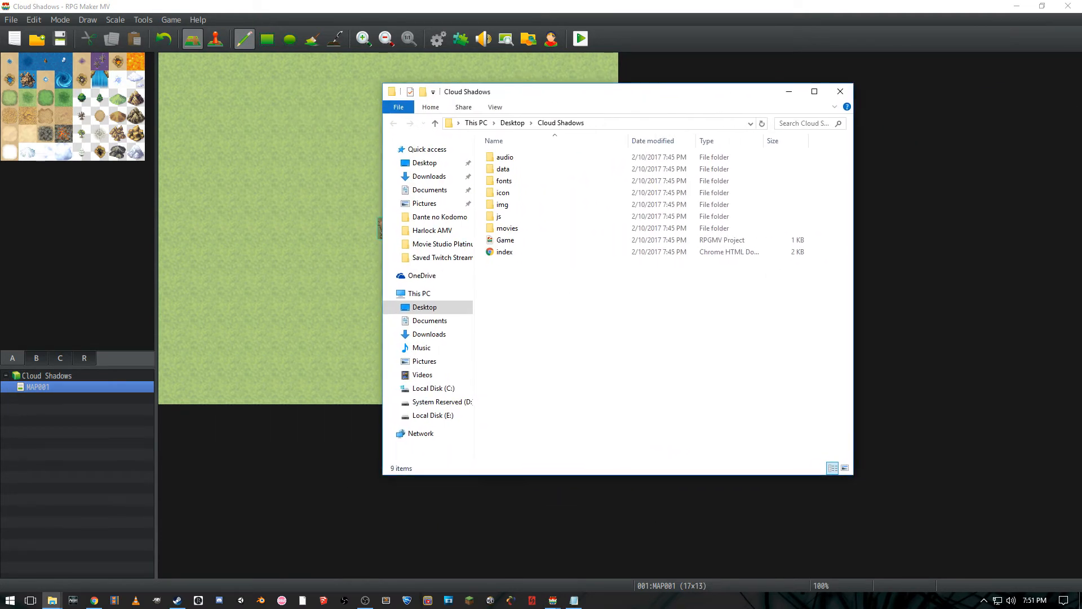
double_click(503, 204)
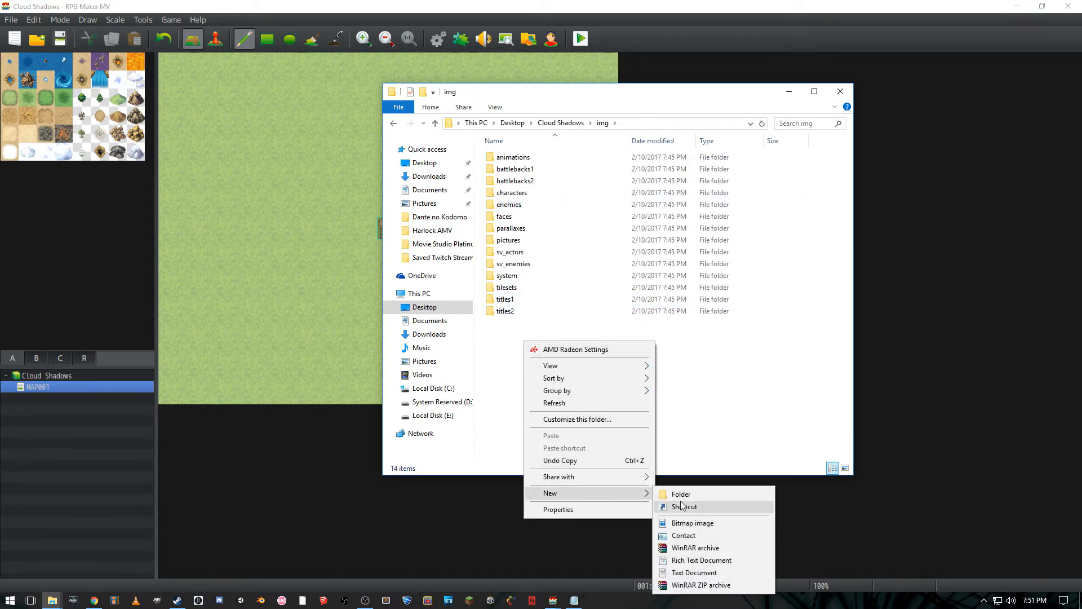
click(681, 494)
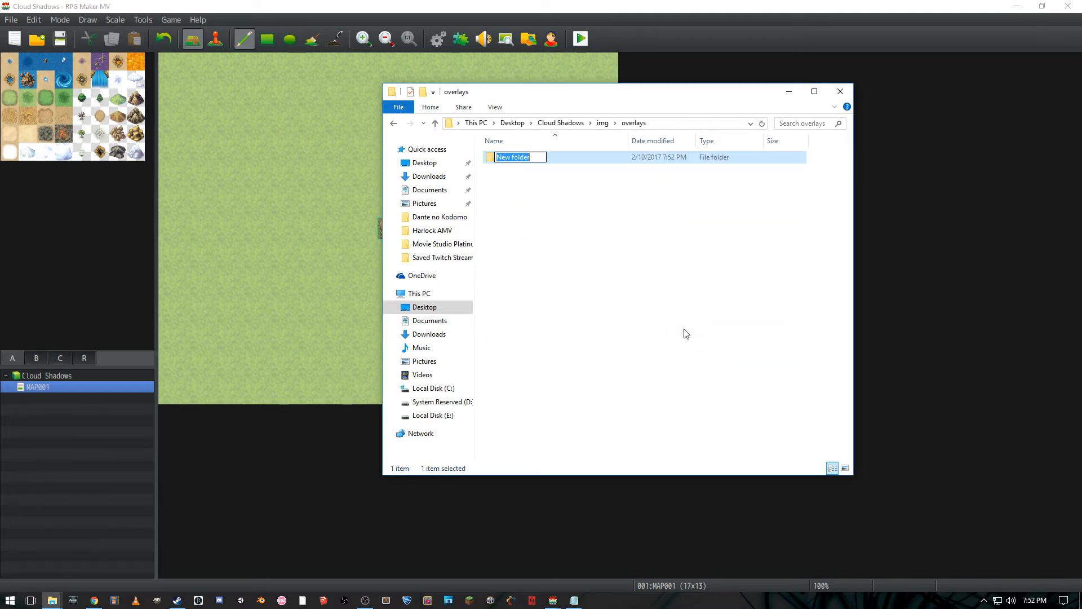
text(fogs)
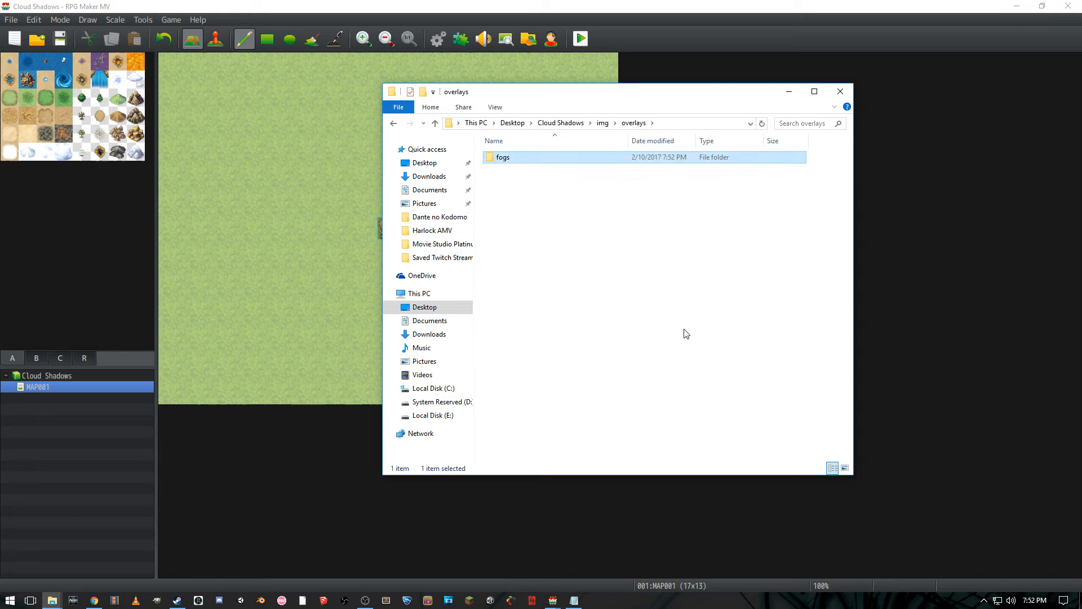
click(672, 330)
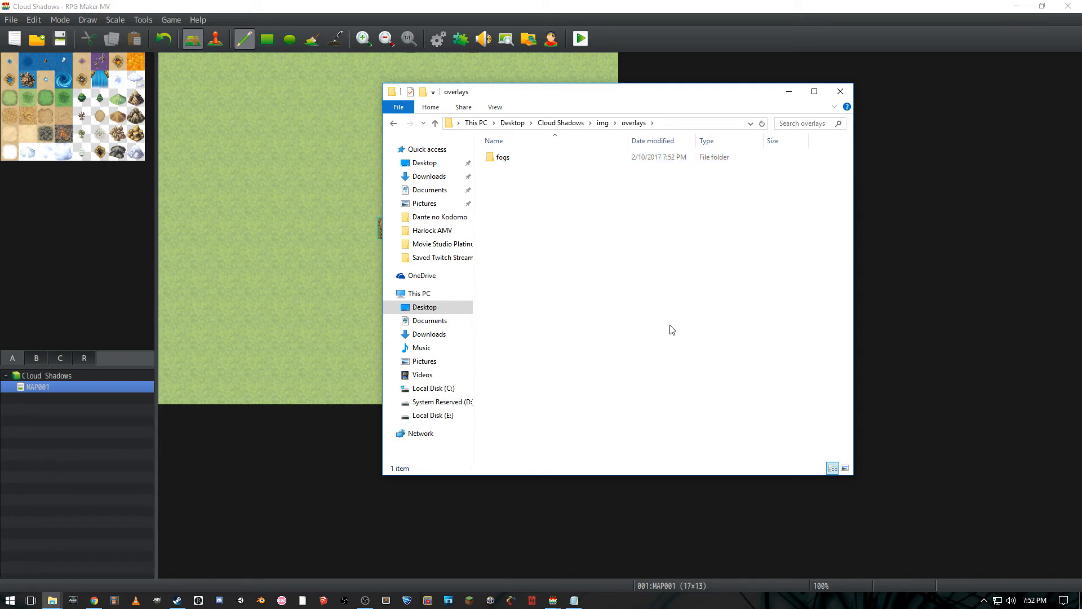
mouse_move(589, 249)
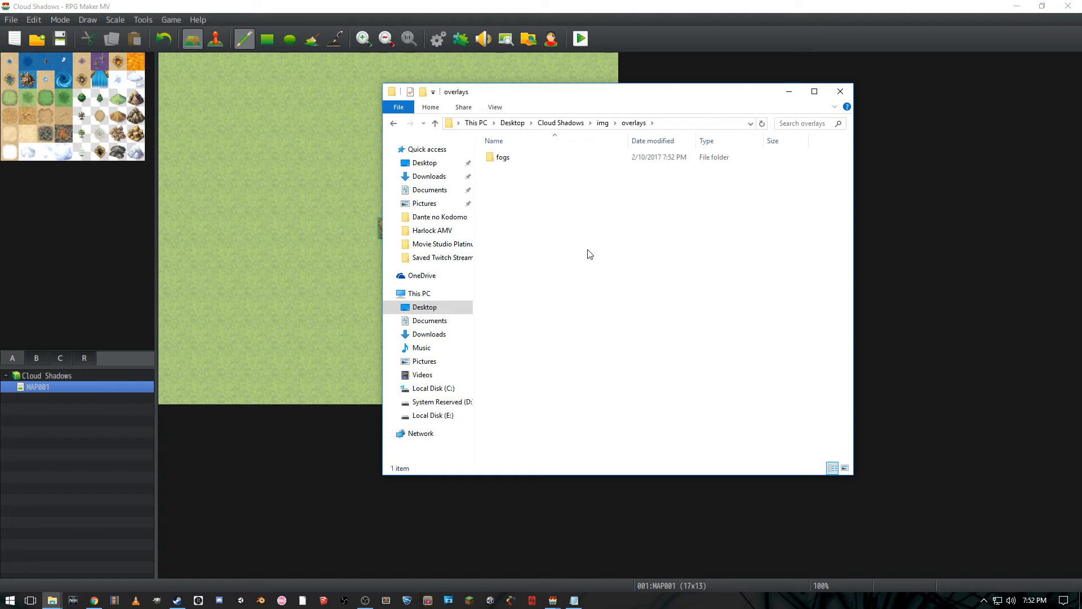
mouse_move(682, 264)
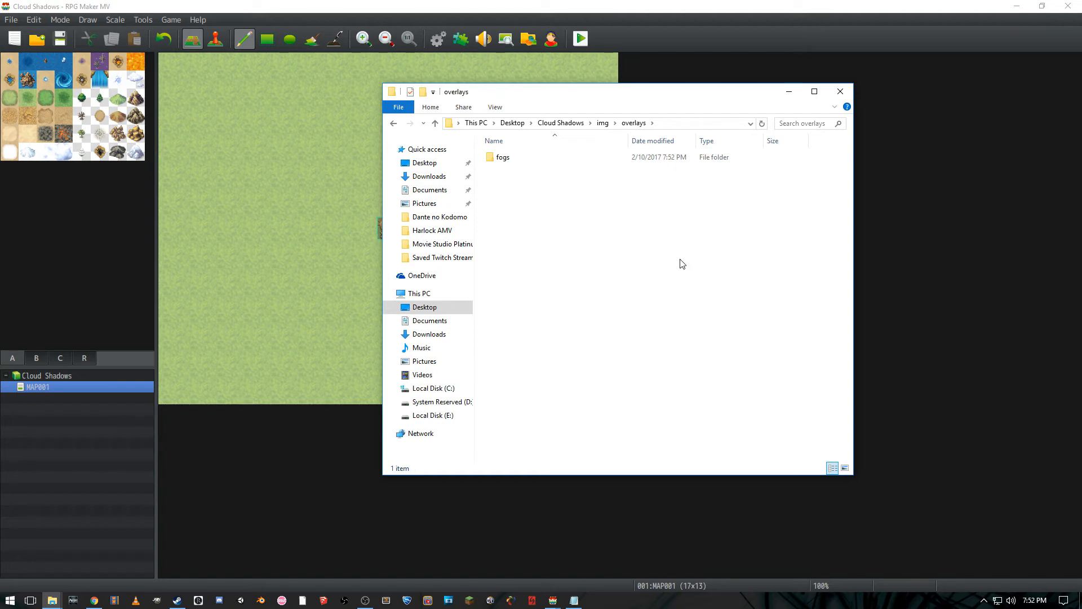
double_click(503, 156)
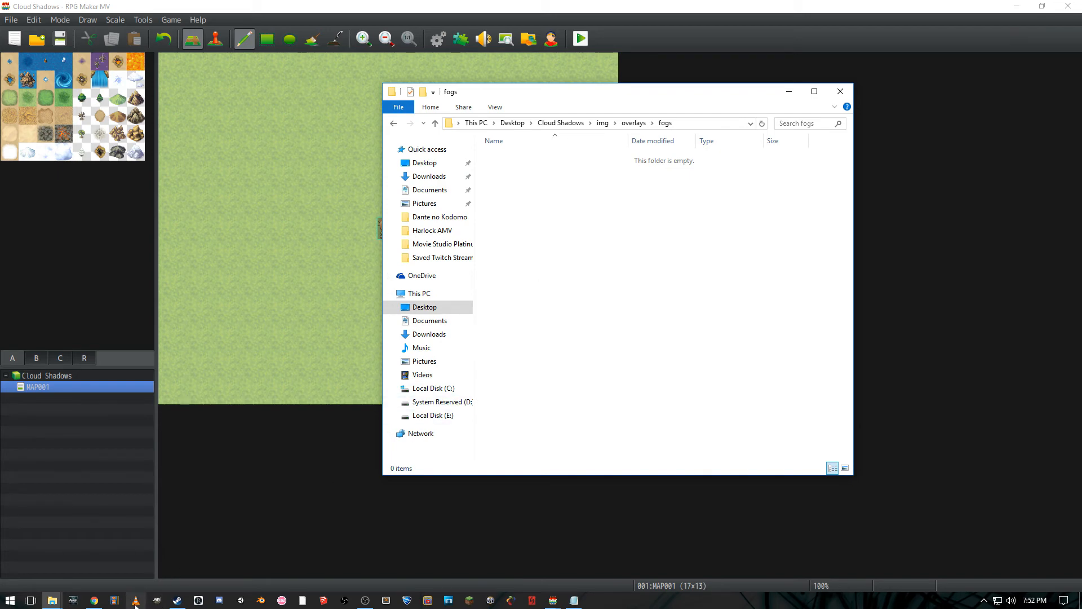
click(135, 599)
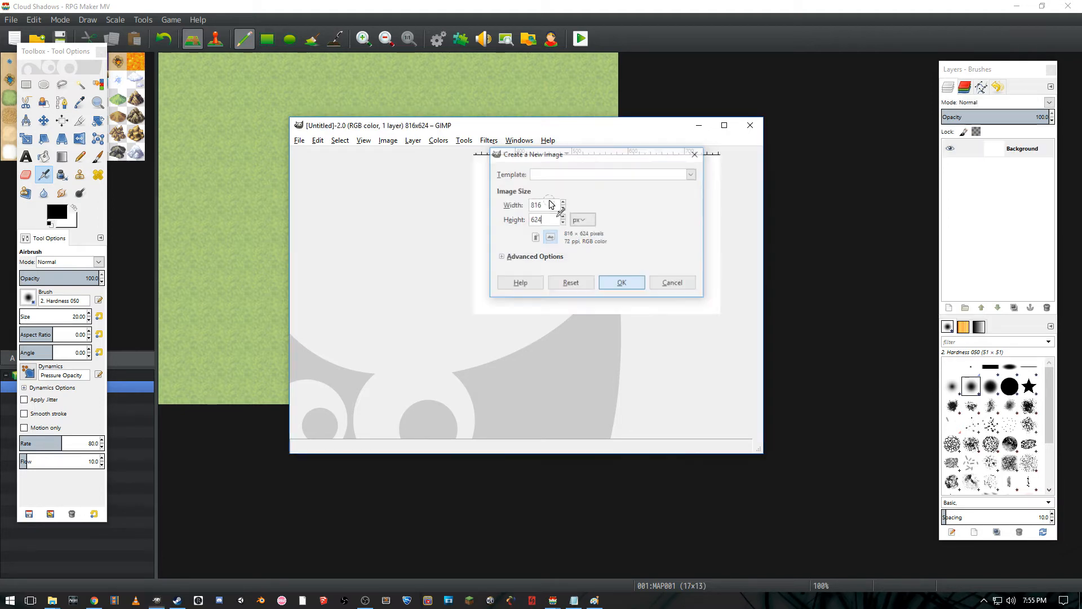
Step: Create a blank white 816×624 image and bring up Colors > Color to Alpha on it
click(620, 282)
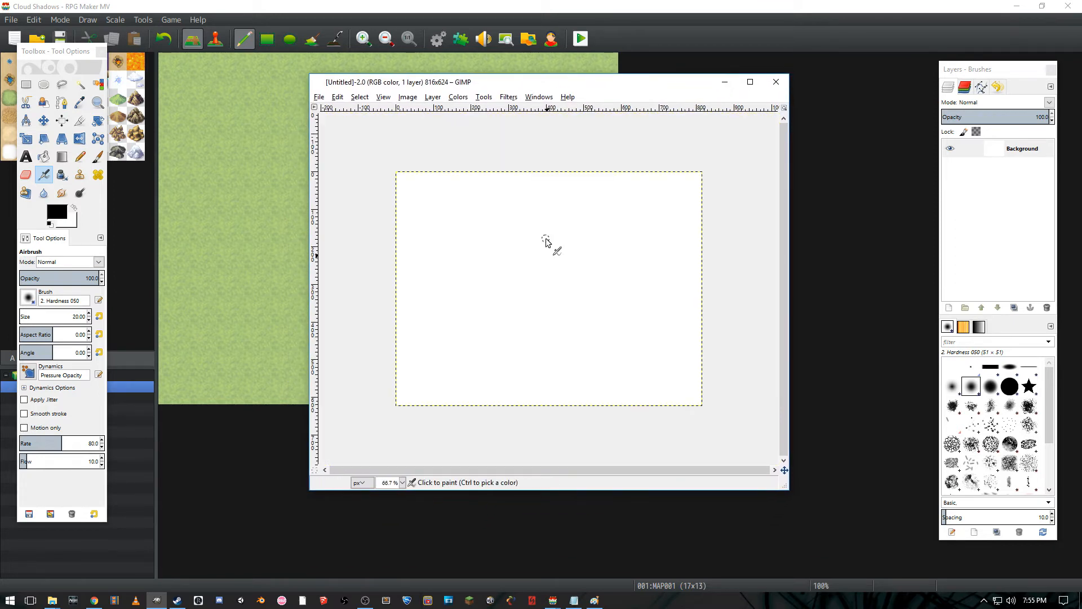
mouse_move(514, 150)
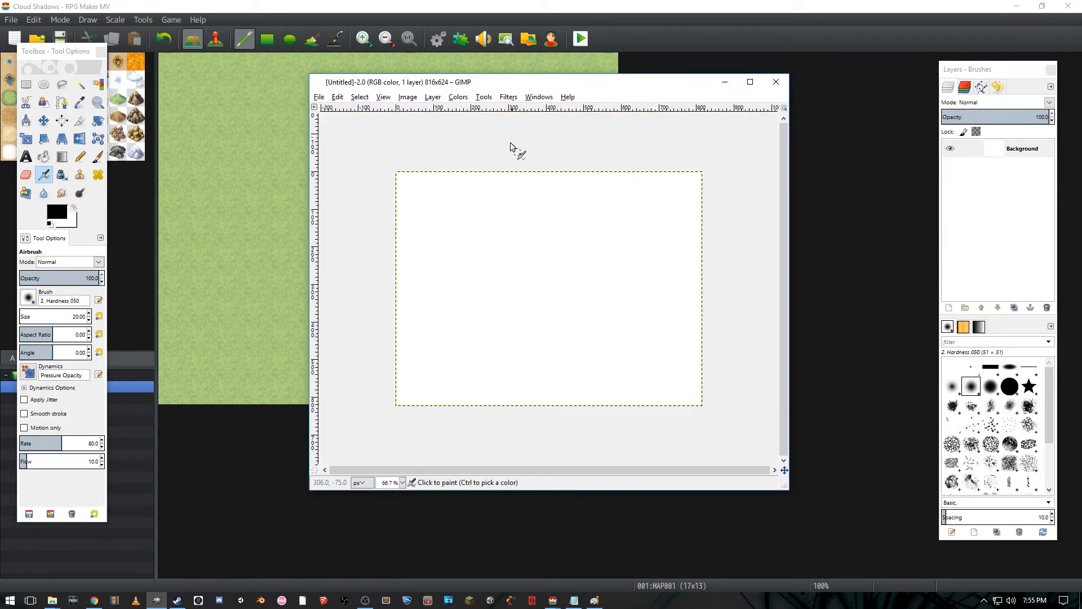
click(458, 97)
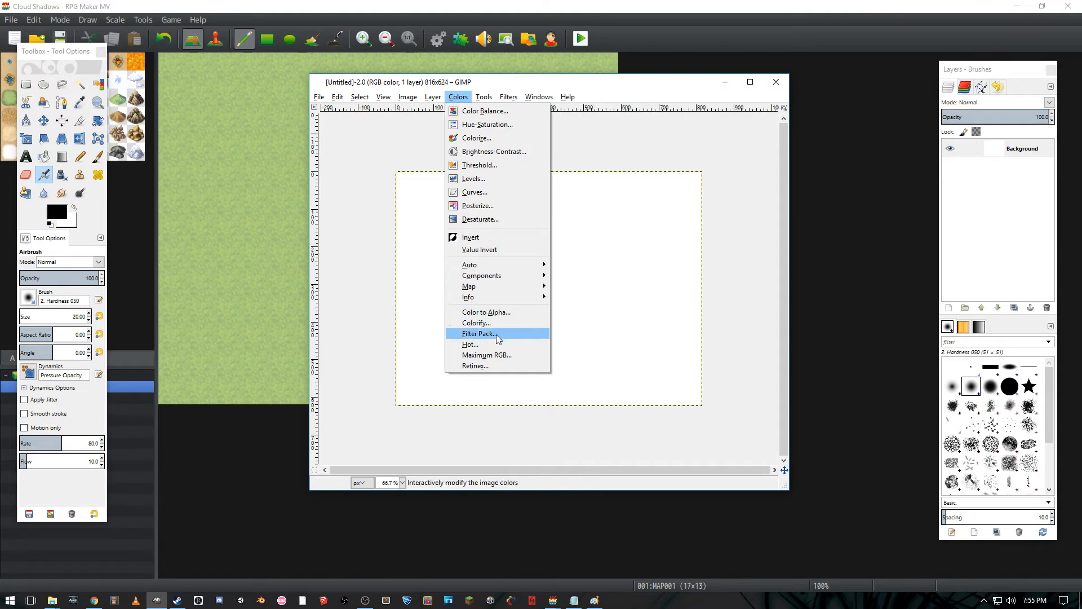
click(486, 313)
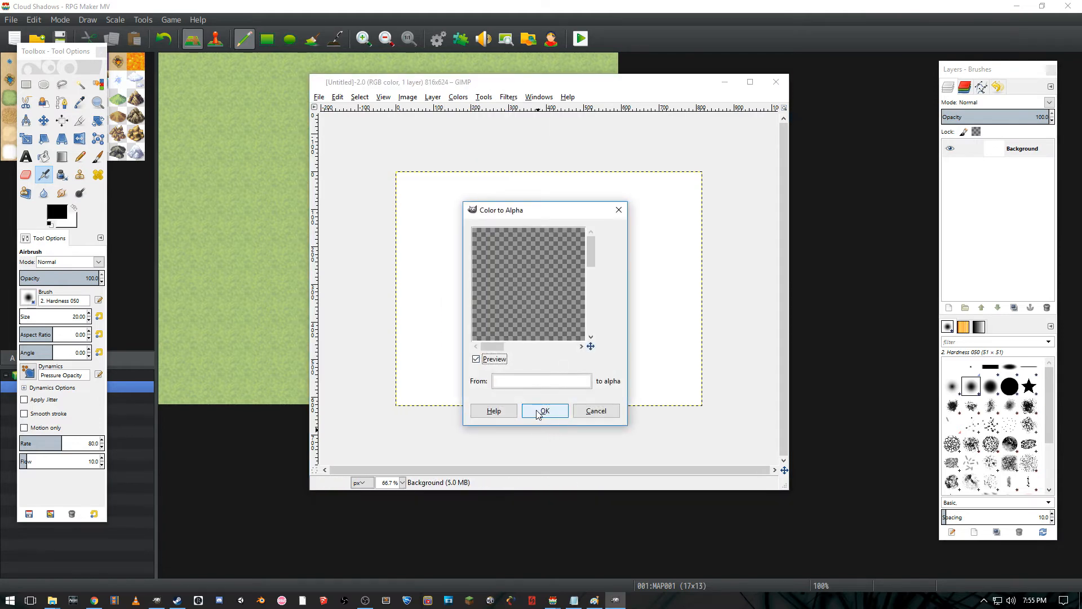
Step: Make the white background transparent, then bucket-fill an ellipse selection with black to form one circle
click(545, 411)
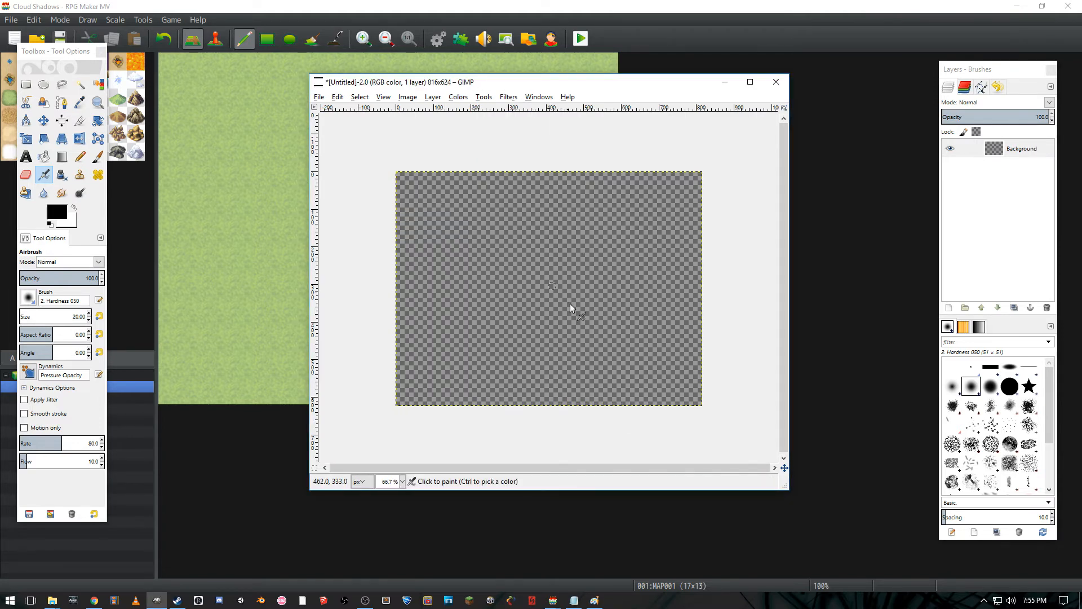
mouse_move(484, 261)
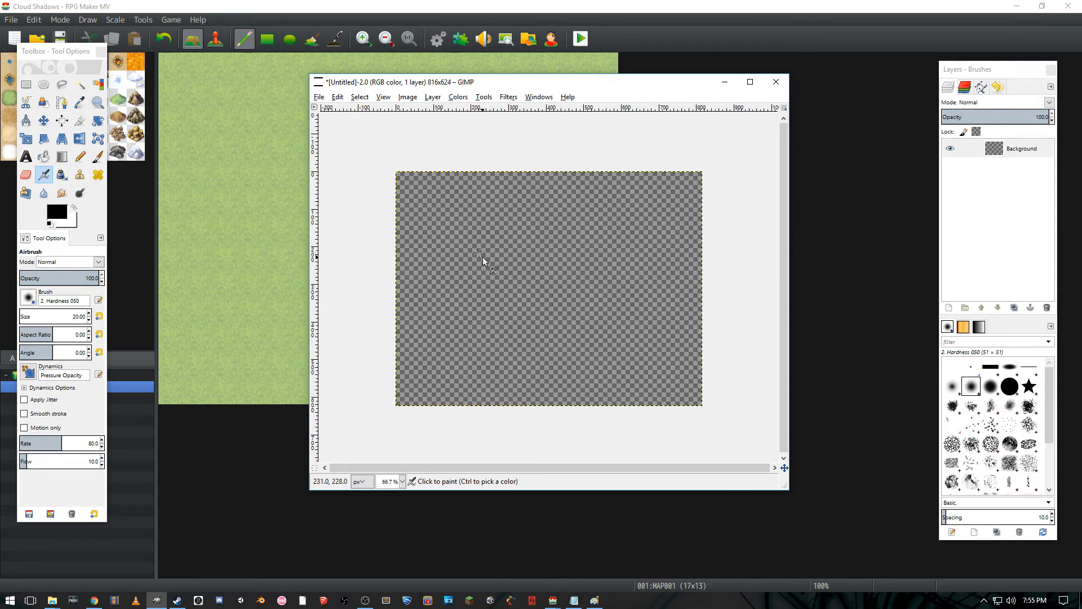
click(26, 84)
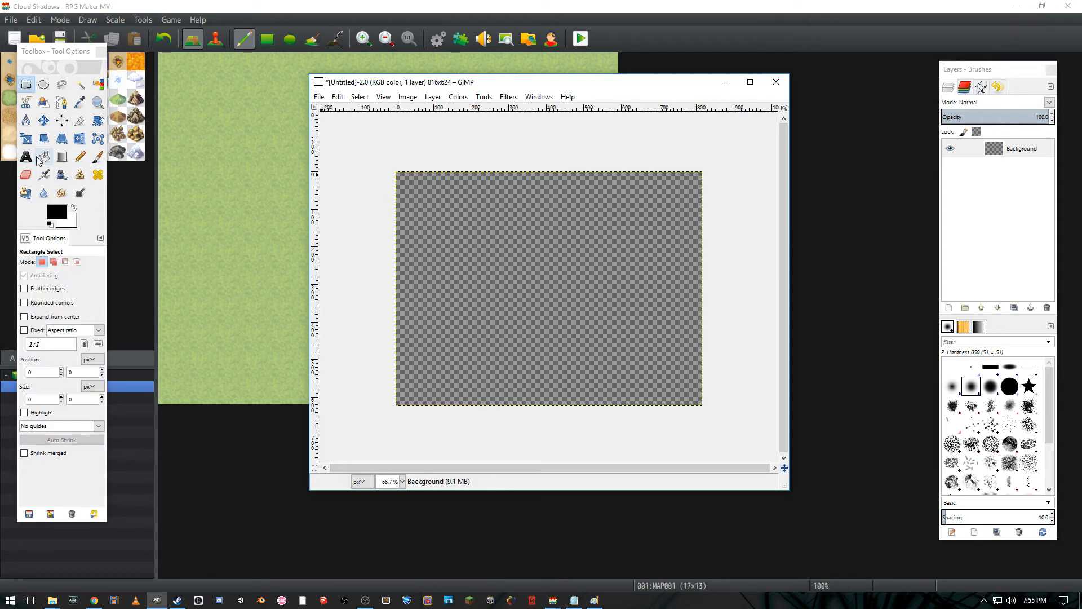
mouse_move(44, 85)
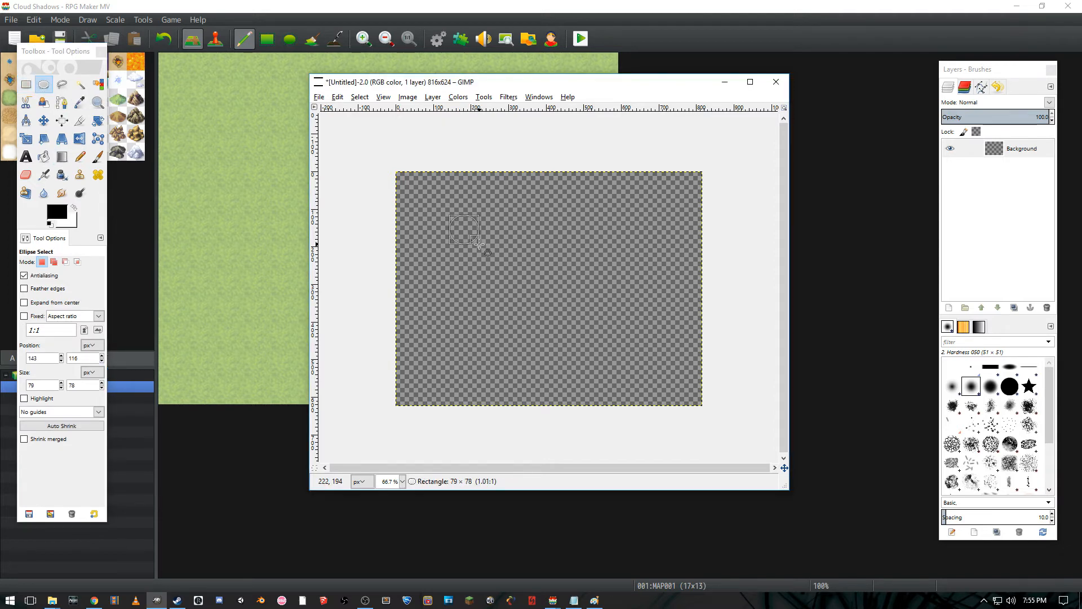
click(26, 158)
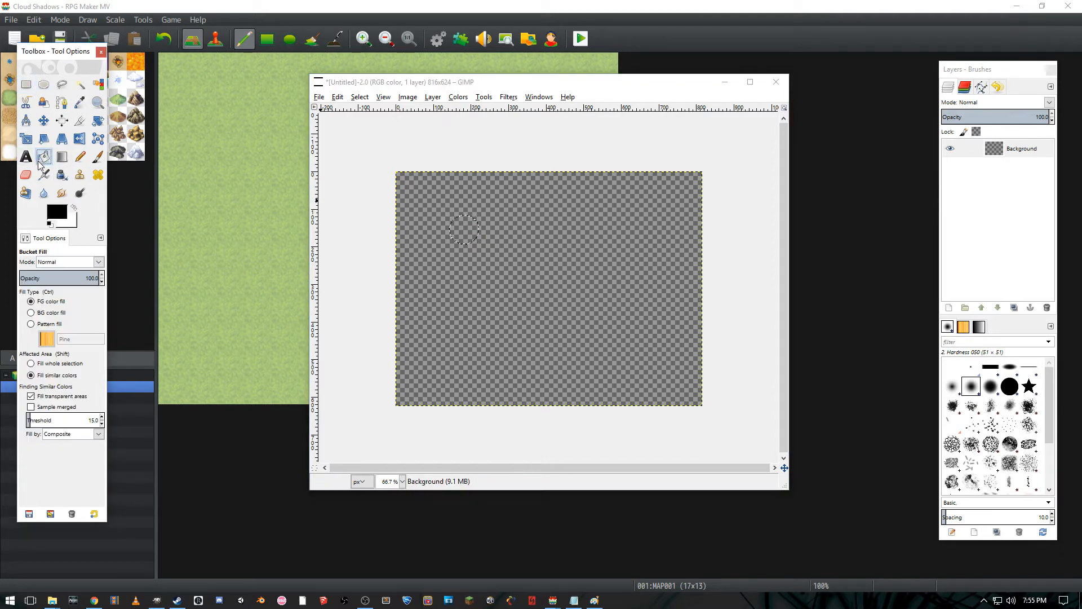
click(465, 229)
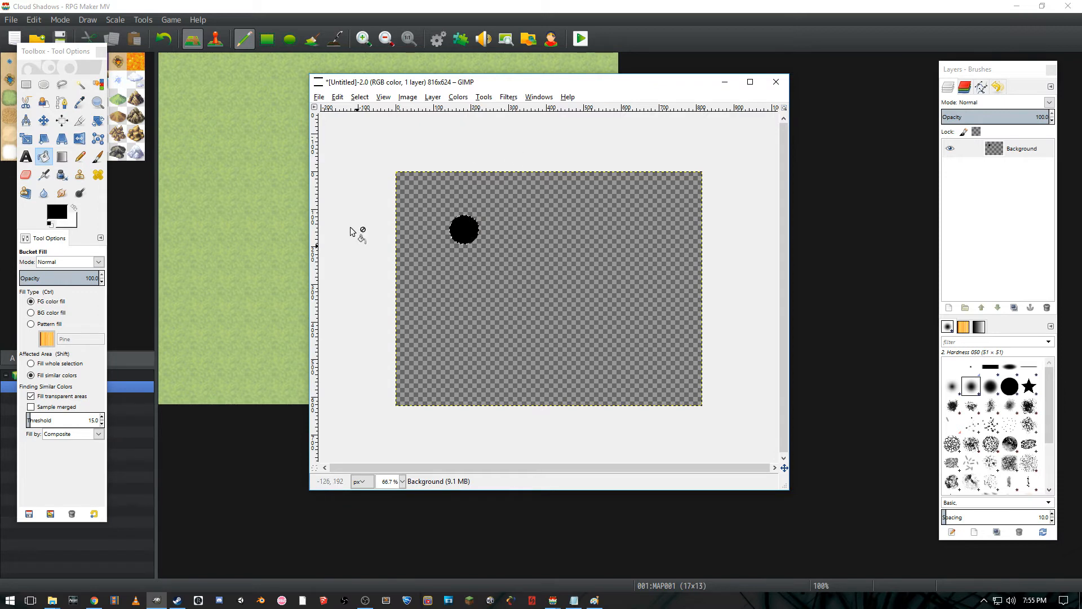
click(26, 85)
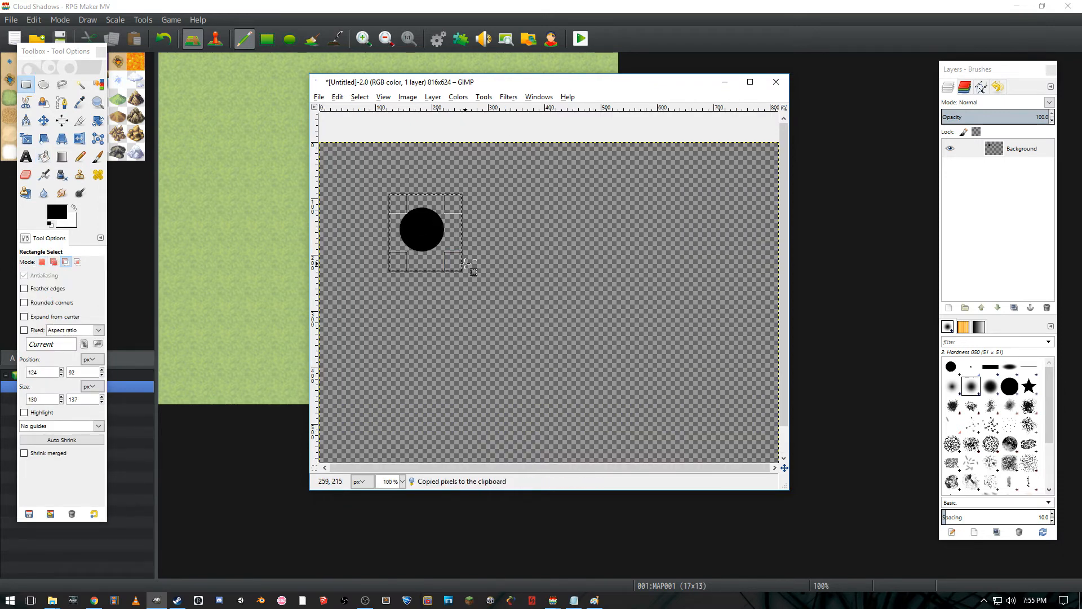
Step: Paste a copy of the black circle overlapping the original to start building a cloud shape
key(ctrl+v)
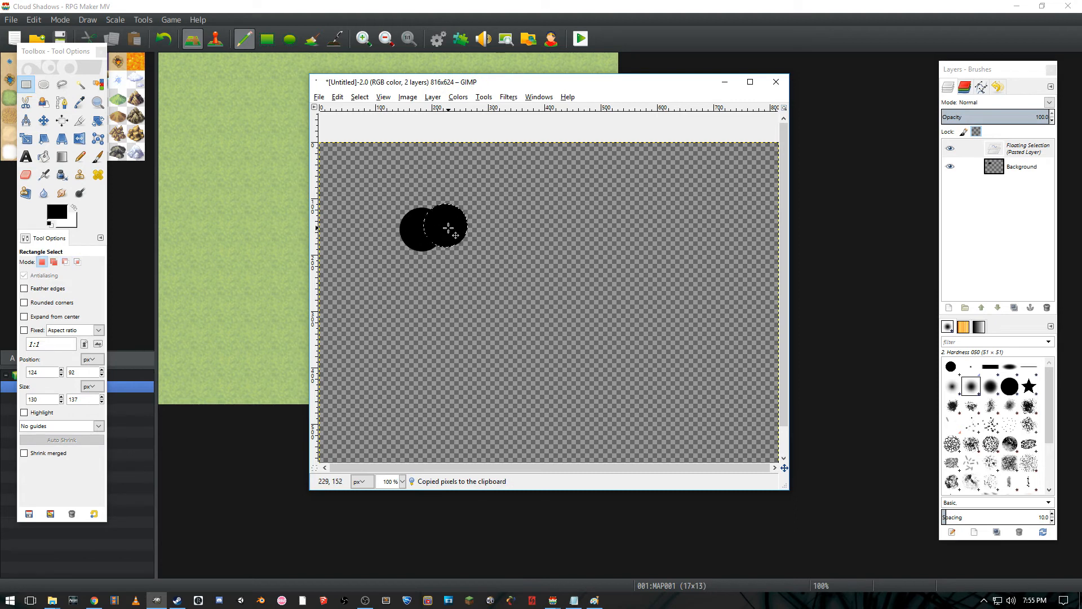
click(450, 285)
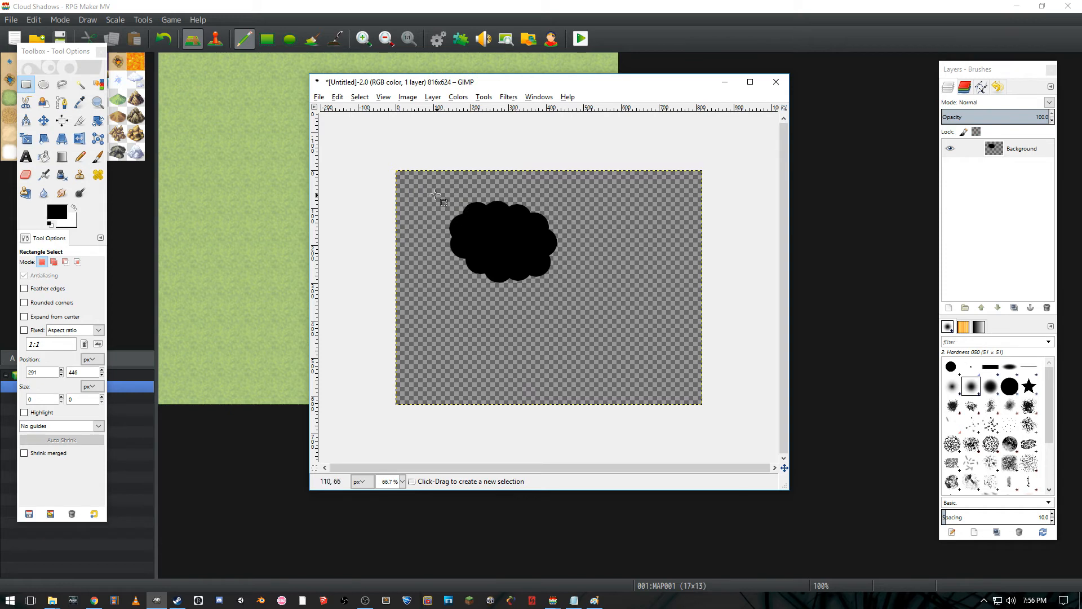
Step: Paste copies of the finished cloud and drop one into the image centre between the lower clouds
key(ctrl+v)
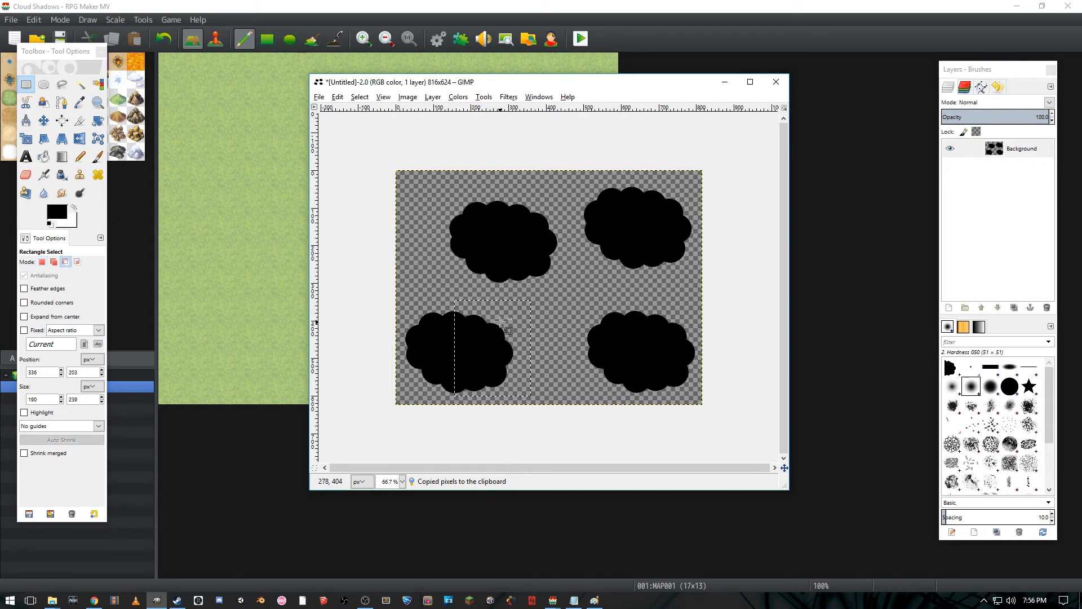
click(509, 259)
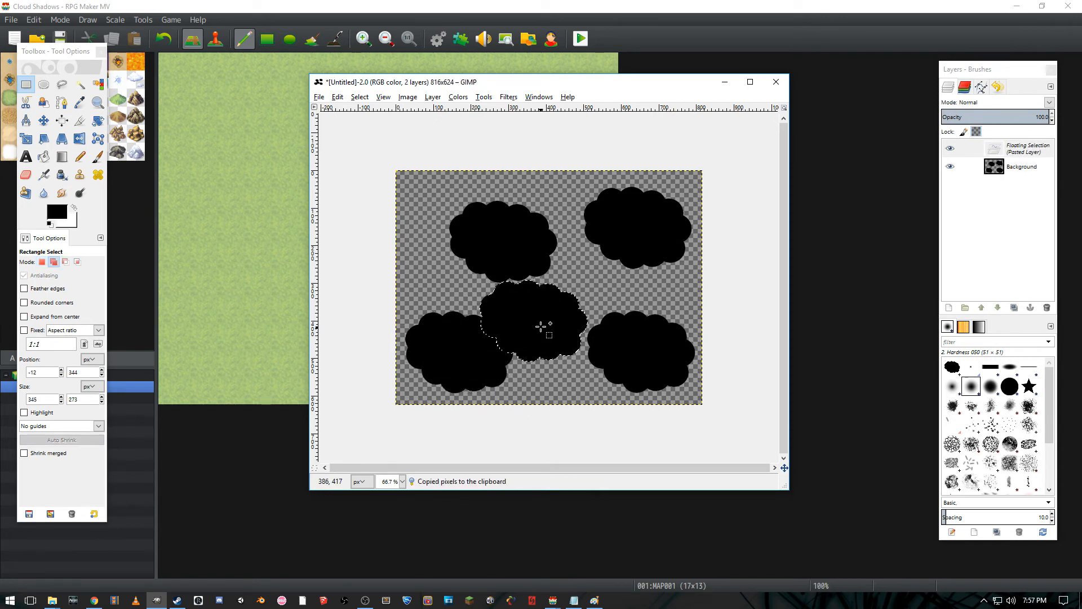
Step: Shrink the centre cloud copy, reposition the small clouds and anchor them into the image
click(26, 139)
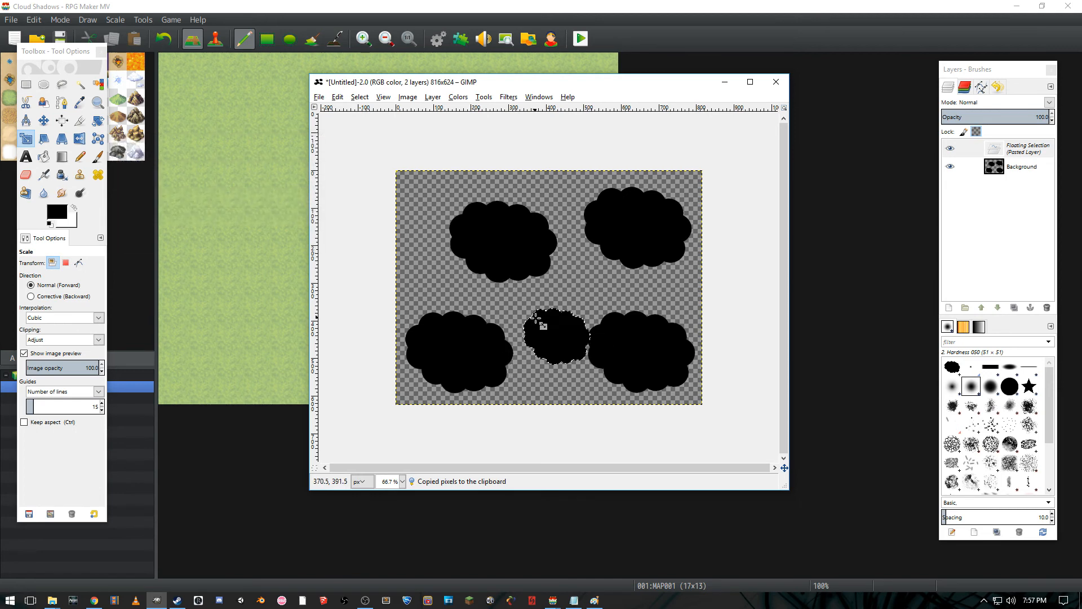
click(44, 121)
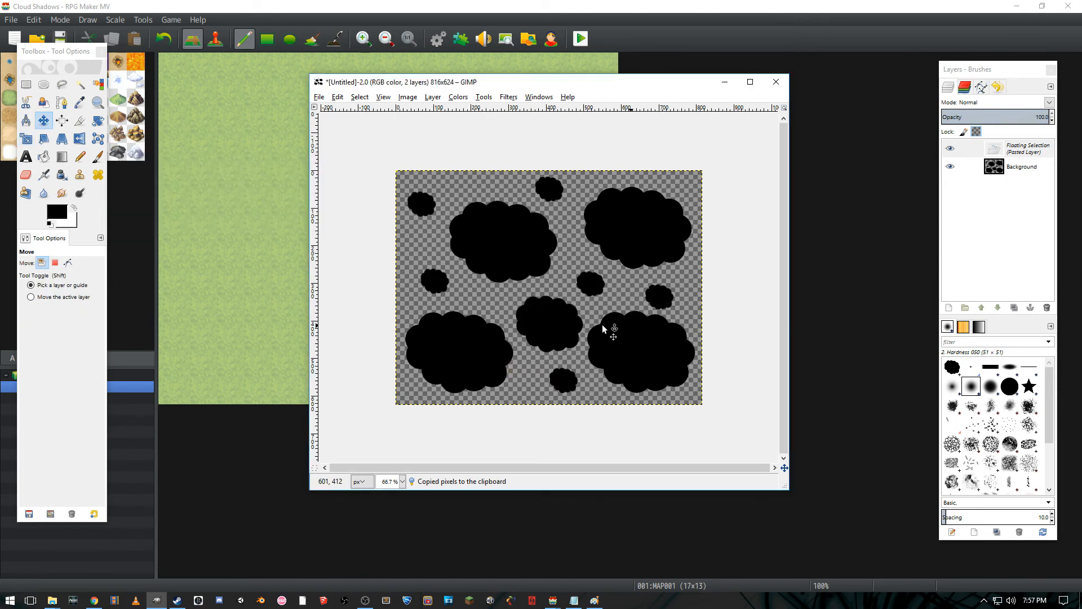
click(26, 85)
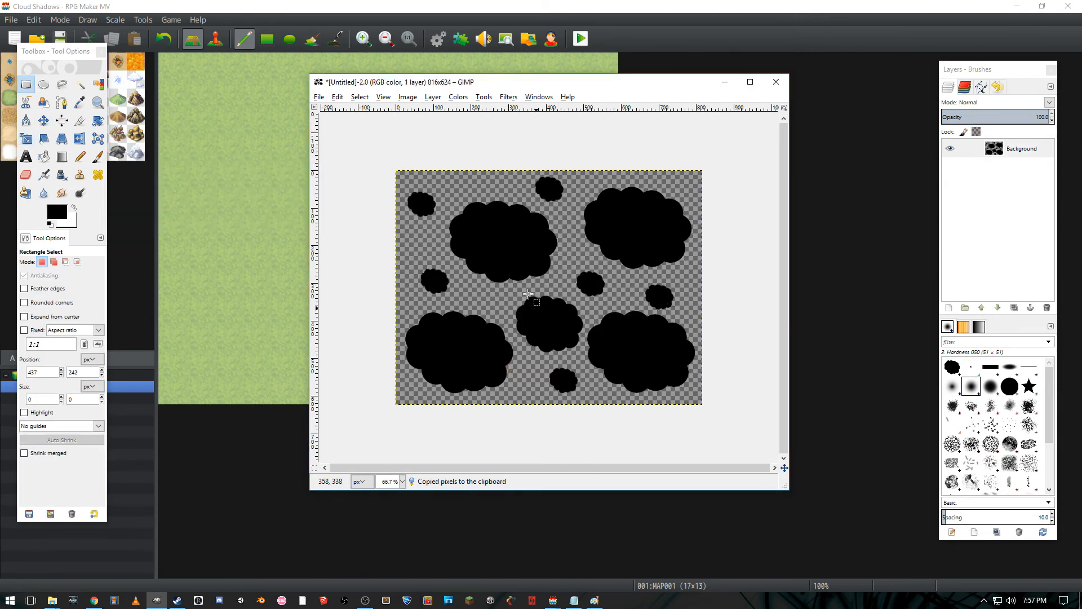
mouse_move(528, 318)
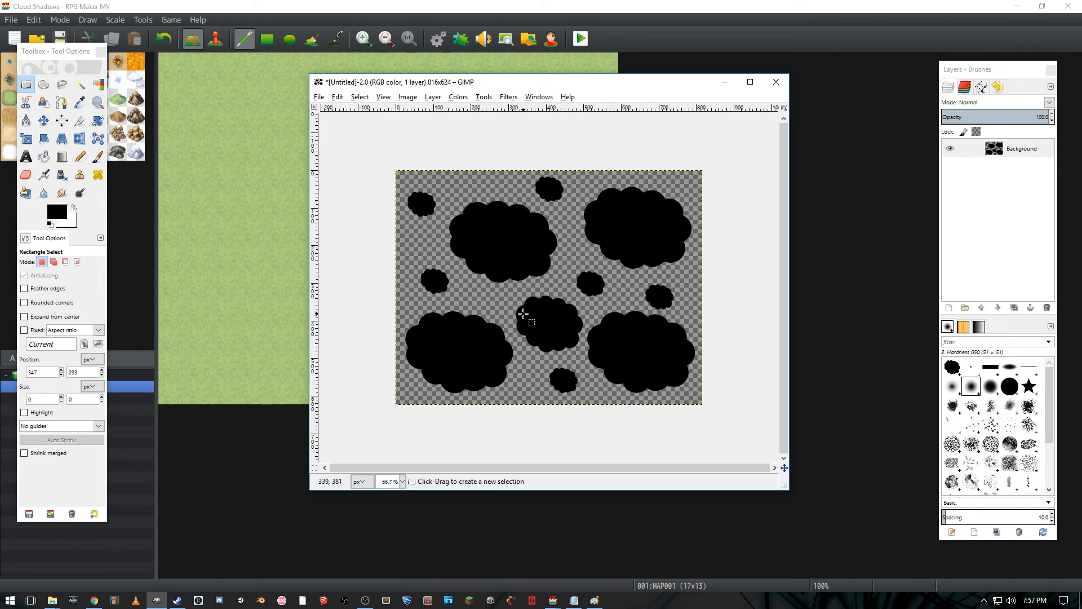
mouse_move(546, 127)
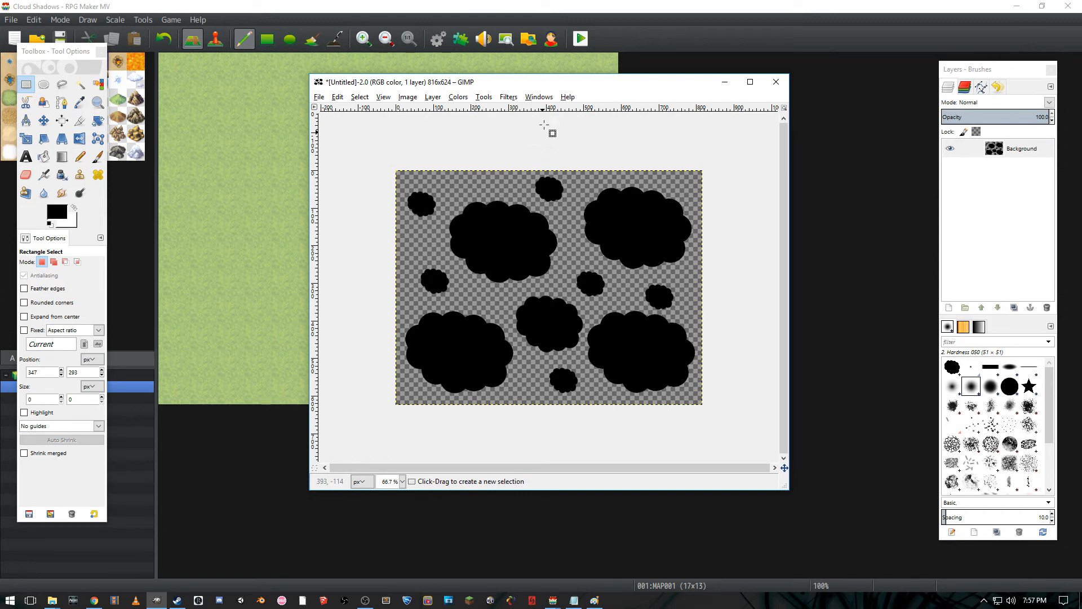
mouse_move(421, 196)
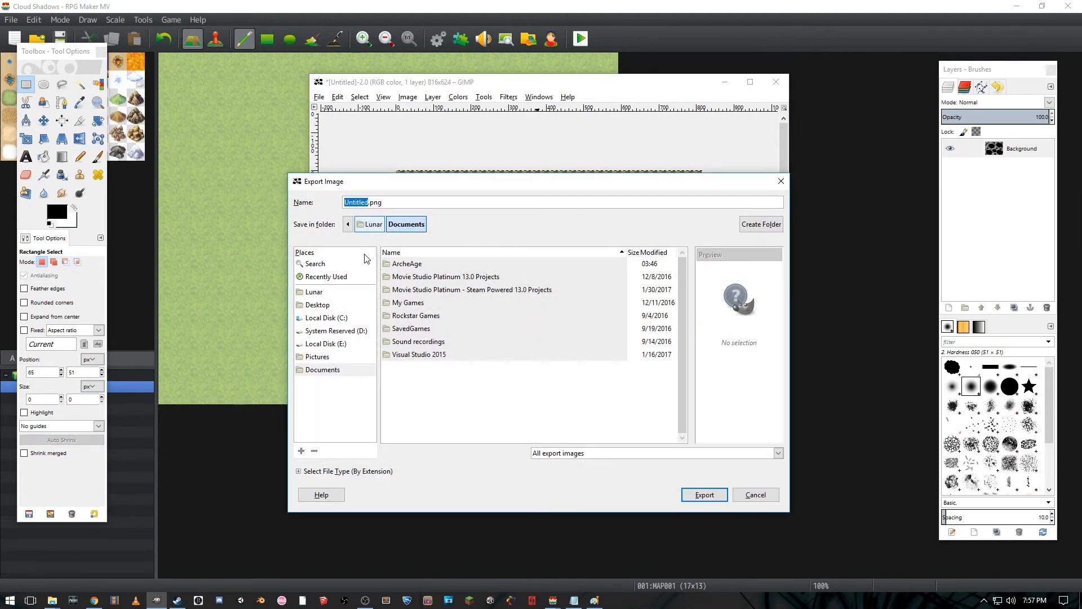
Step: Export the image as clouds.png into Desktop > Cloud Shadows > img > overlays > fogs
click(316, 304)
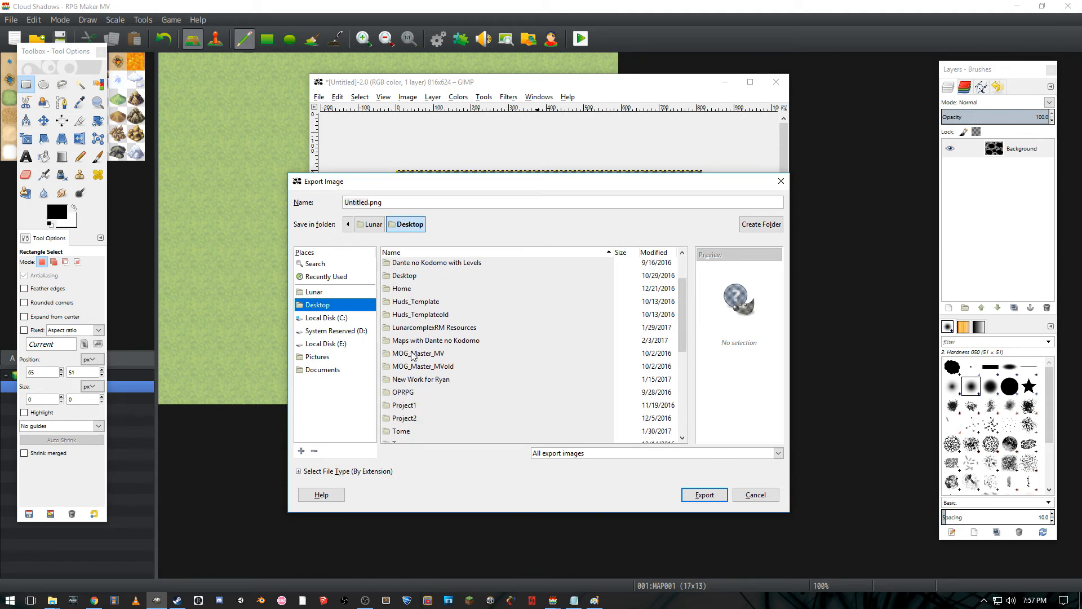
click(415, 276)
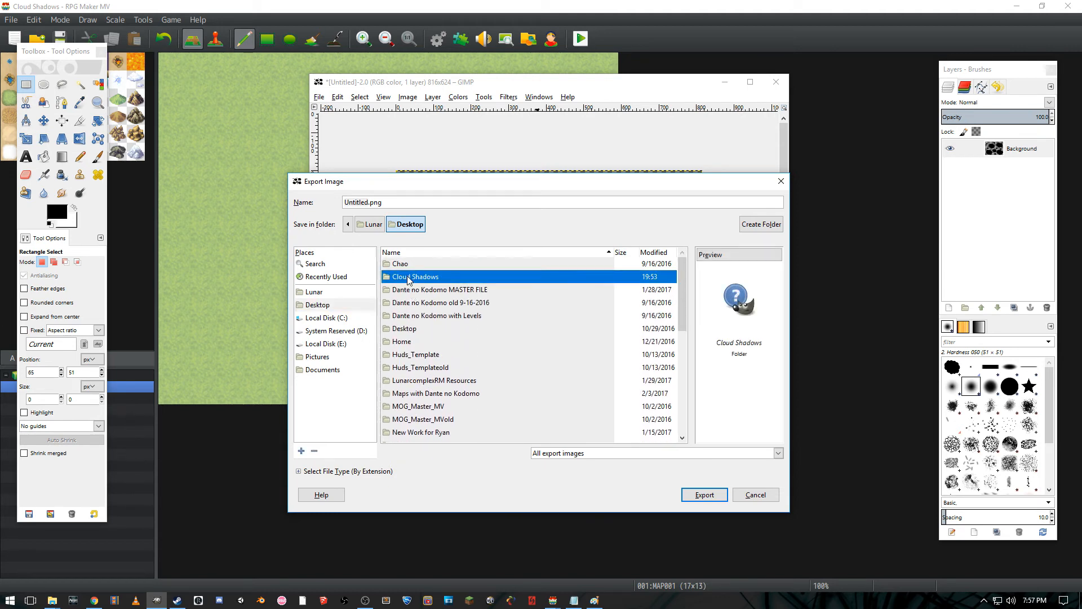
double_click(415, 276)
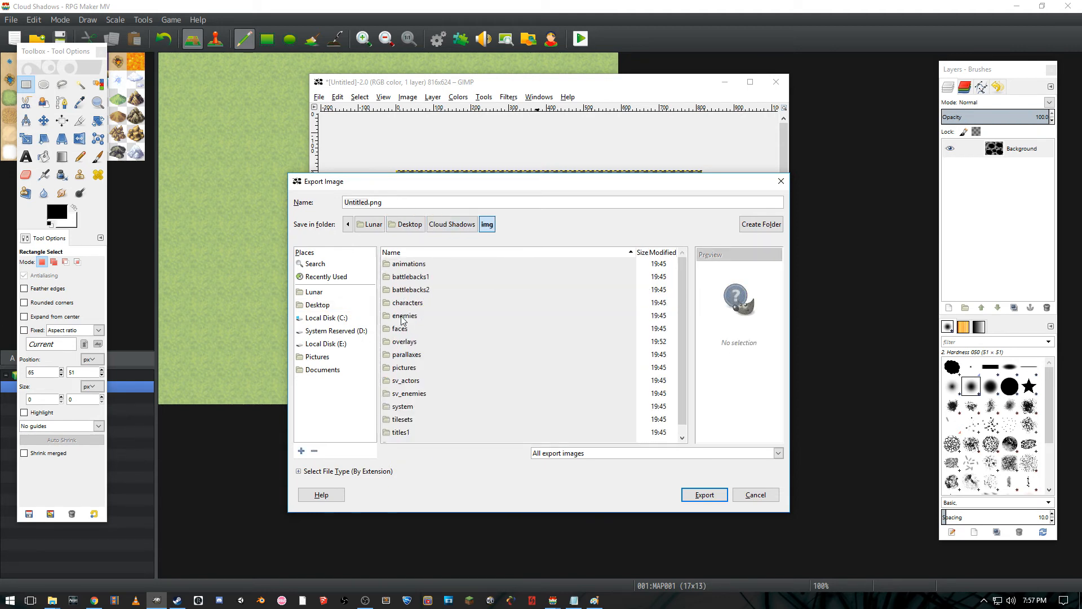
double_click(404, 341)
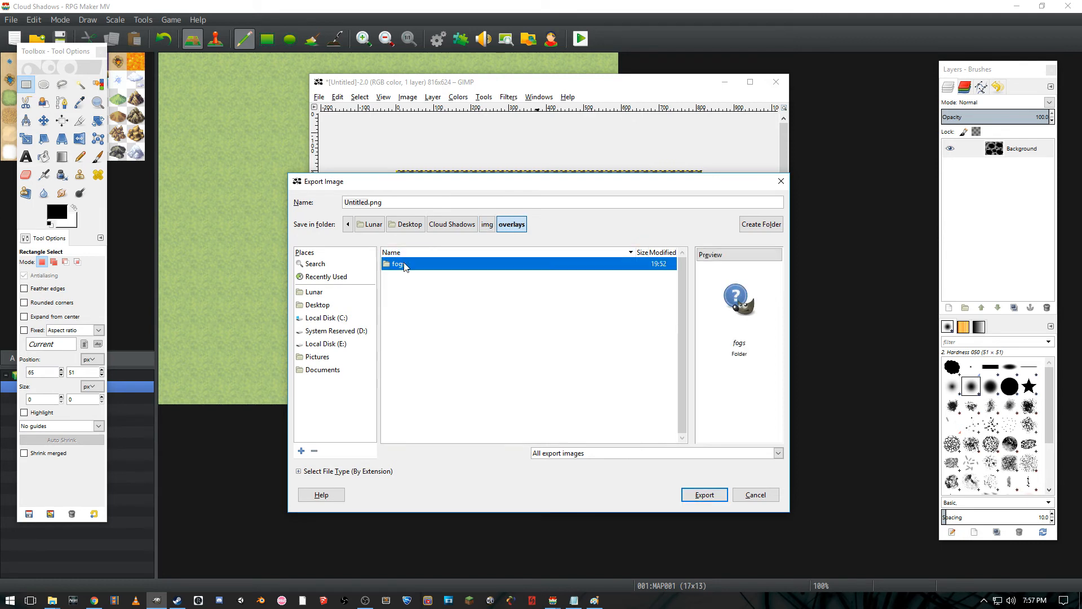
double_click(395, 264)
text(clouds)
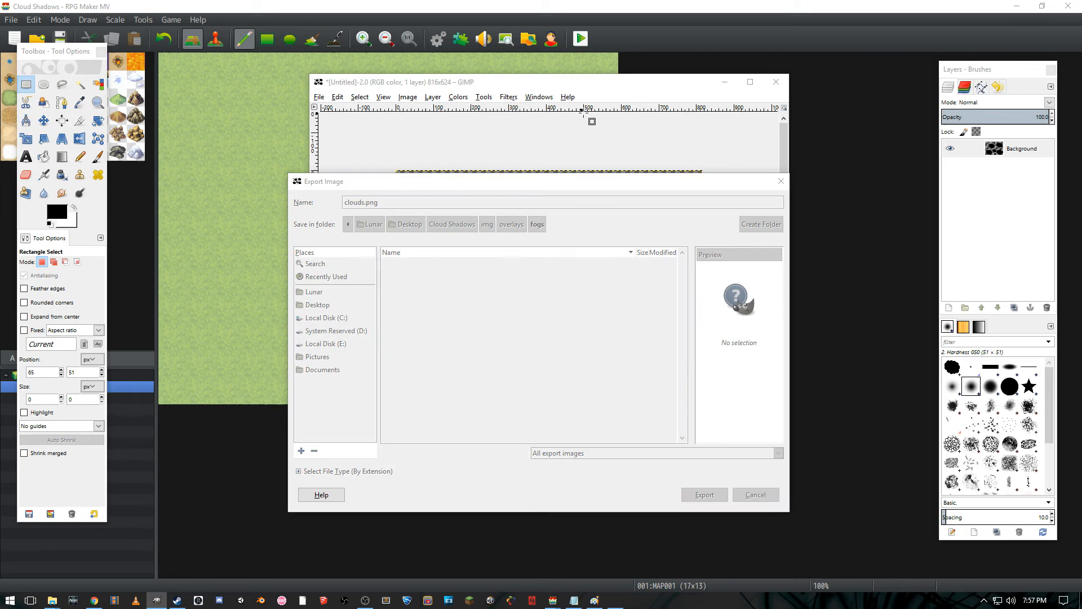
click(704, 494)
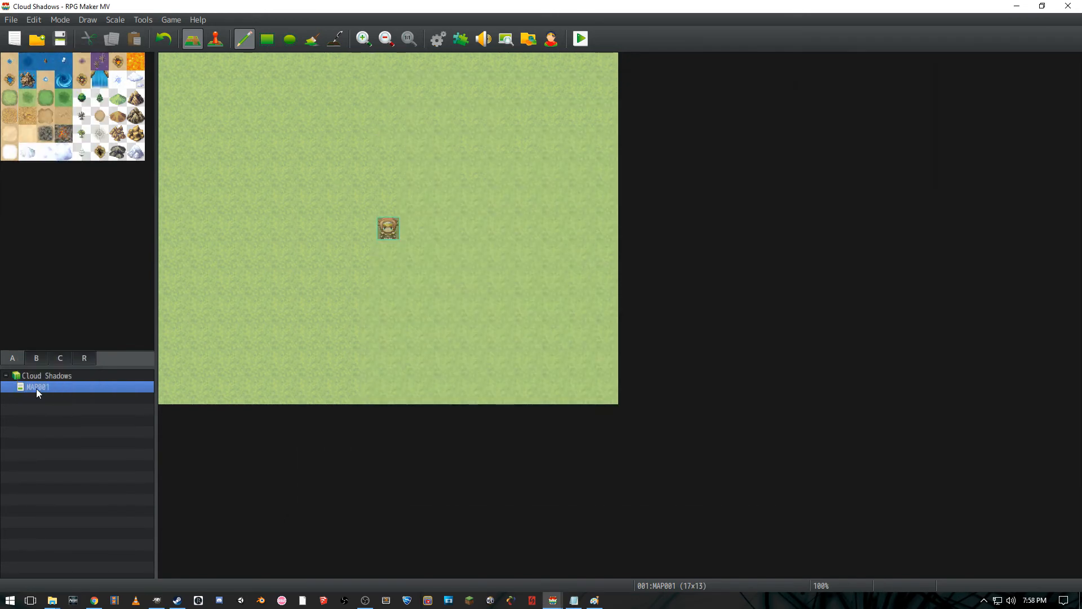
Step: Open MAP001's properties from the map list via Edit..
right_click(37, 386)
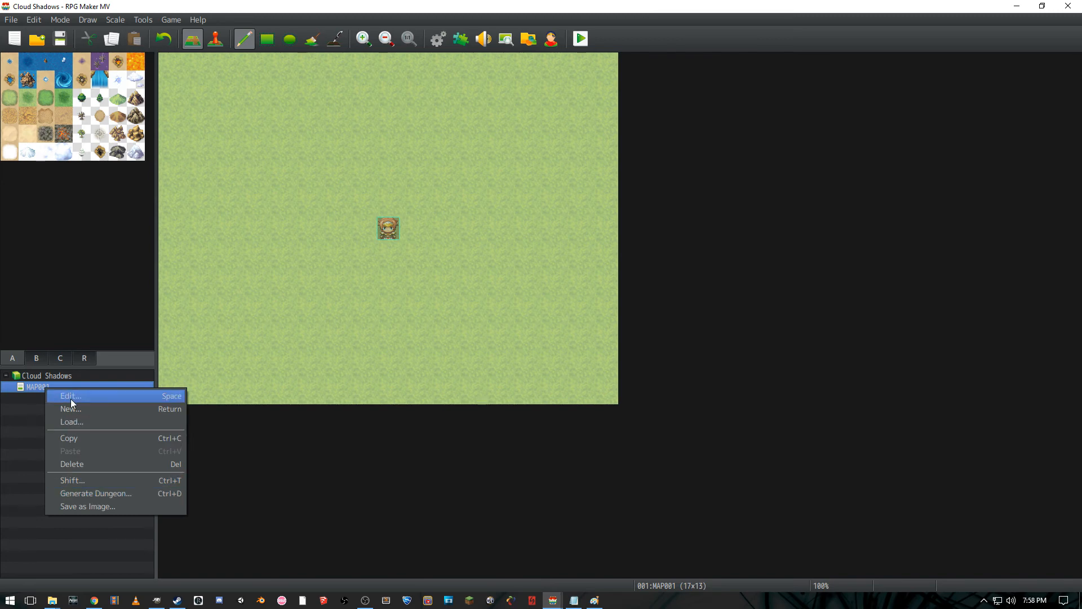
click(69, 396)
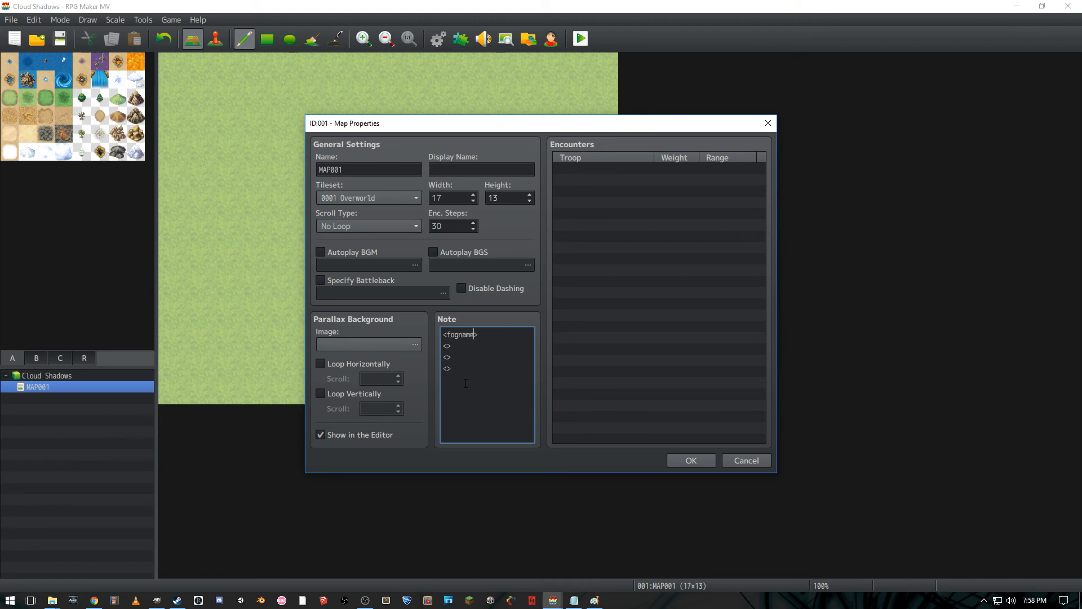
Step: Set the note tags fogName to clouds and fogOpacity to 180, checking the file name in Explorer
text(:)
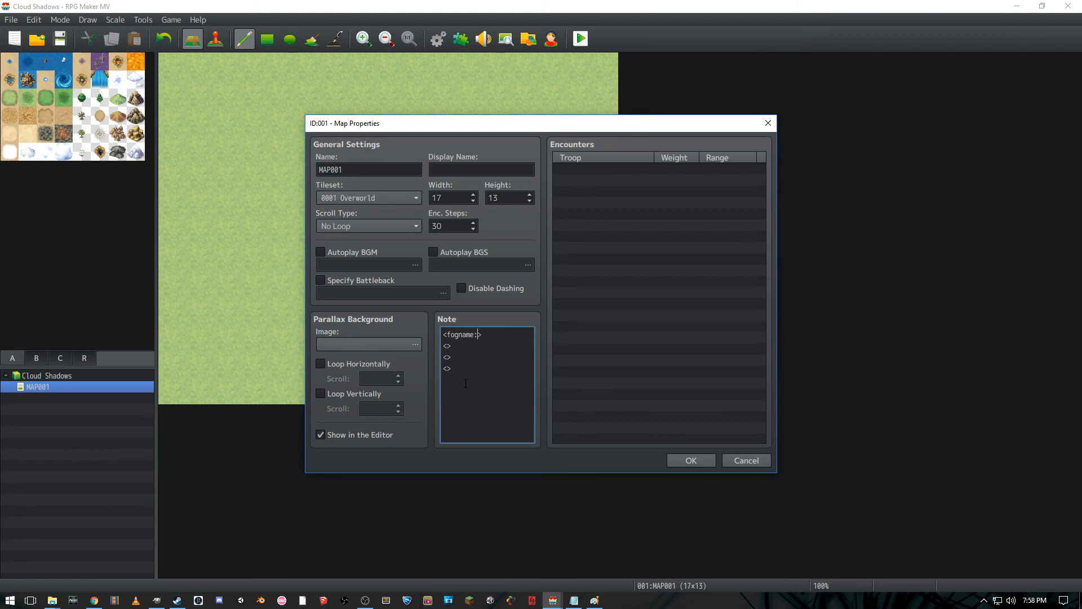
click(415, 344)
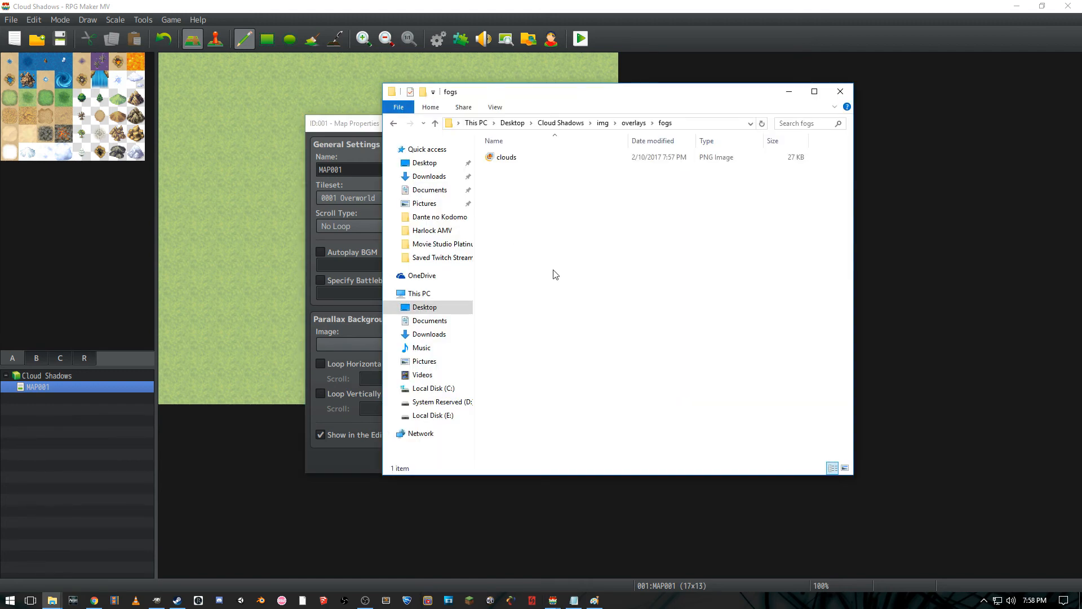
click(839, 90)
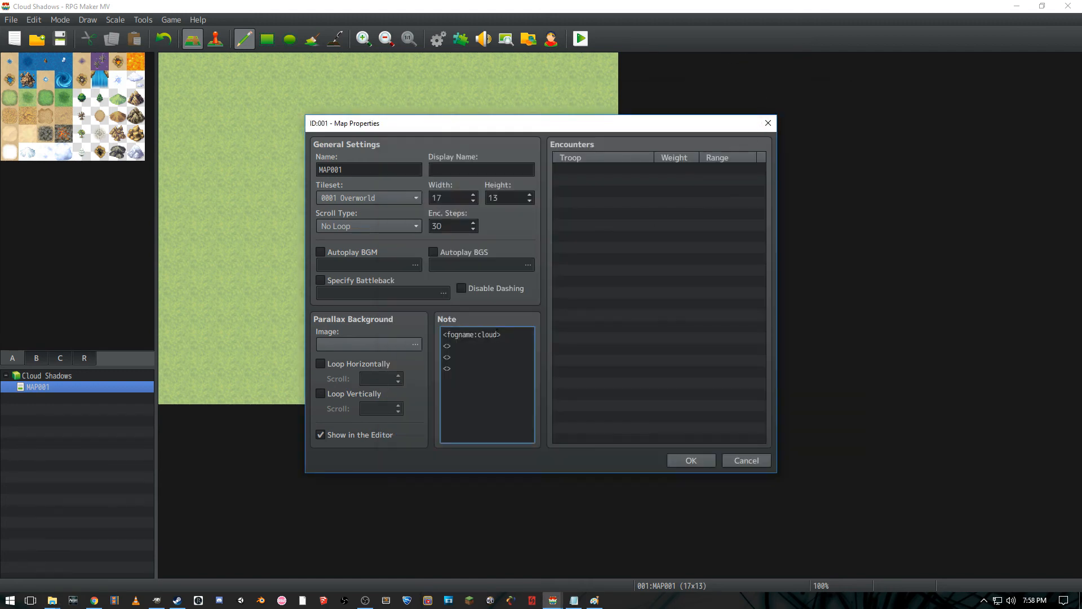
text(s)
text(fog)
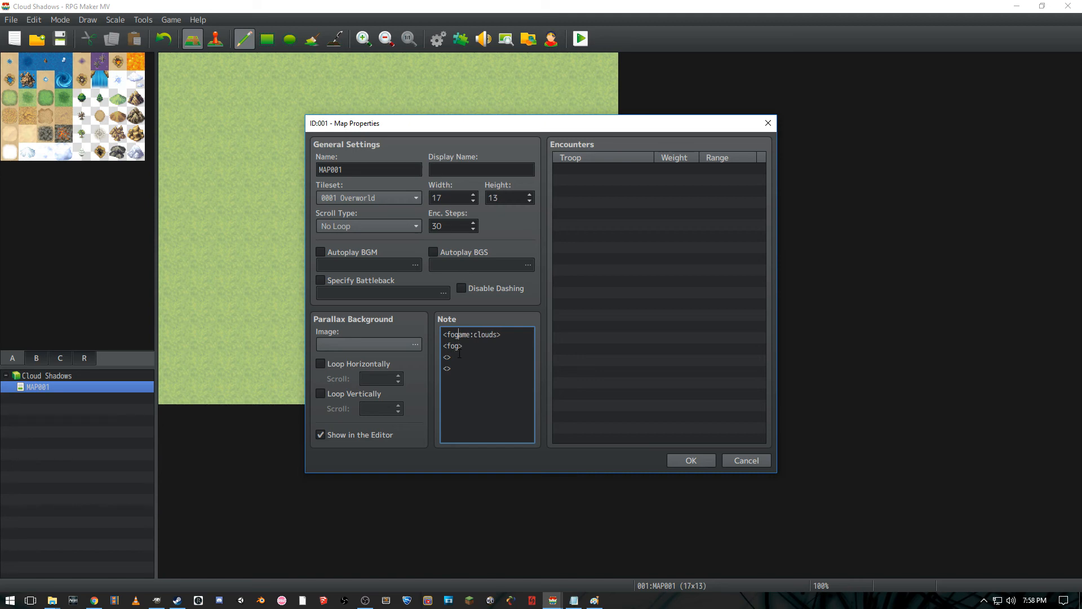
text(0)
text(N)
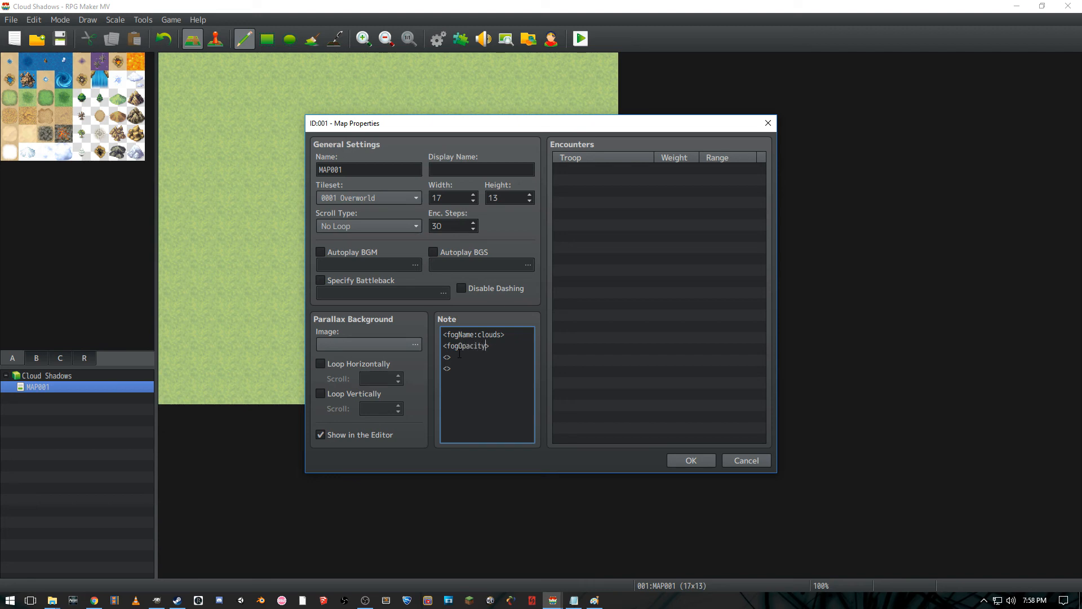
text(:)
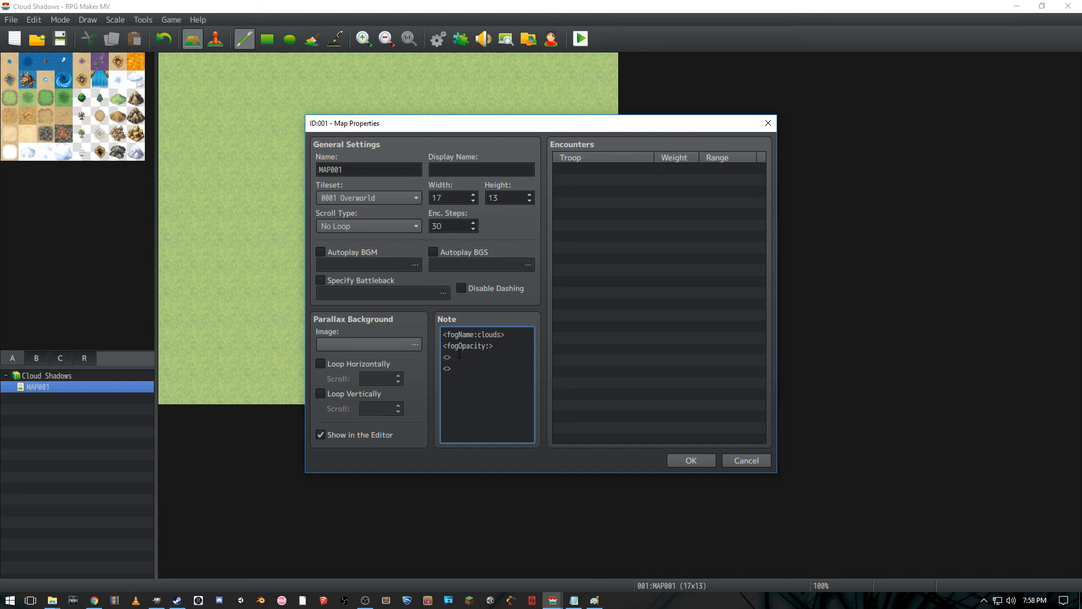
text(180)
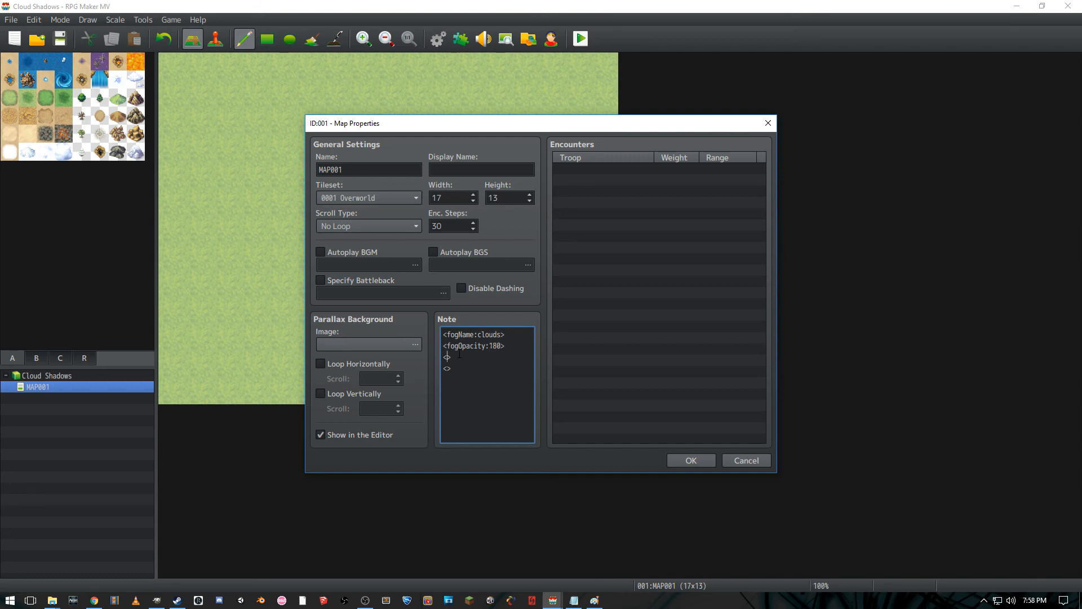
Step: Add xMove 0.1 and a yMove tag to the note and confirm the map properties with OK
text(xMove)
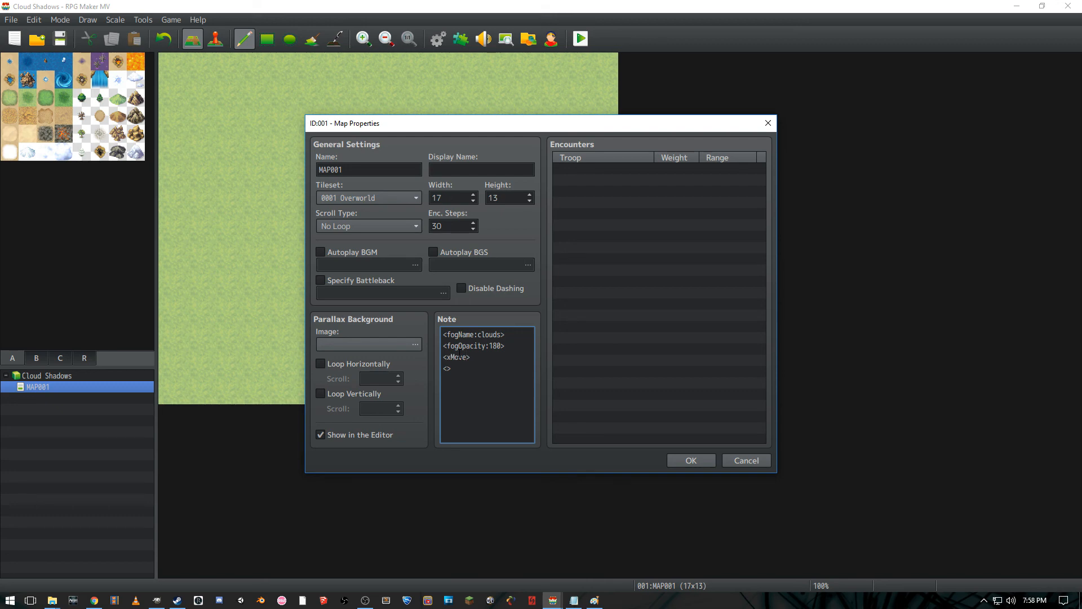
text(0./)
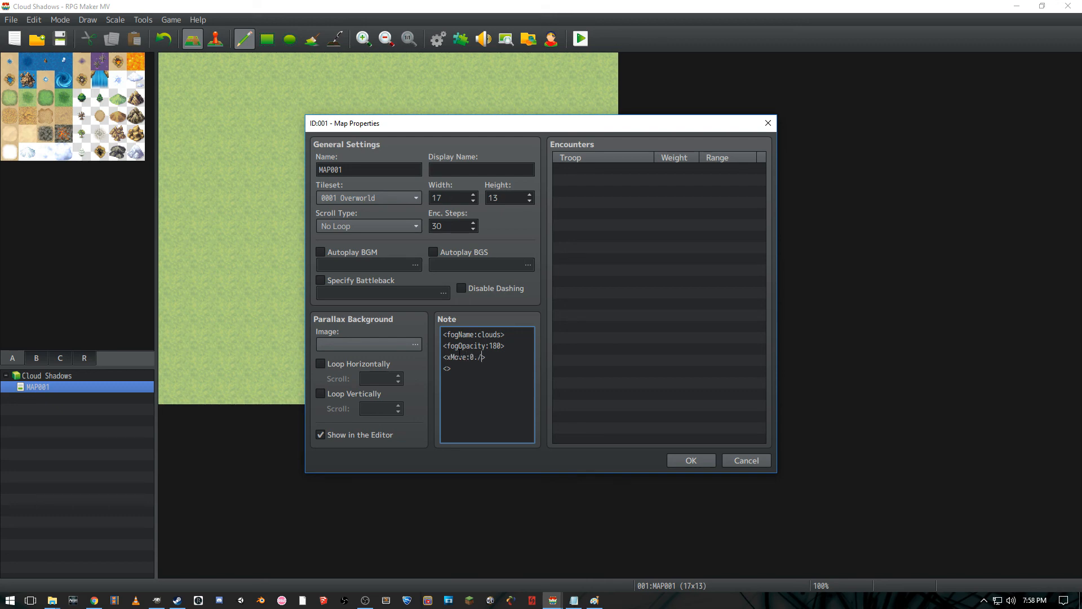
text(1)
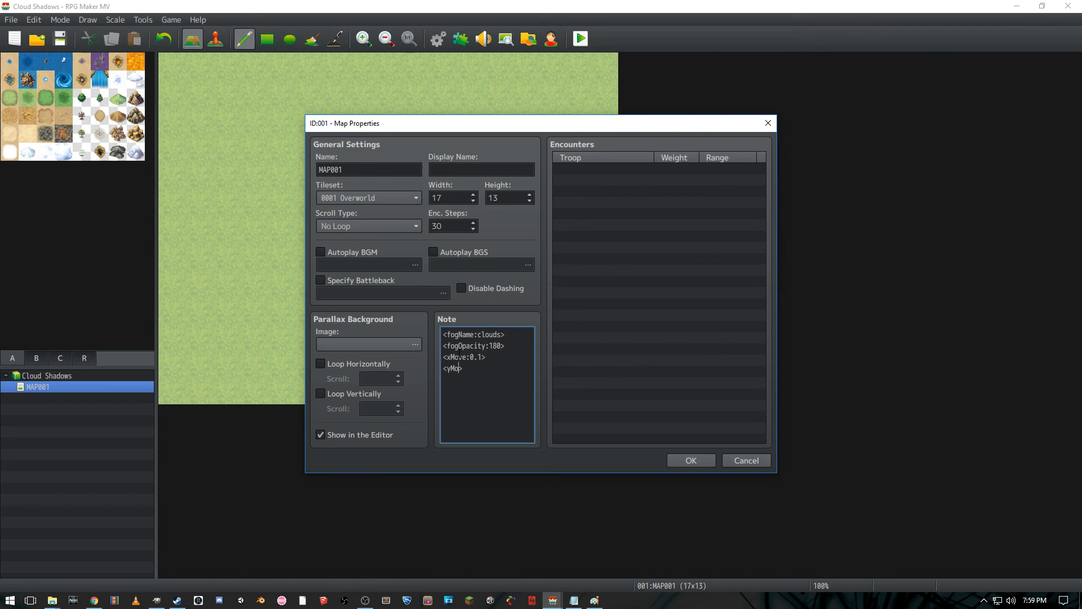
text(ve:0.)
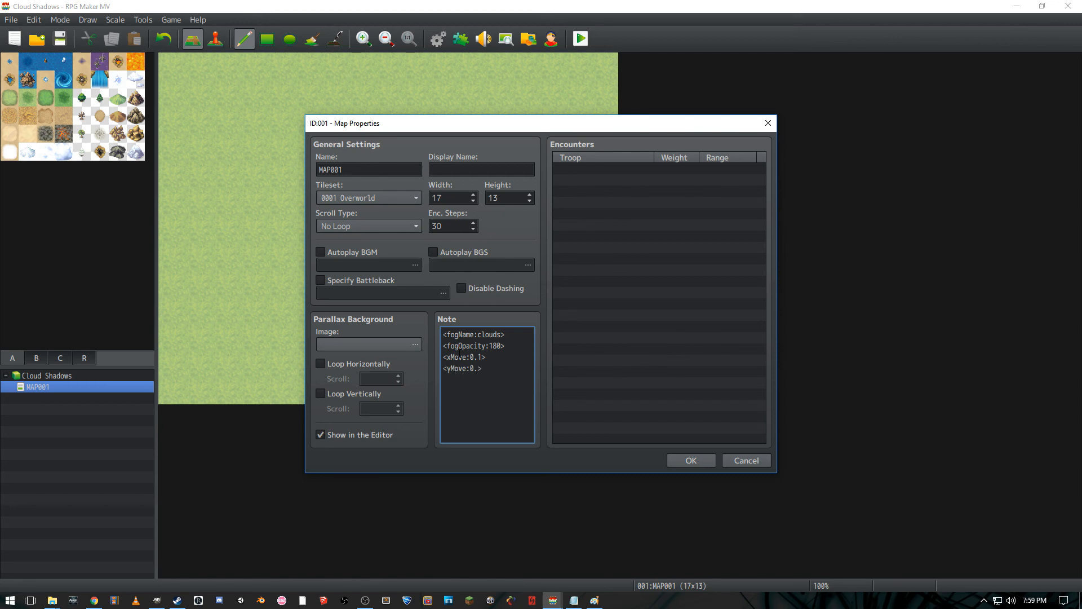
click(690, 460)
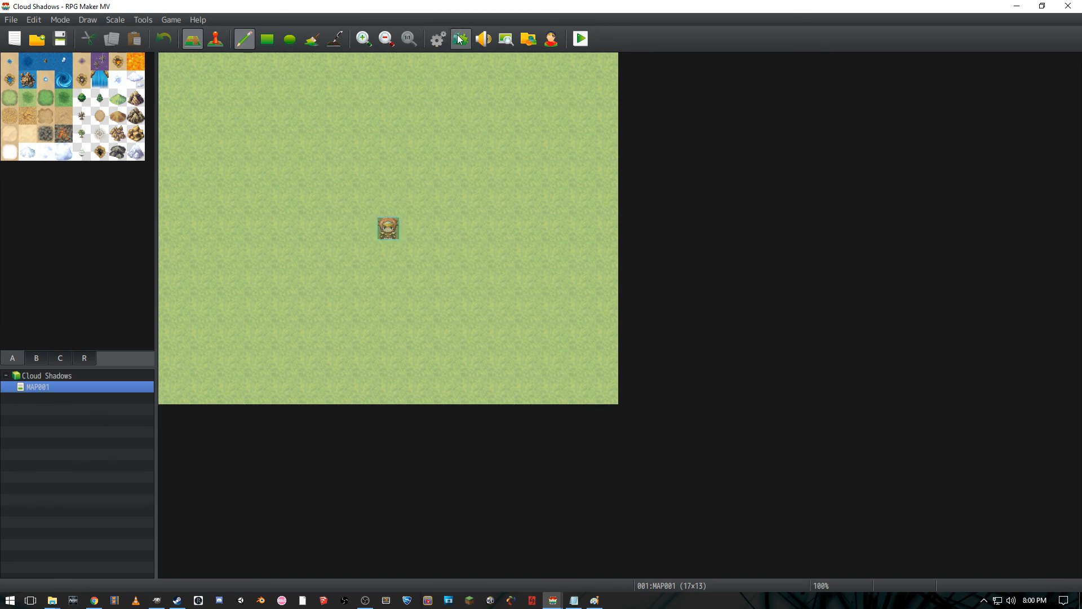
Step: Review Kaus_Ultimate_Overlay's Organized Folders parameter in the Plugin Manager and close it
click(461, 38)
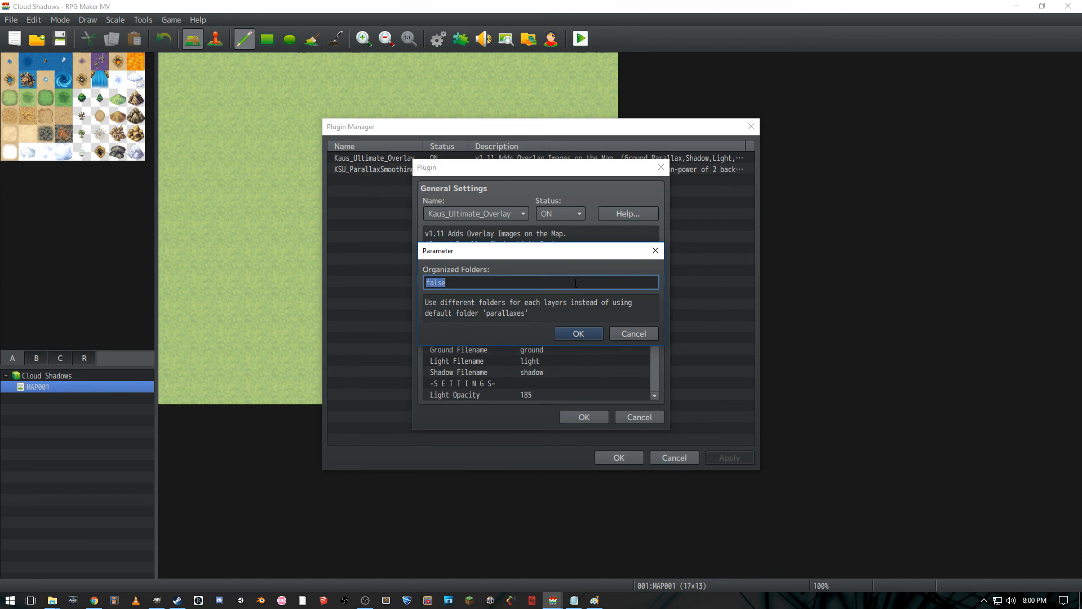
click(577, 334)
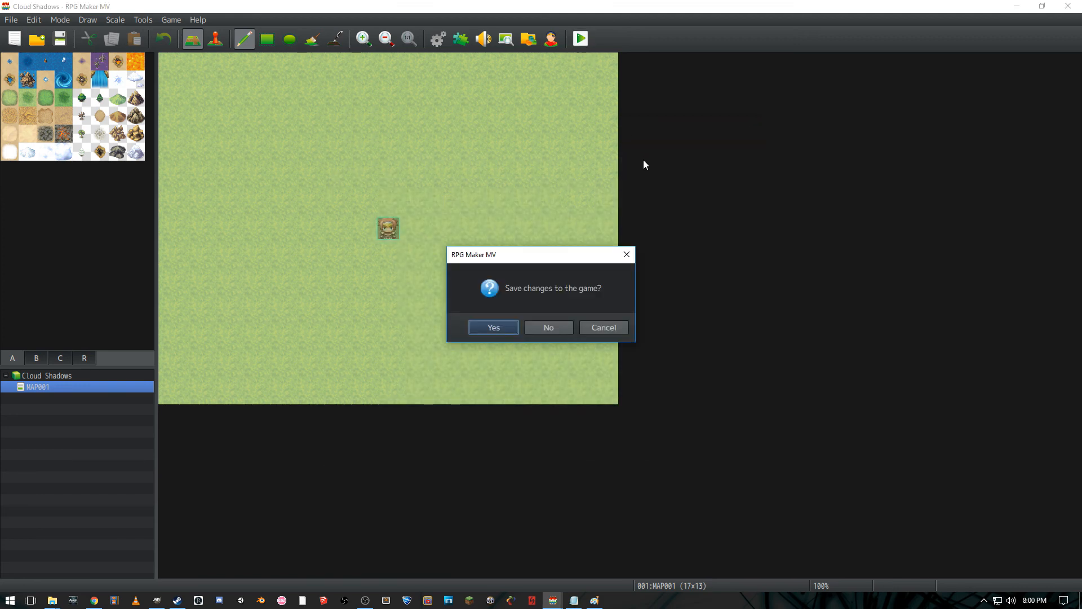
Step: Save the game, start a New Game playtest to see the cloud shadows, then close the game window
click(492, 327)
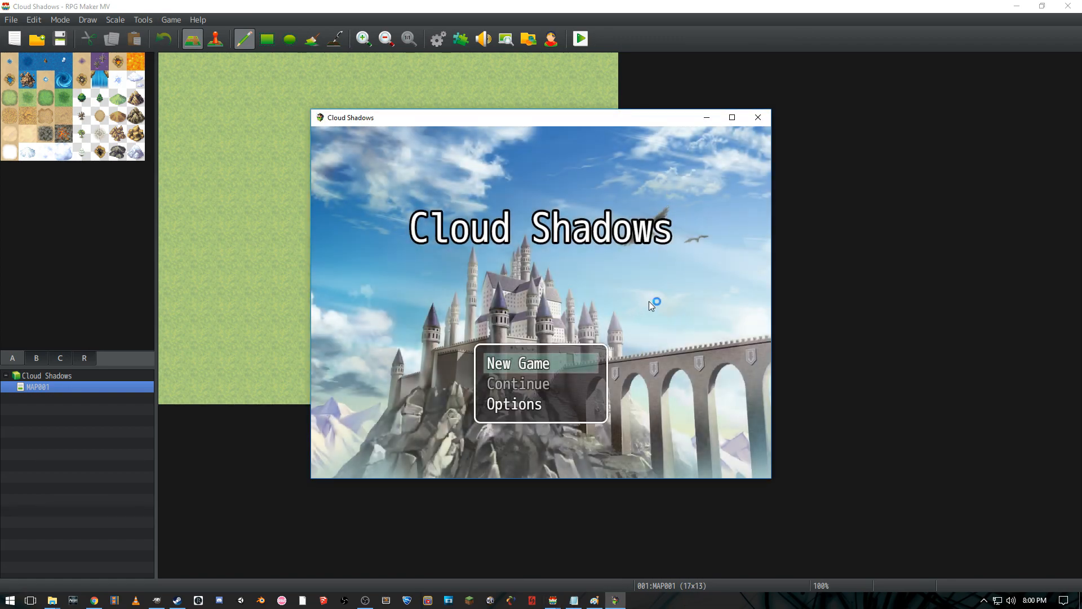
click(518, 363)
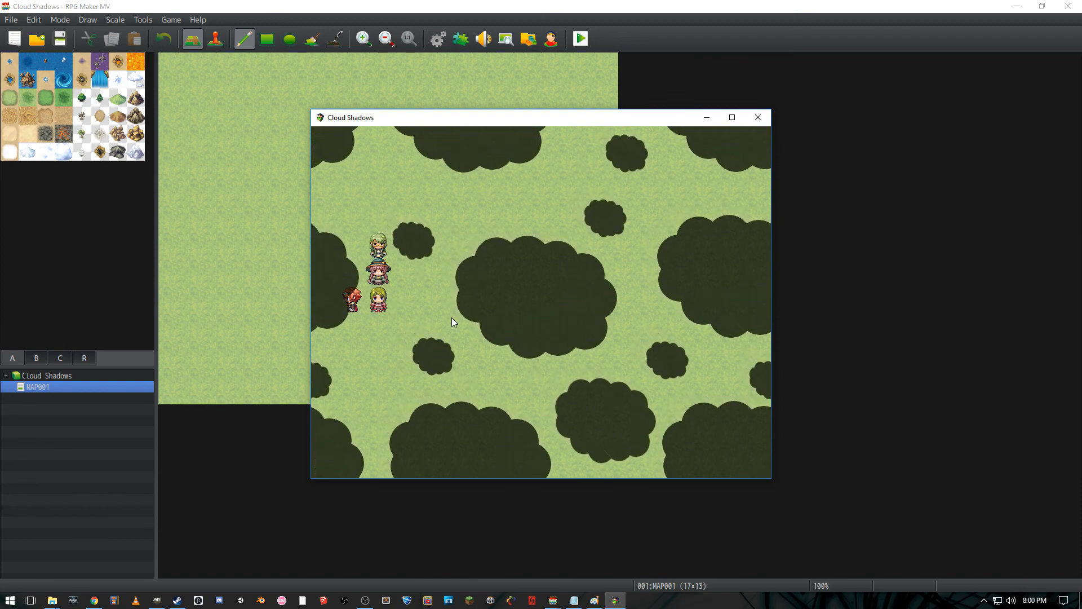
click(155, 599)
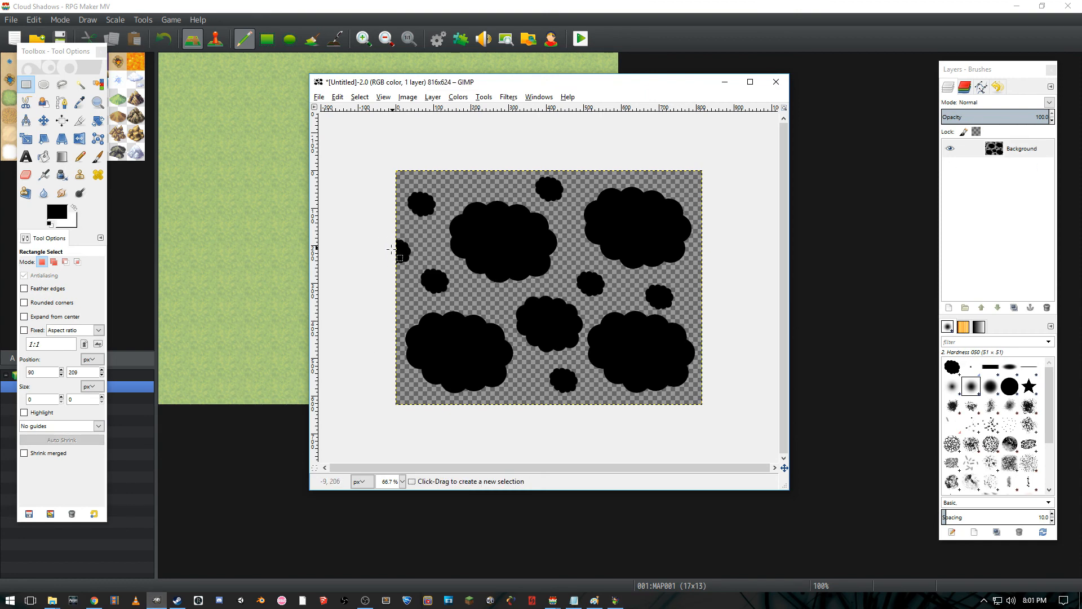
mouse_move(676, 247)
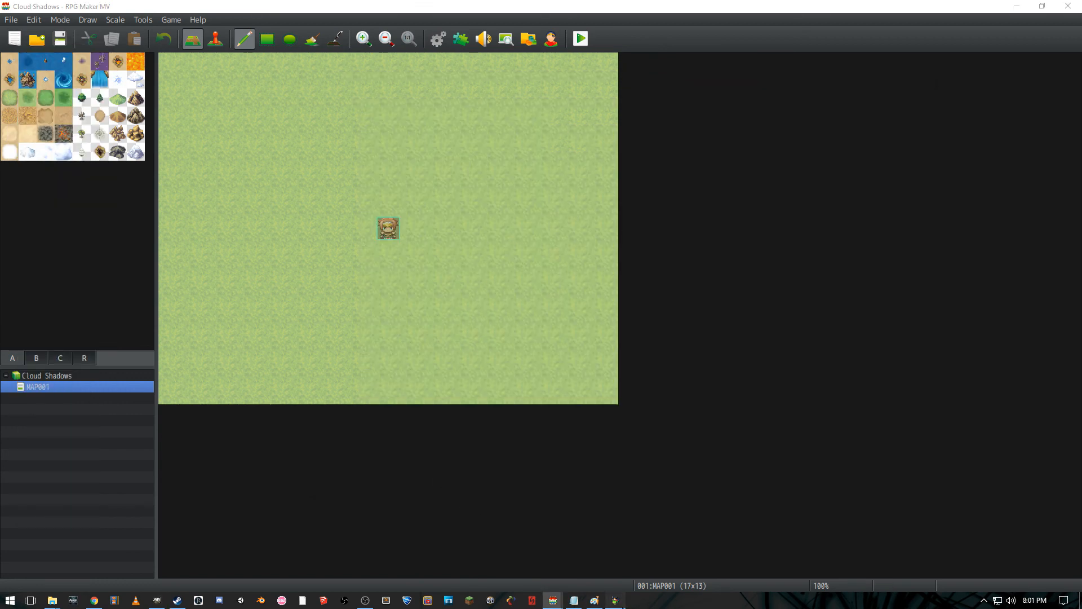
Step: Launch a second playtest showing the party beneath the drifting cloud shadows
click(580, 38)
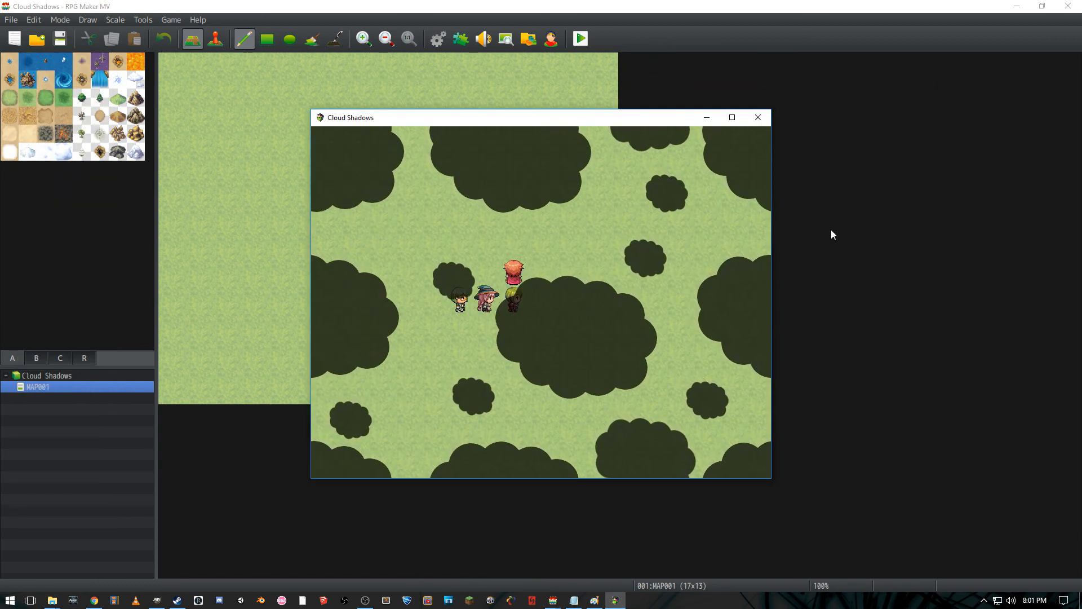